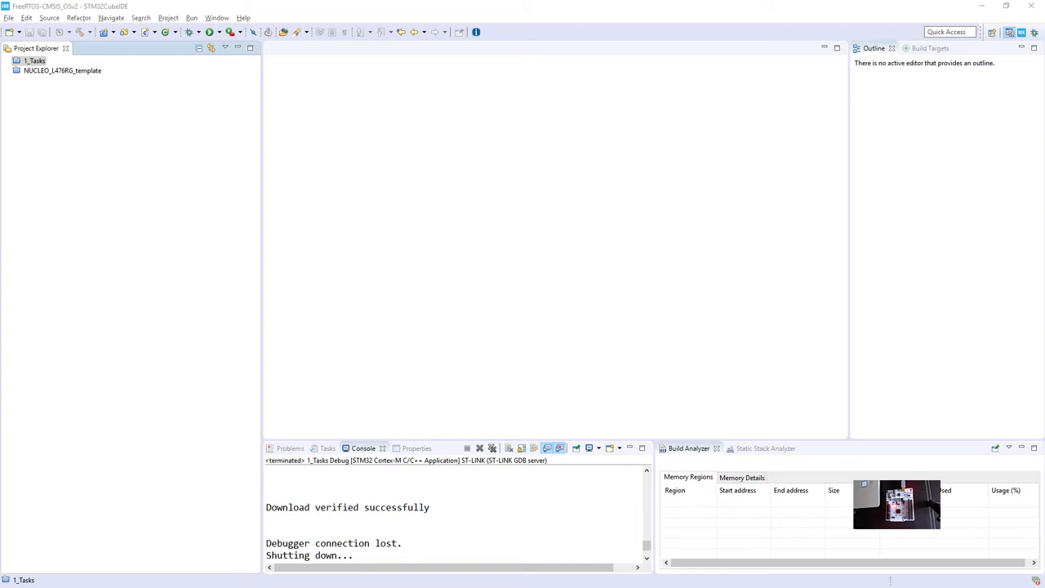
- Select the 1_Tasks project and expand its tree in Project Explorer
click(35, 60)
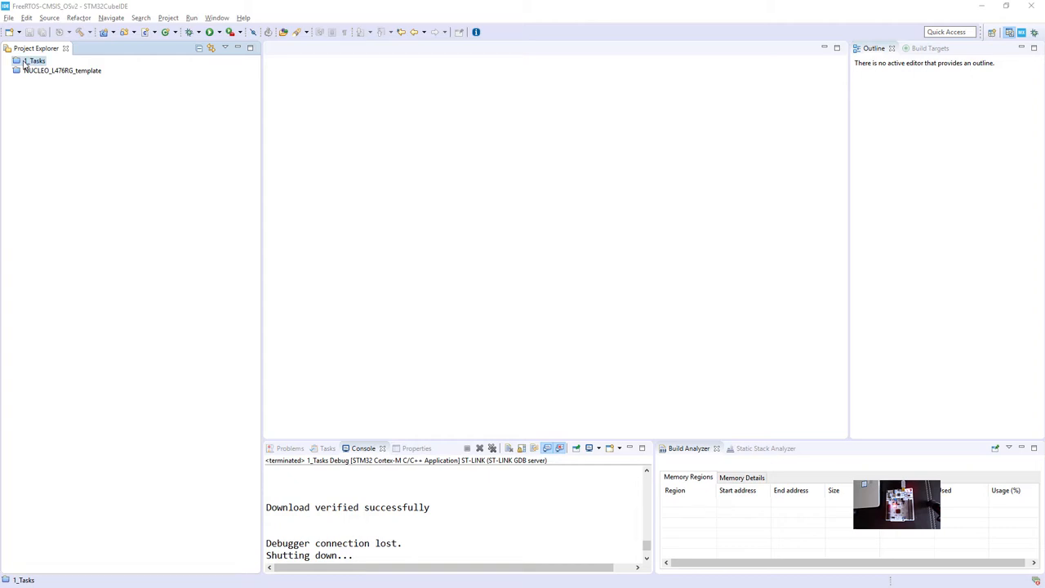
click(8, 60)
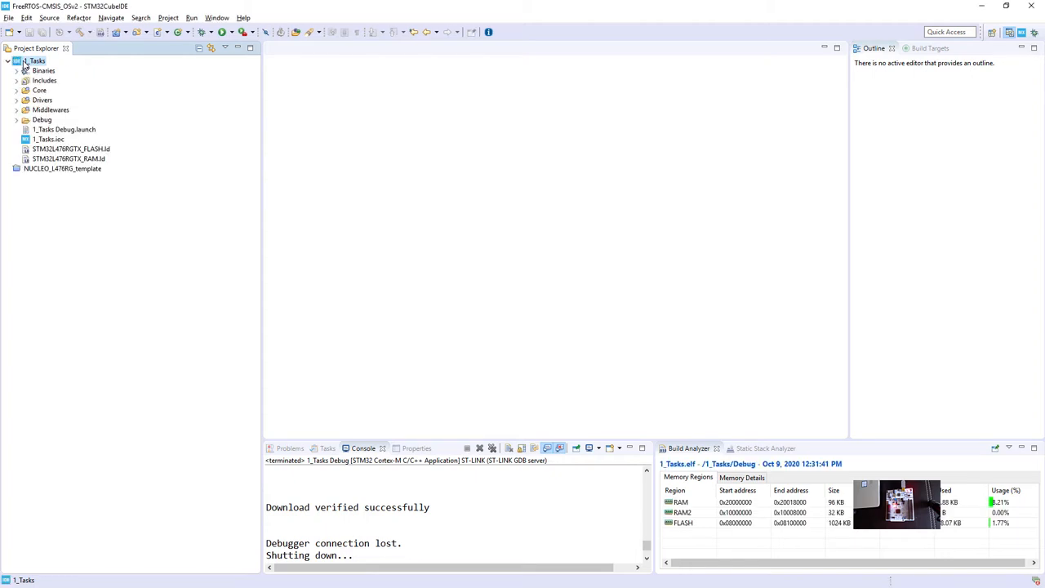
- Open 1_Tasks.ioc and view System Core > SYS: Trace Asynchronous Sw debug, TIM6 timebase
double_click(50, 139)
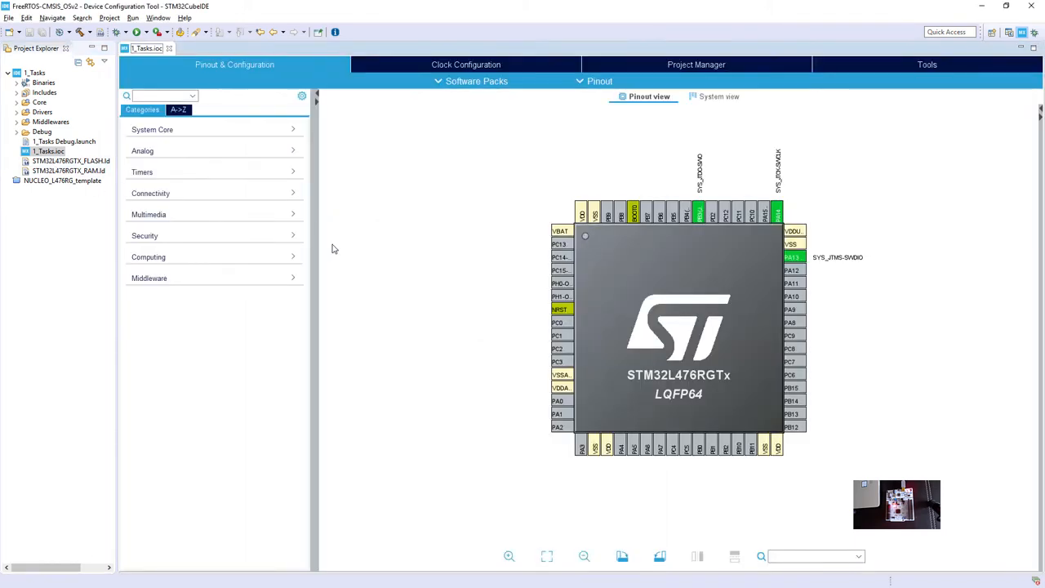
mouse_move(595, 351)
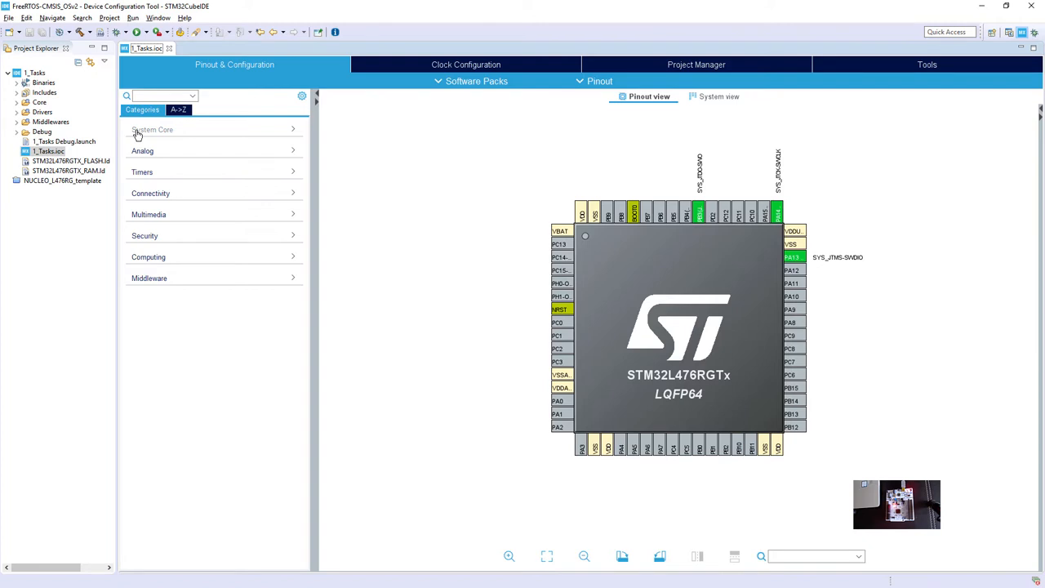
click(152, 129)
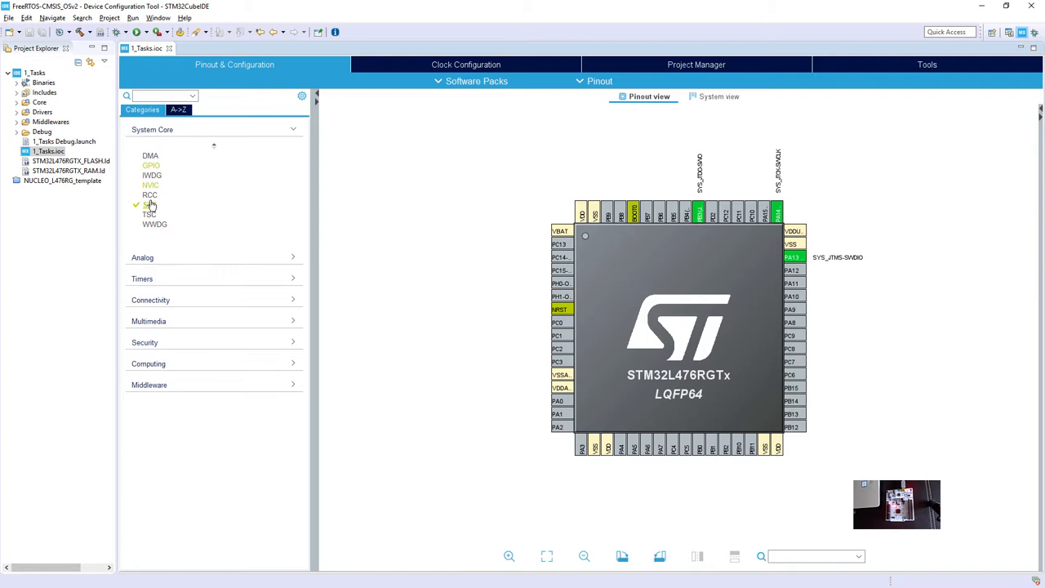
click(149, 204)
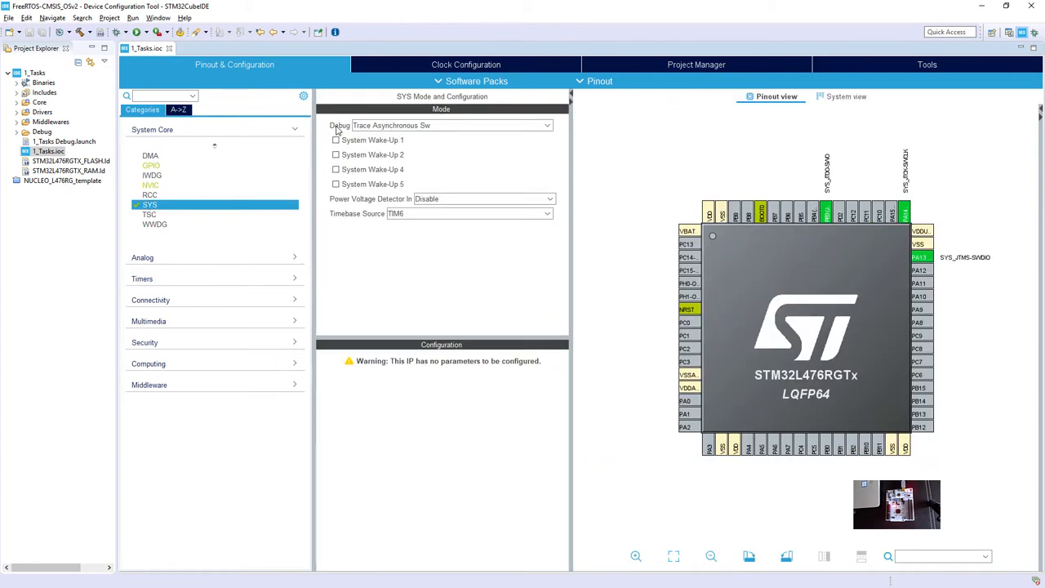
mouse_move(446, 129)
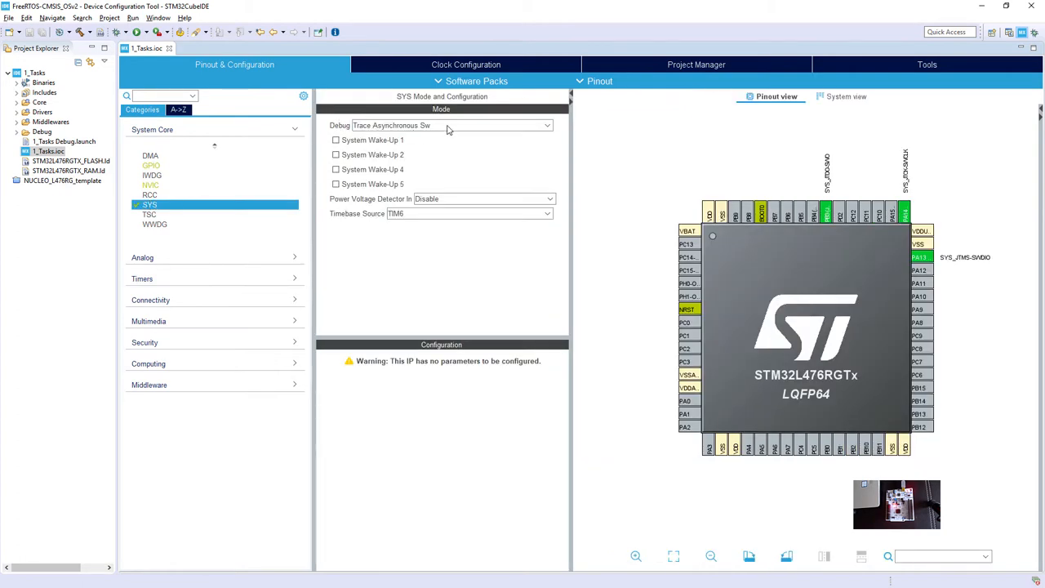
mouse_move(974, 266)
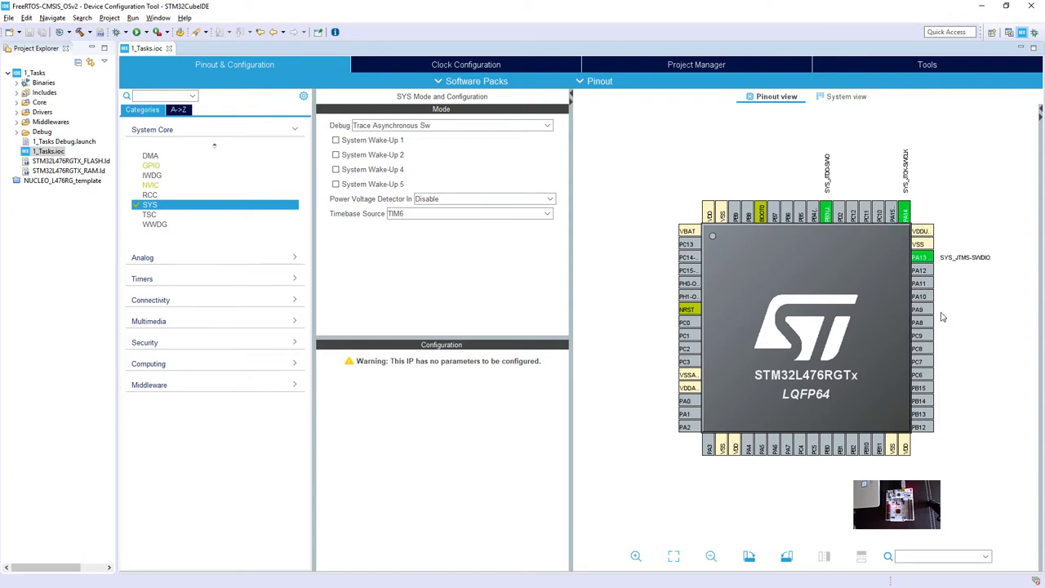
mouse_move(837, 219)
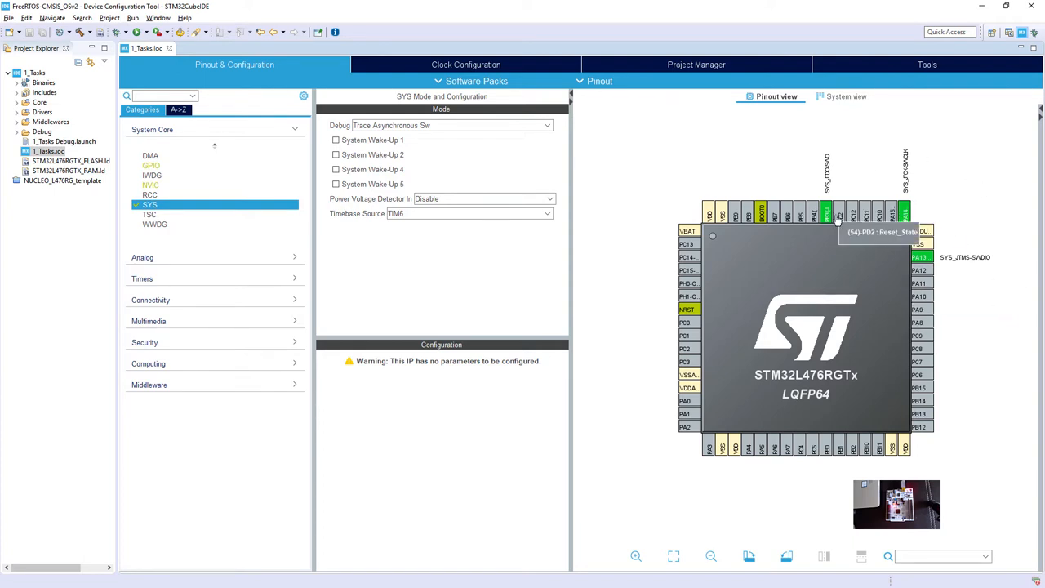
mouse_move(820, 160)
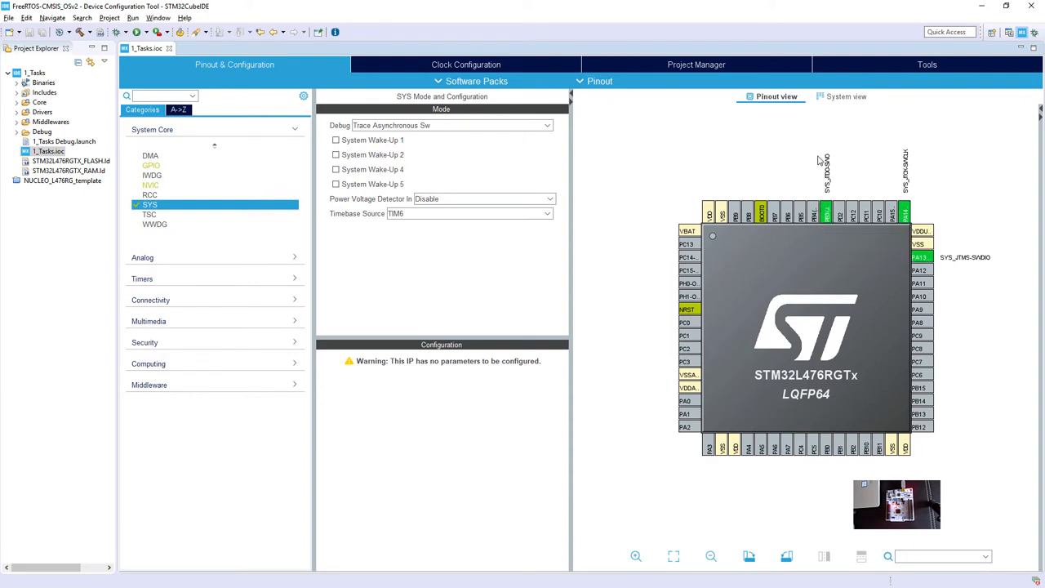
mouse_move(832, 267)
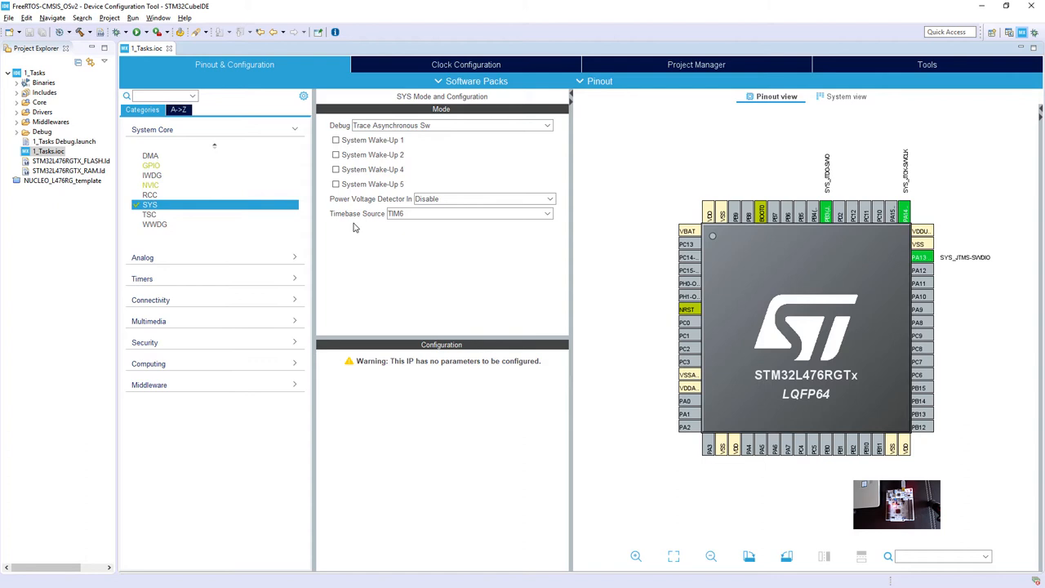
mouse_move(357, 226)
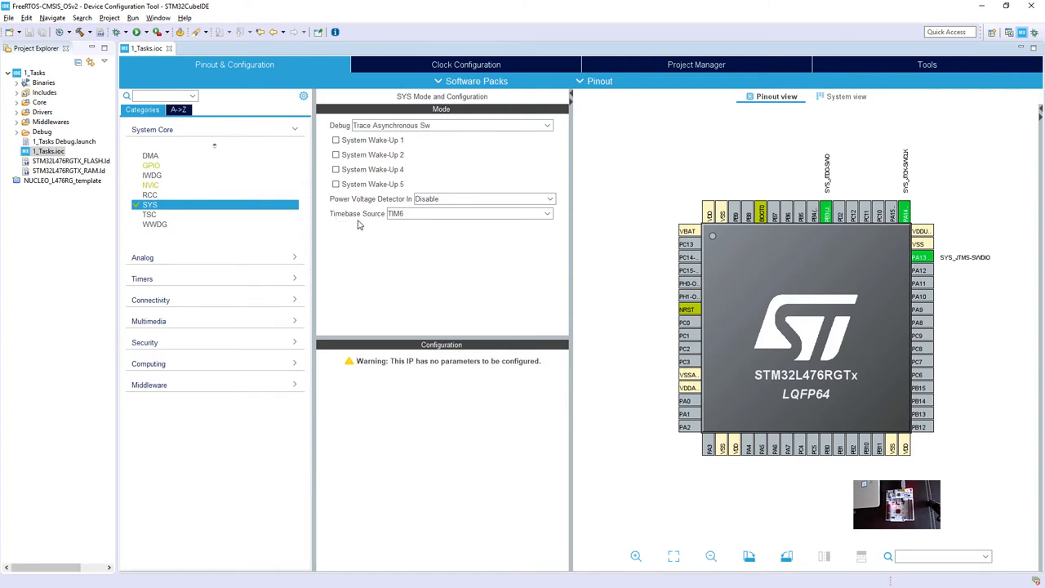
mouse_move(388, 224)
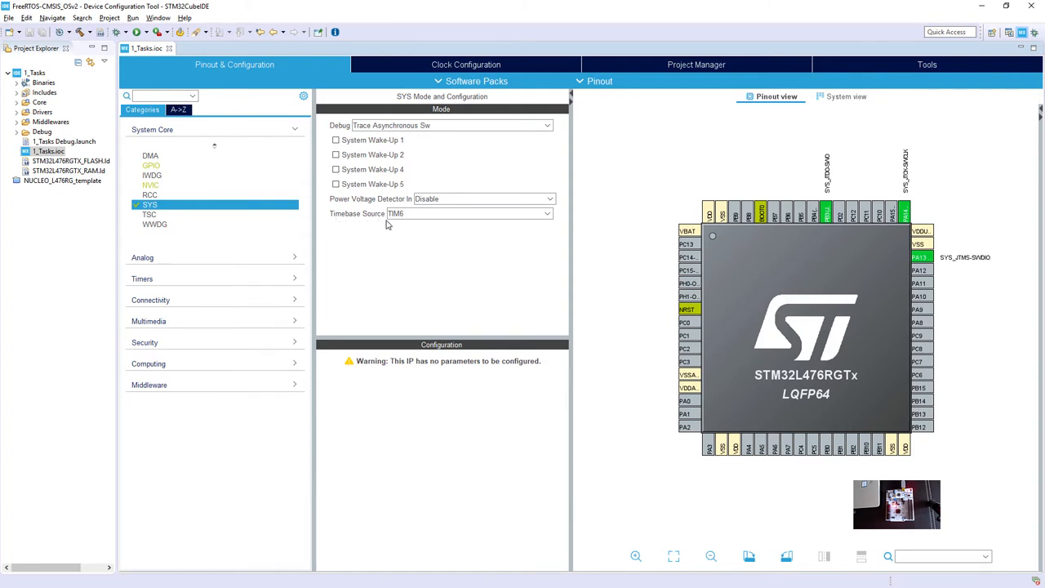
mouse_move(400, 237)
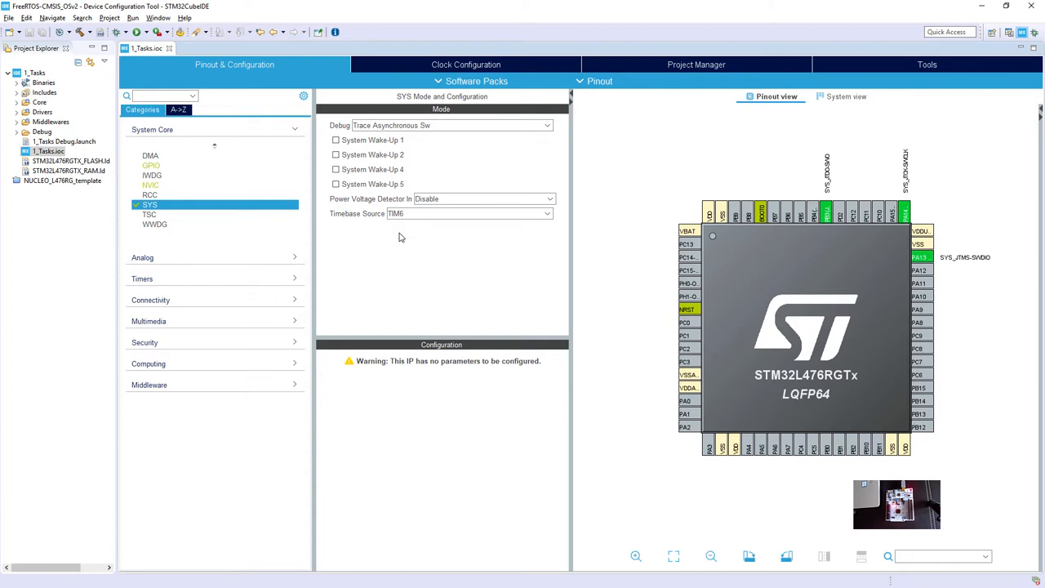
mouse_move(400, 238)
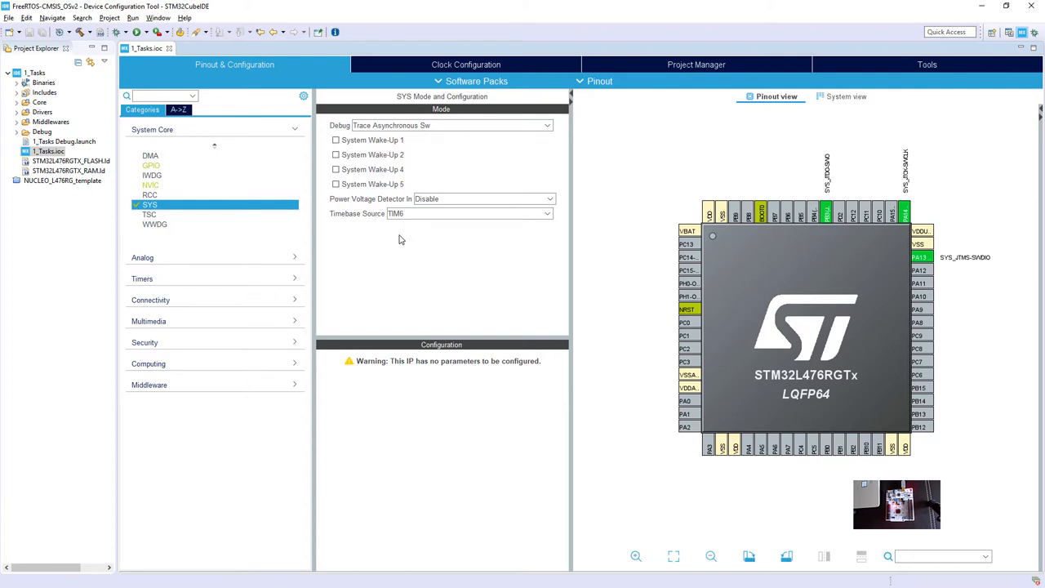
mouse_move(414, 221)
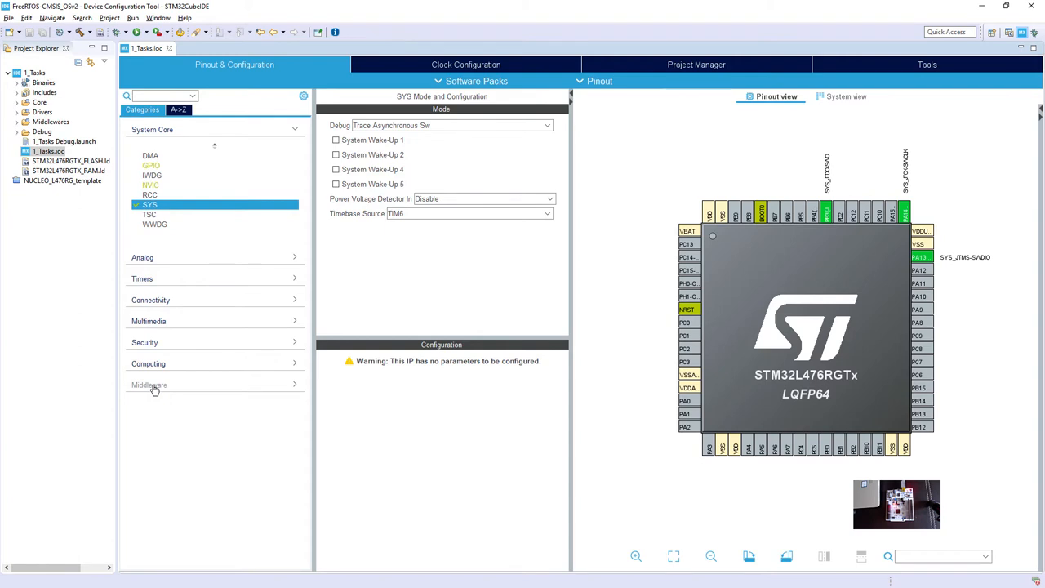
click(466, 65)
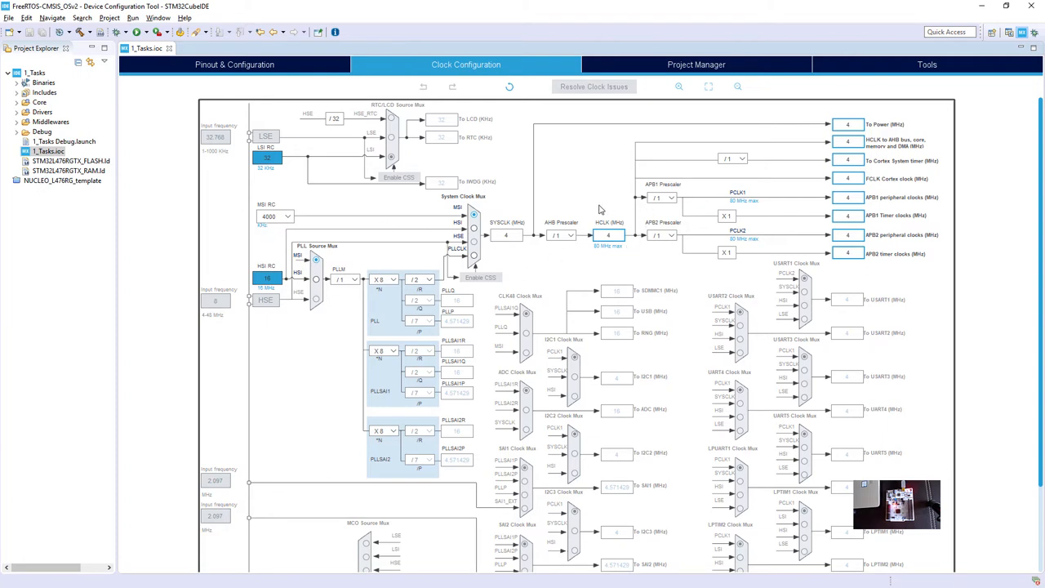
click(234, 65)
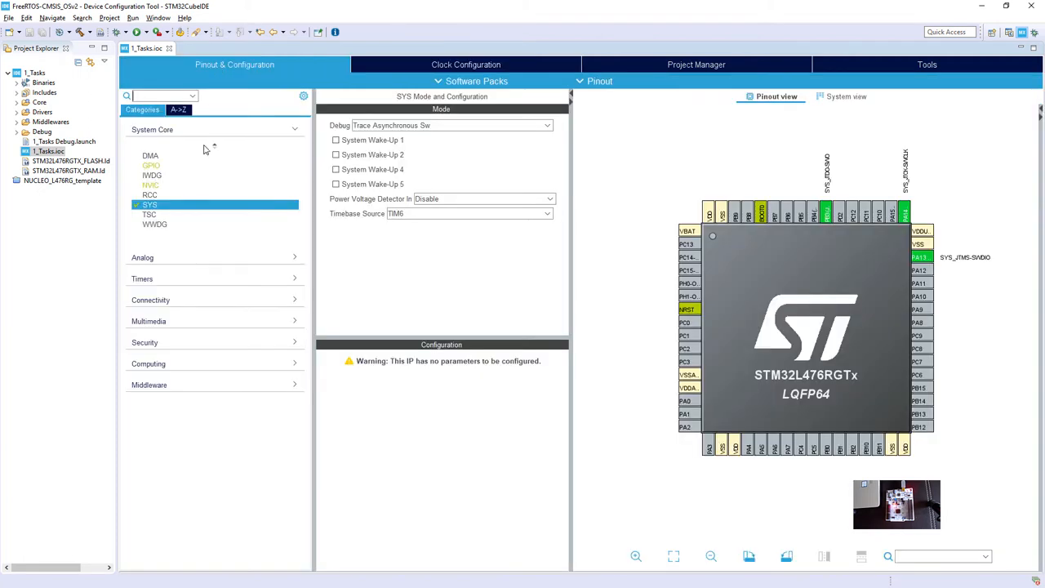
- In Middleware > FREERTOS include parameters, check vTaskPrioritySet and uxTaskPriorityGet are enabled
click(148, 385)
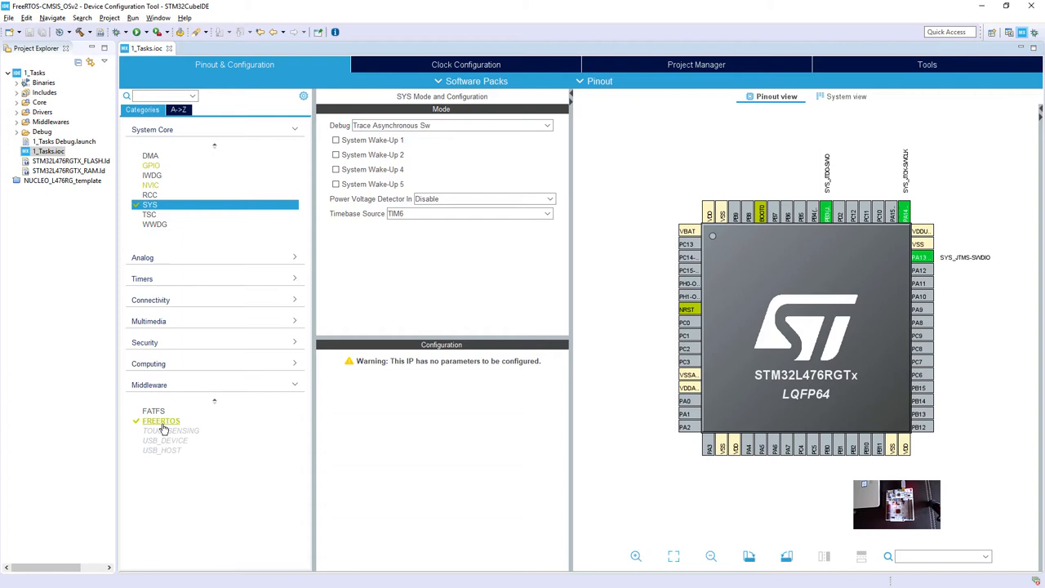
click(161, 421)
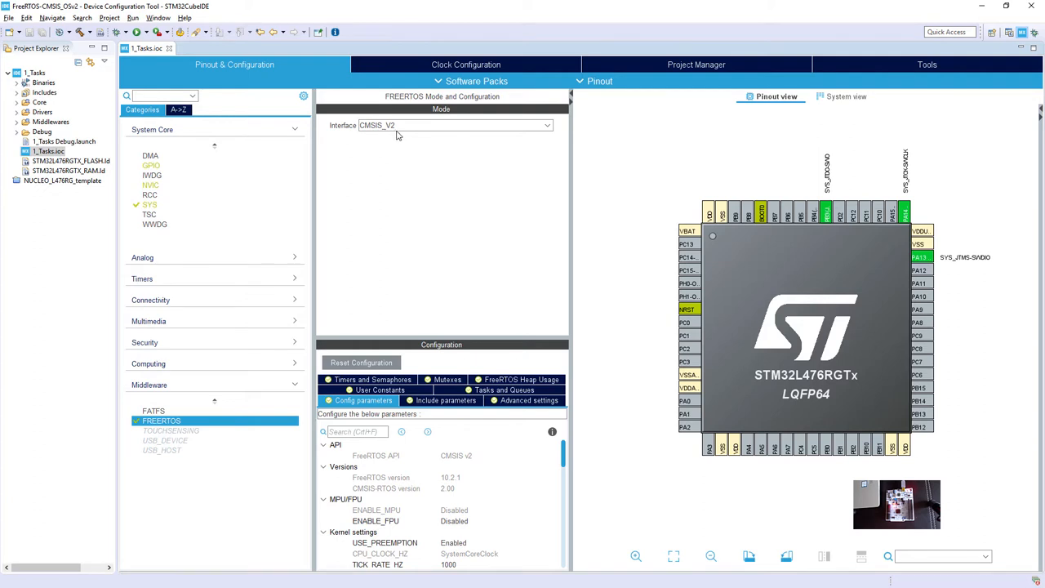
mouse_move(572, 110)
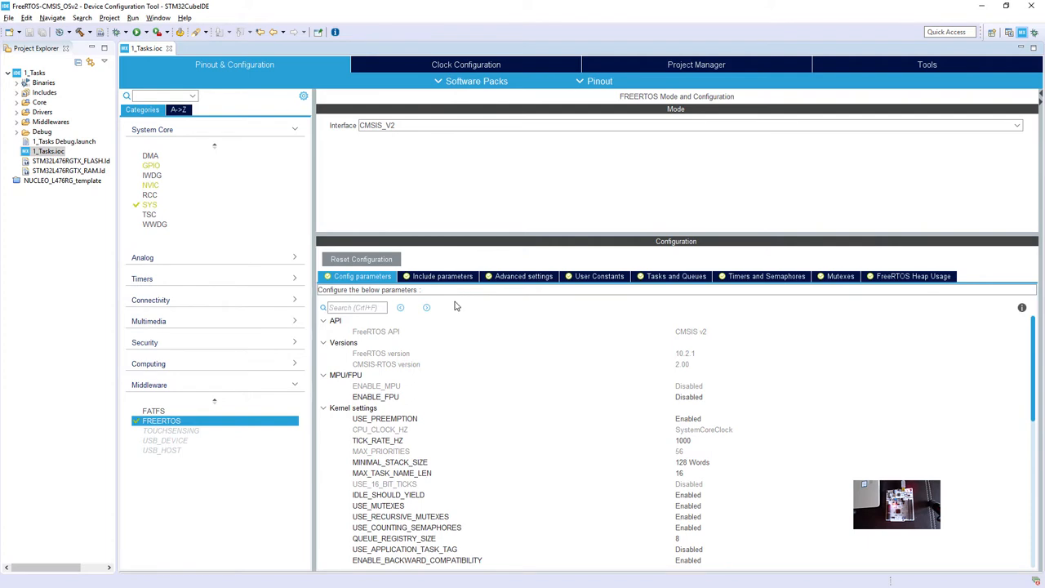
click(442, 276)
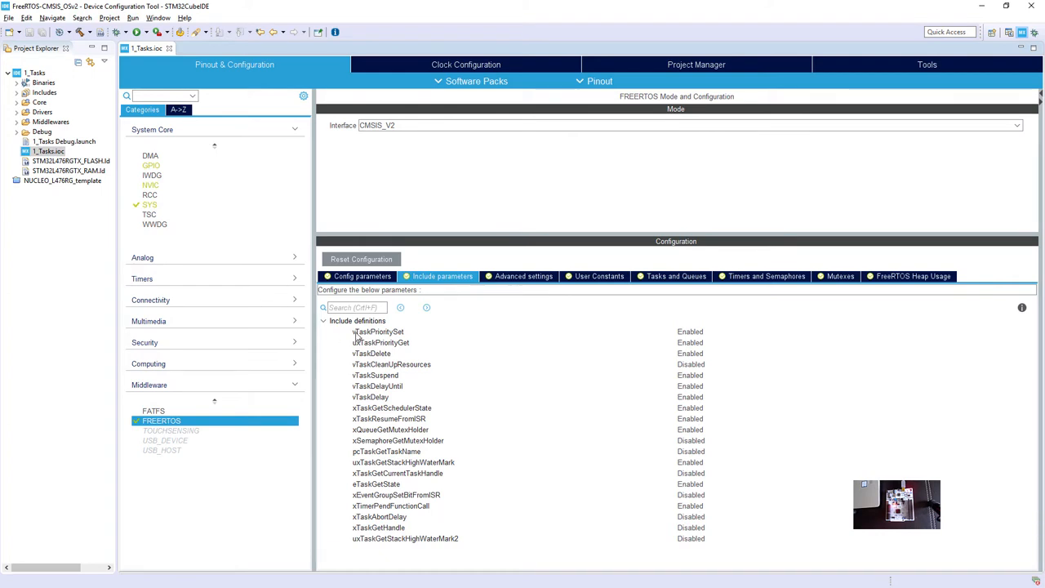
mouse_move(400, 340)
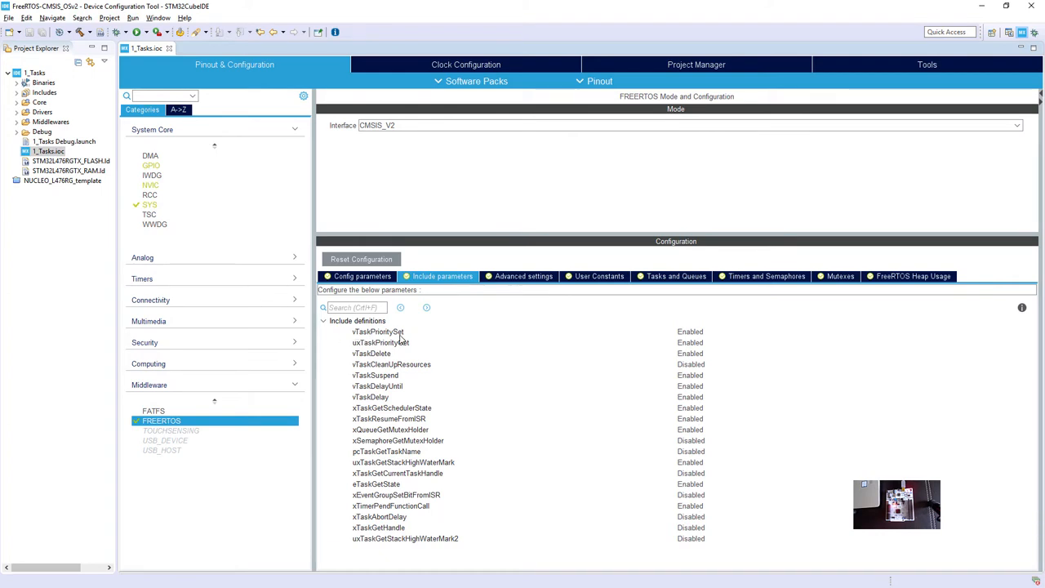
click(378, 332)
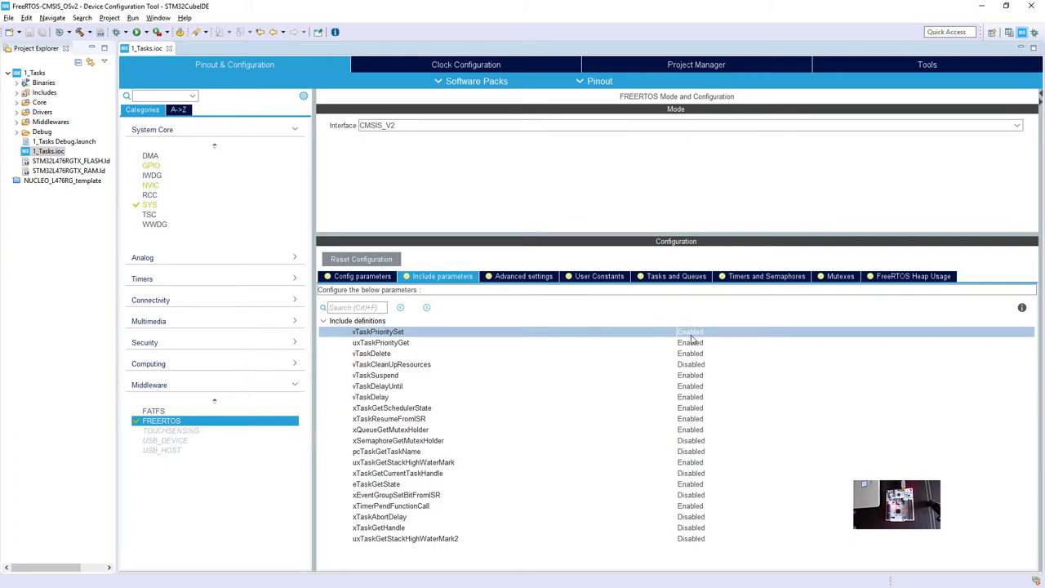
mouse_move(378, 352)
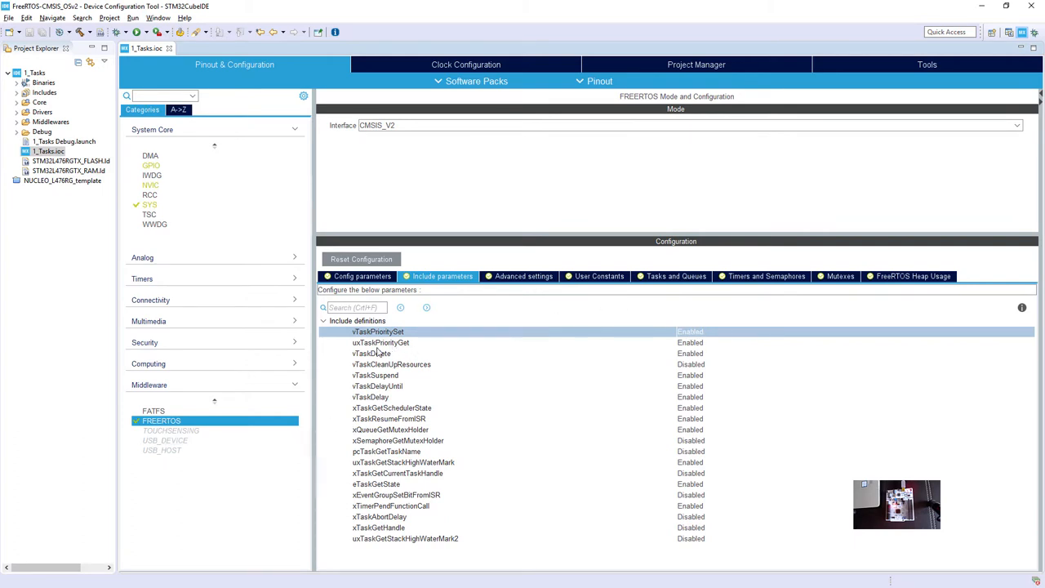
click(380, 342)
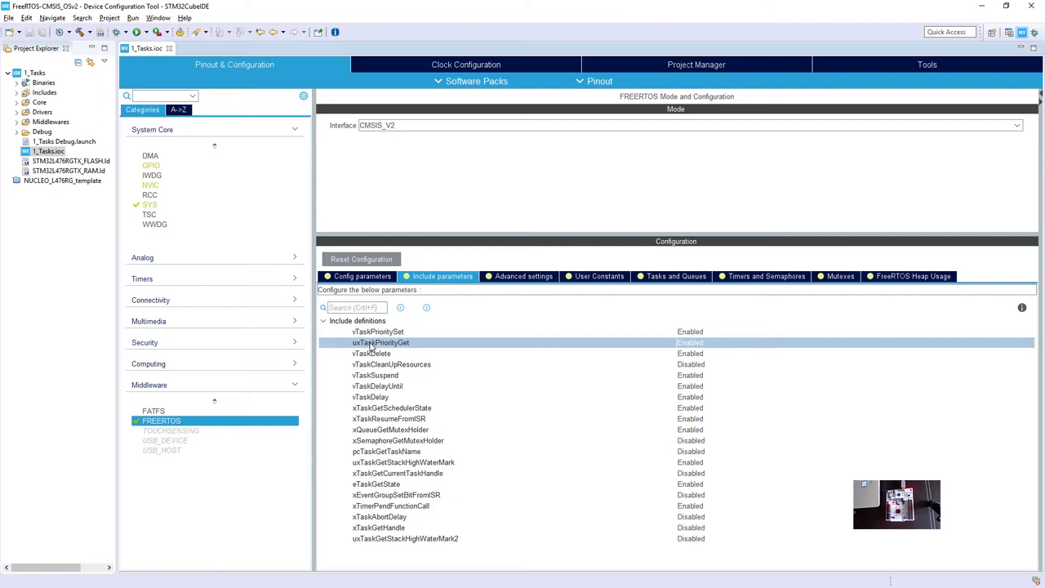
mouse_move(615, 364)
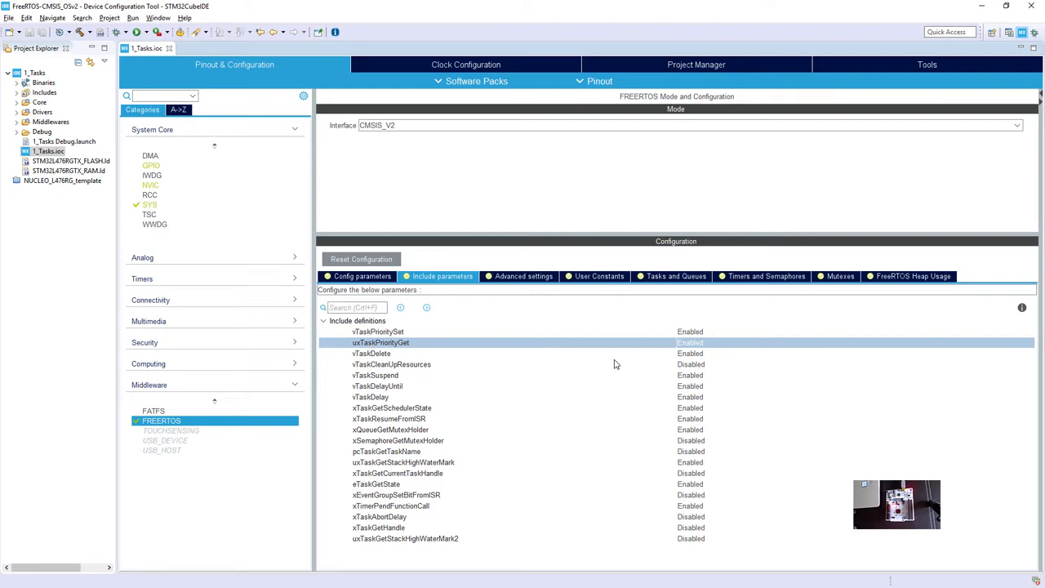
mouse_move(367, 351)
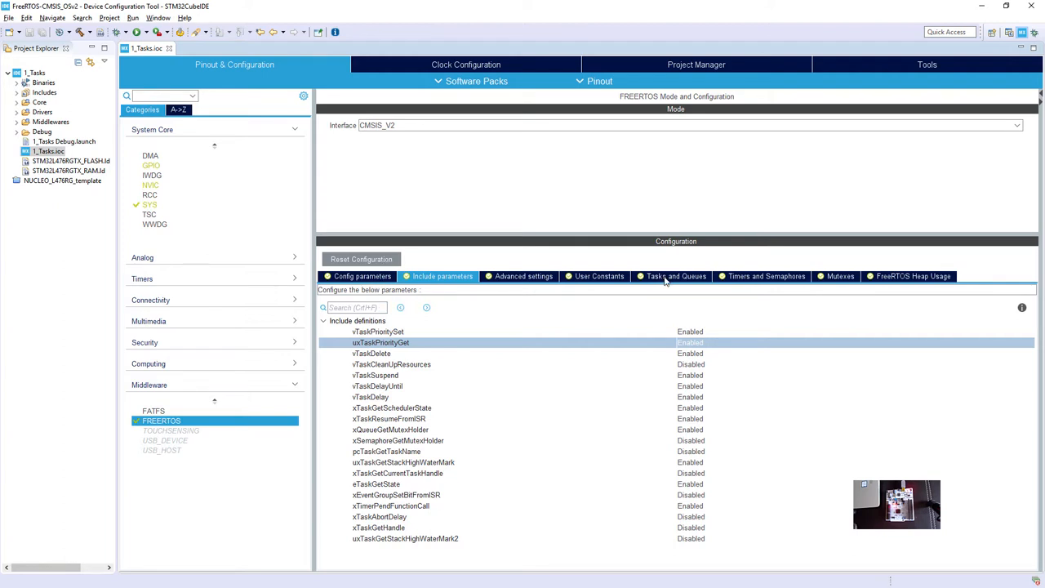
- Show the Tasks and Queues table and select Task1 (osPriorityNormal2)
click(675, 276)
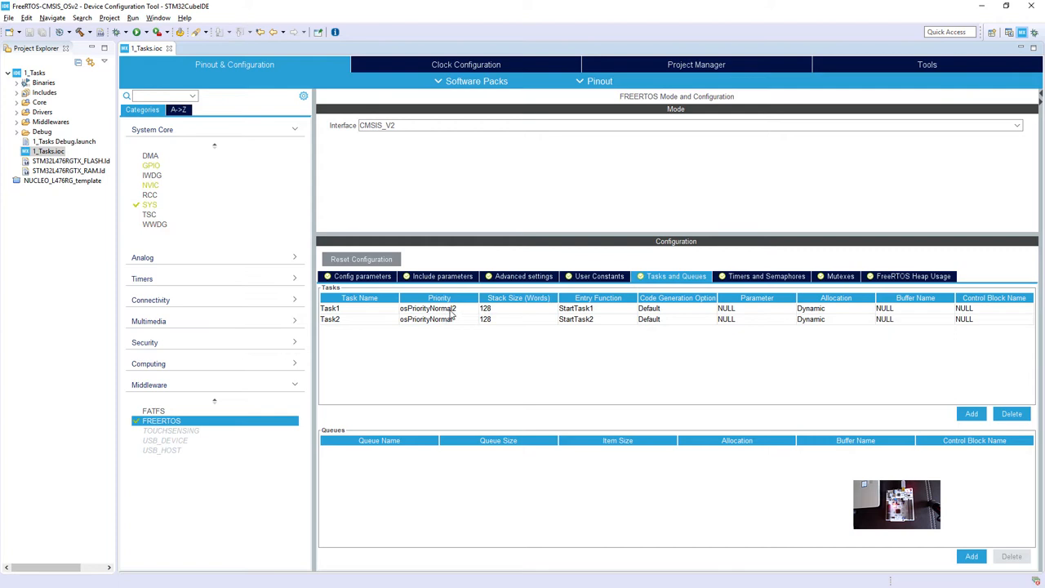
mouse_move(441, 315)
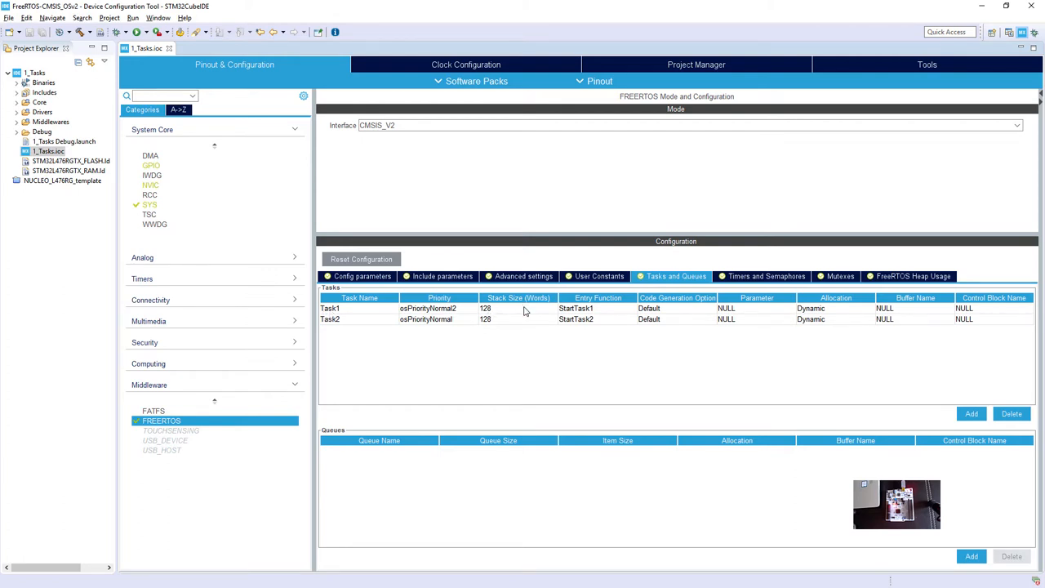
mouse_move(330, 308)
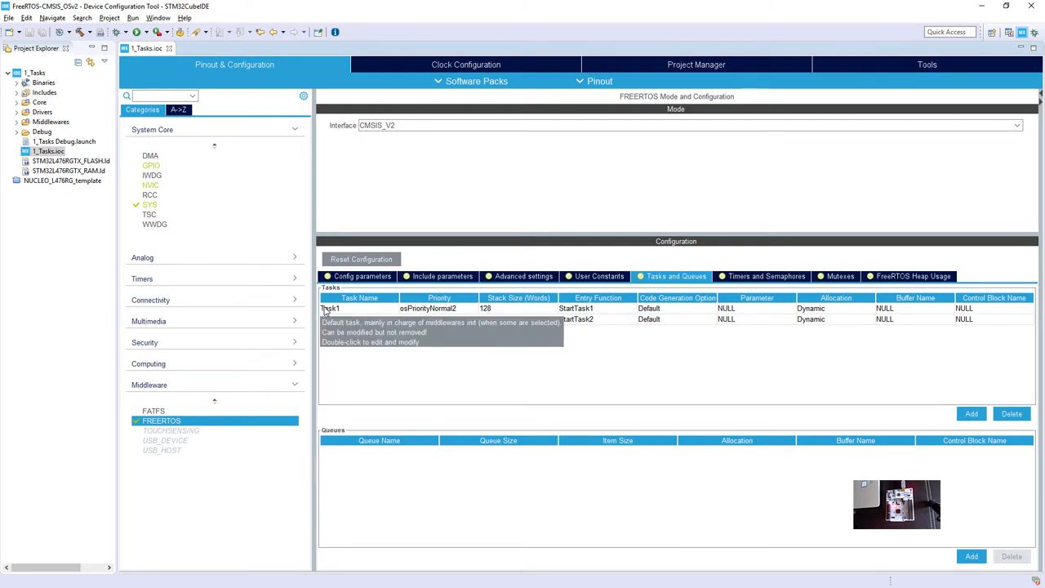
click(331, 309)
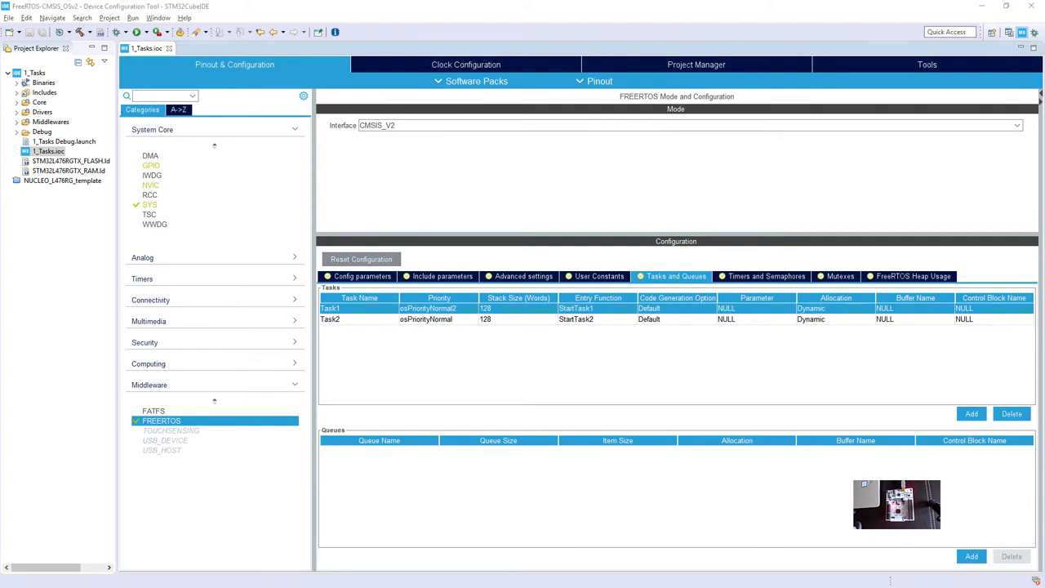
- Set Task1's stack size to 256 words
double_click(330, 308)
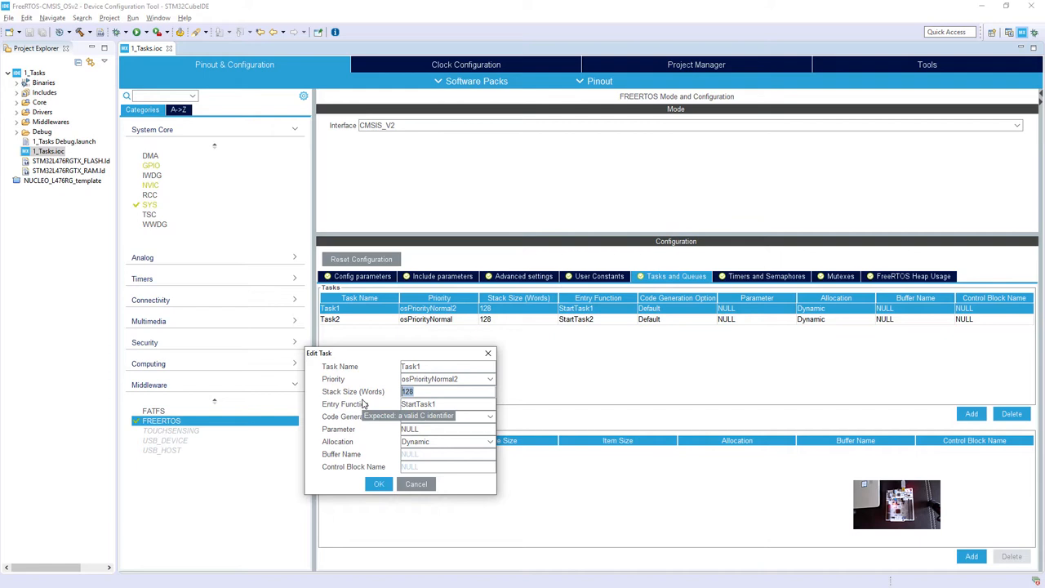
text(256)
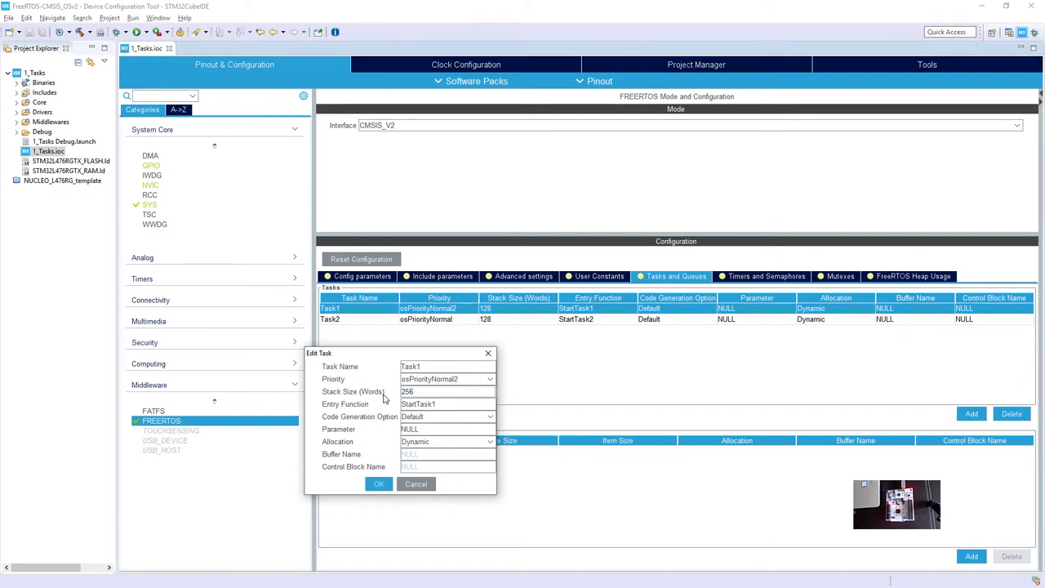
click(377, 483)
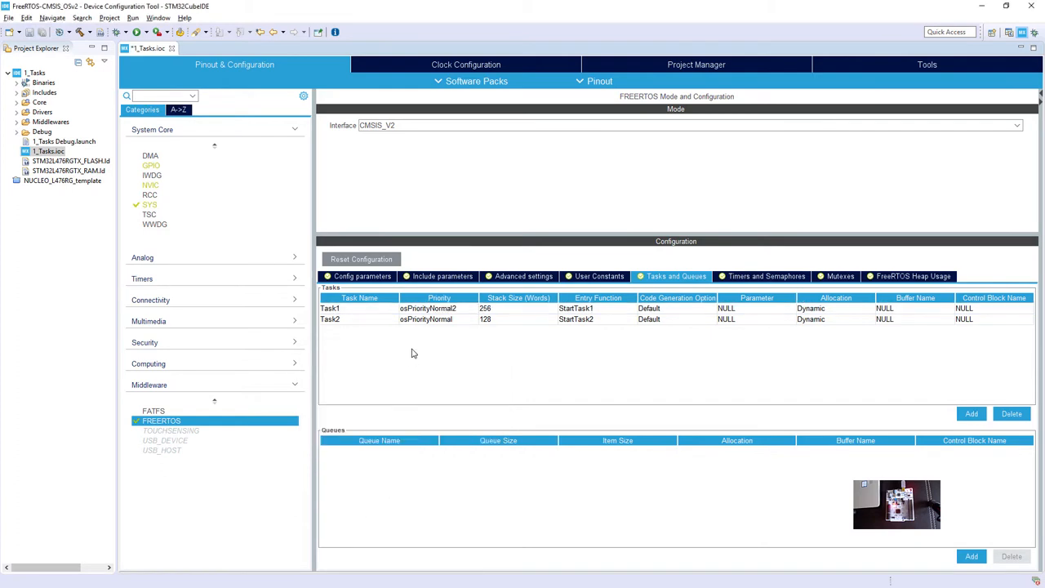
- Set Task2's stack size to 256 words
click(329, 318)
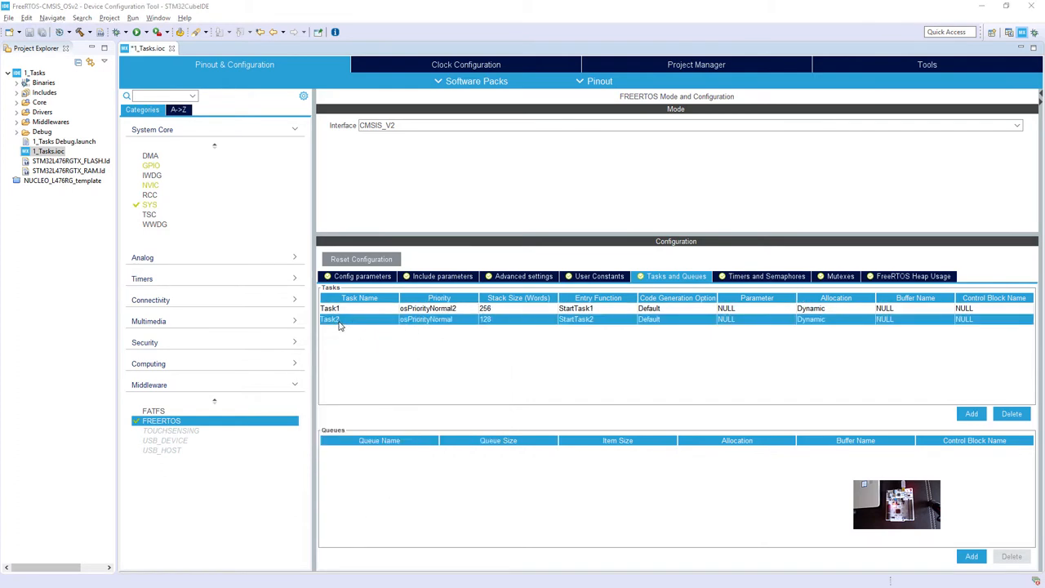
double_click(330, 319)
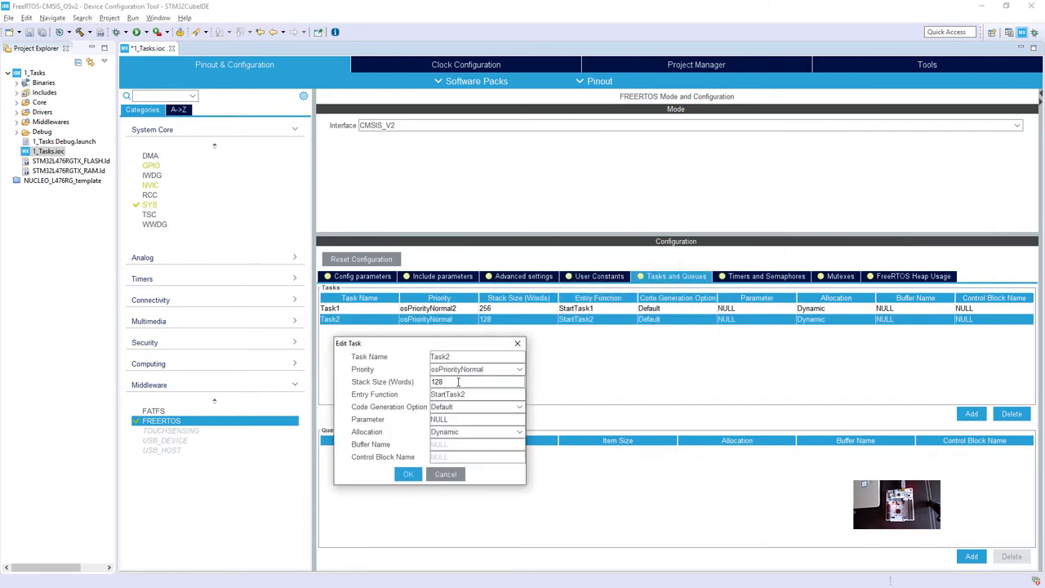
text(256)
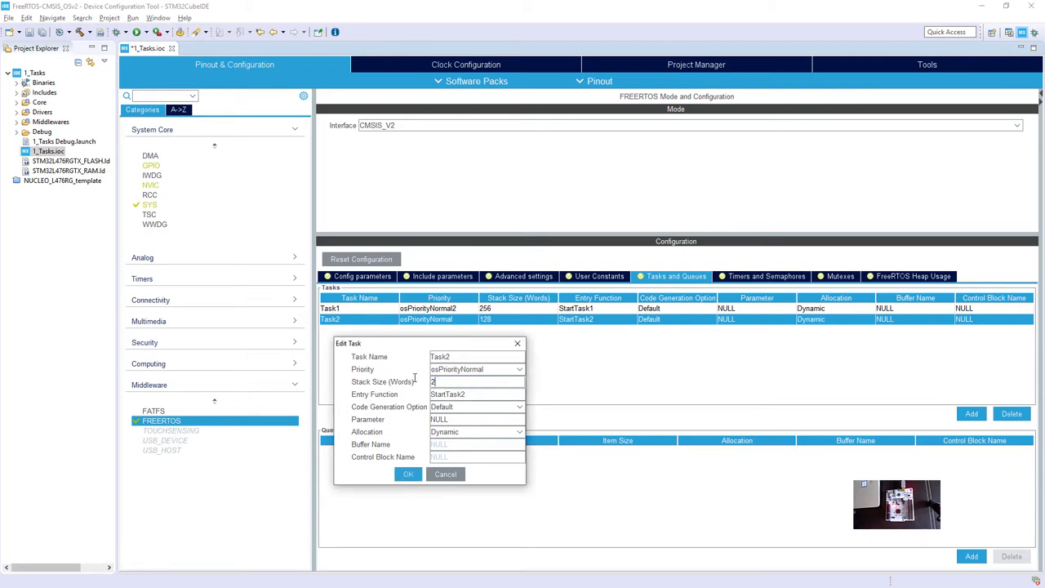
click(407, 475)
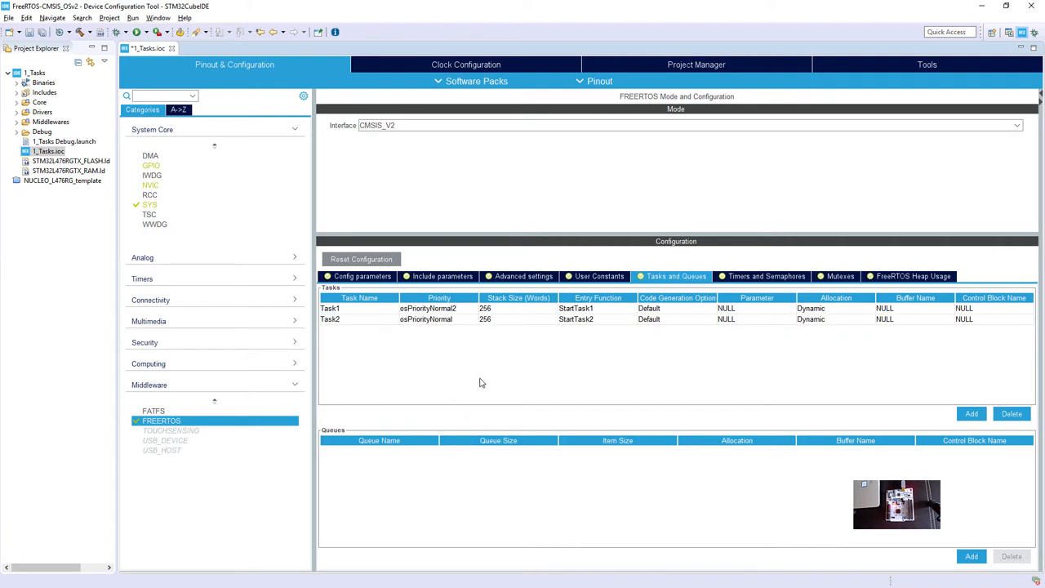
mouse_move(457, 365)
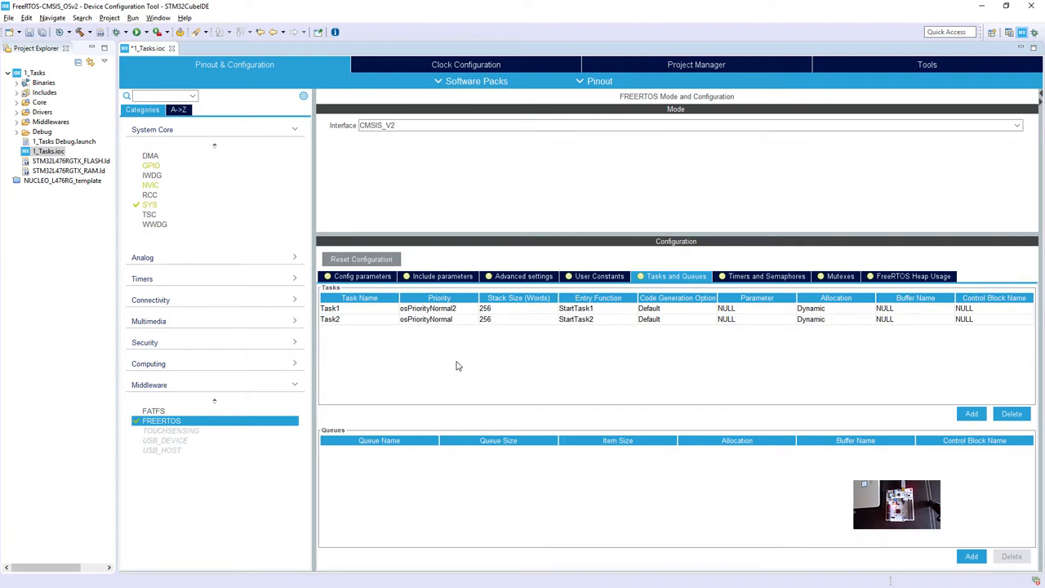
mouse_move(411, 351)
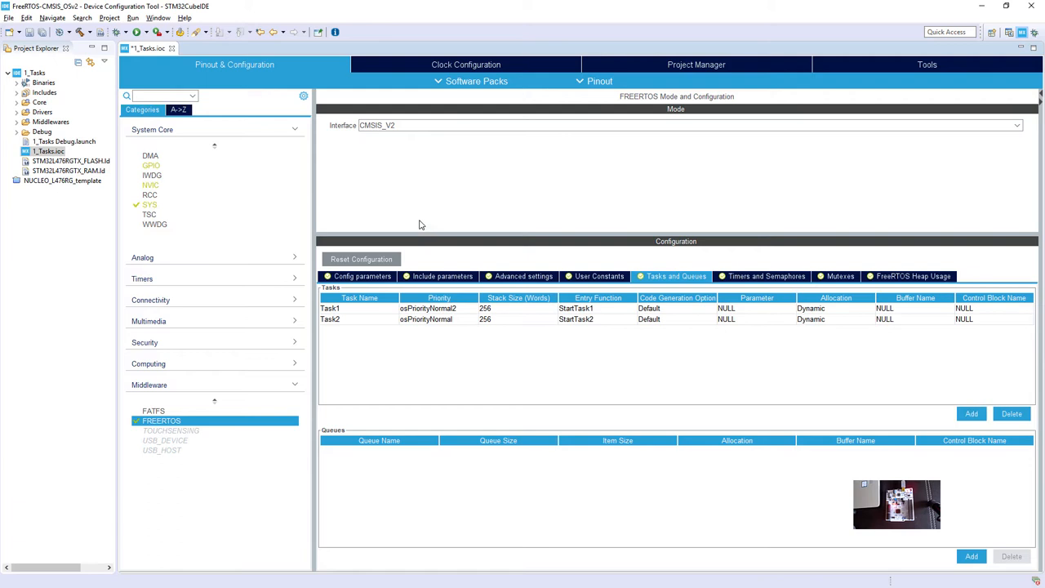
mouse_move(436, 258)
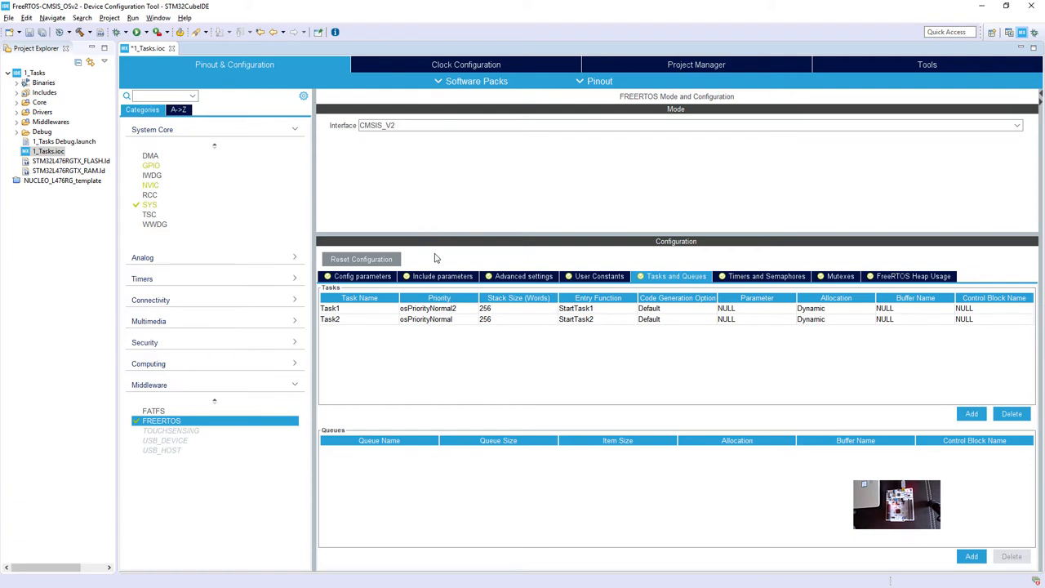
mouse_move(436, 261)
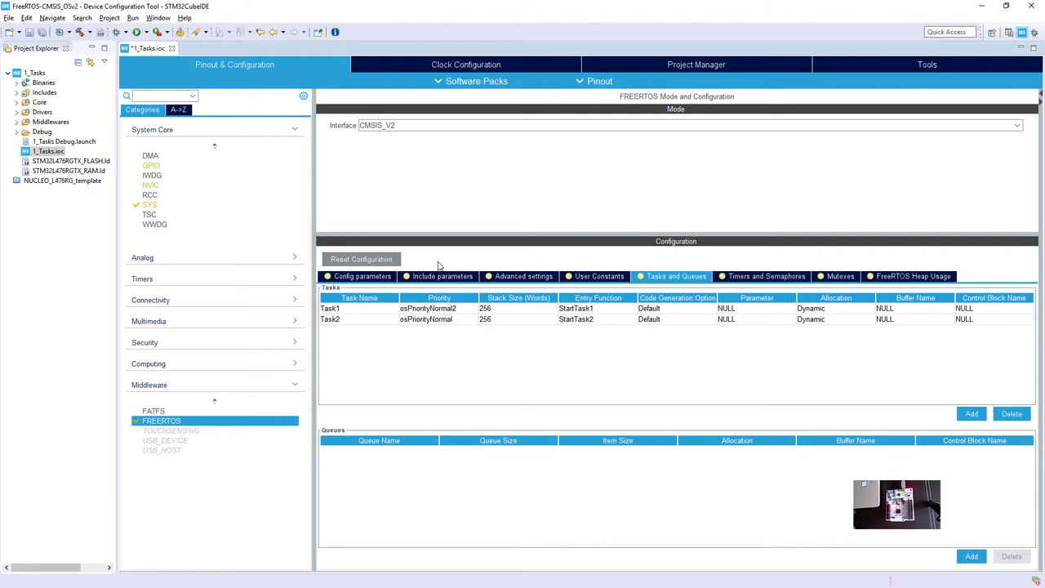
mouse_move(112, 33)
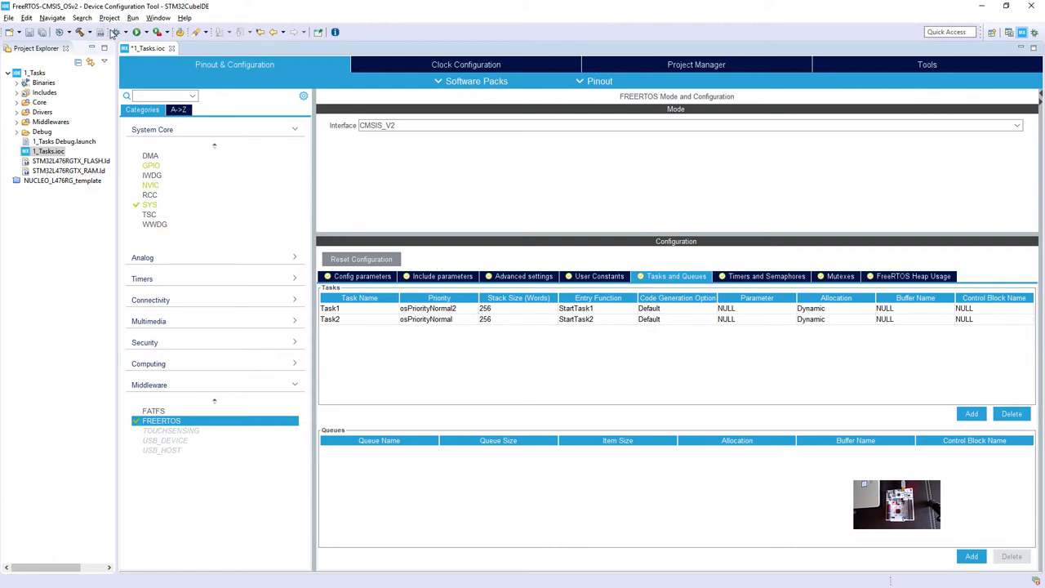
mouse_move(181, 32)
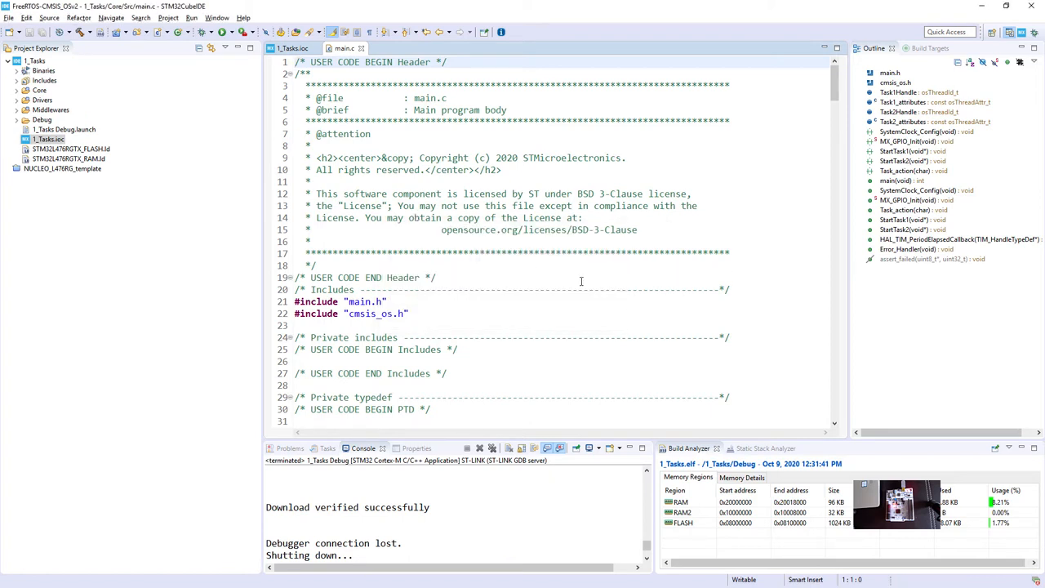
- Scroll main.c to the Task1 and Task2 attribute definitions with 256 * 4 stacks
scroll(down, 3)
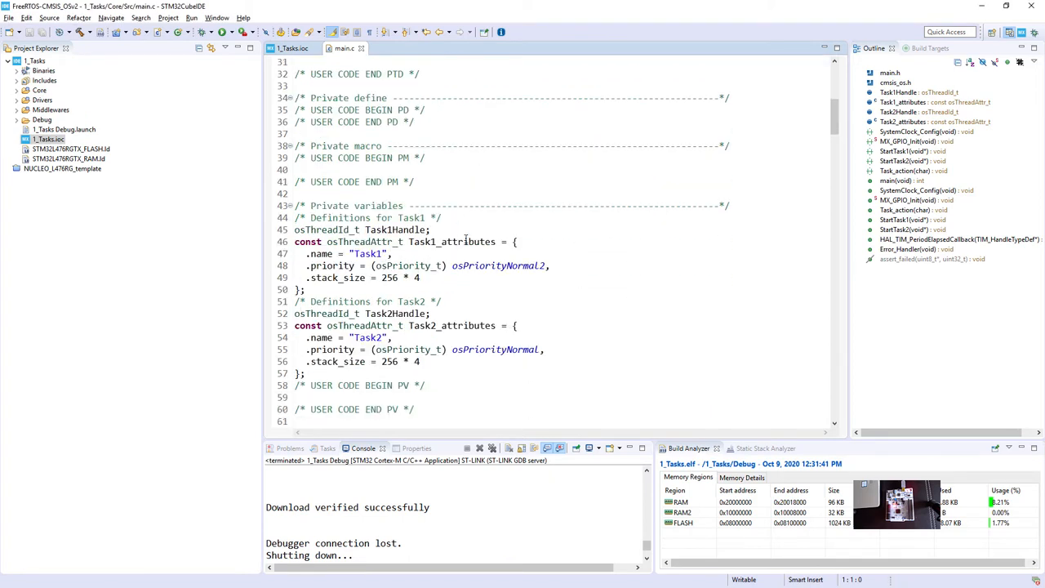
scroll(down, 3)
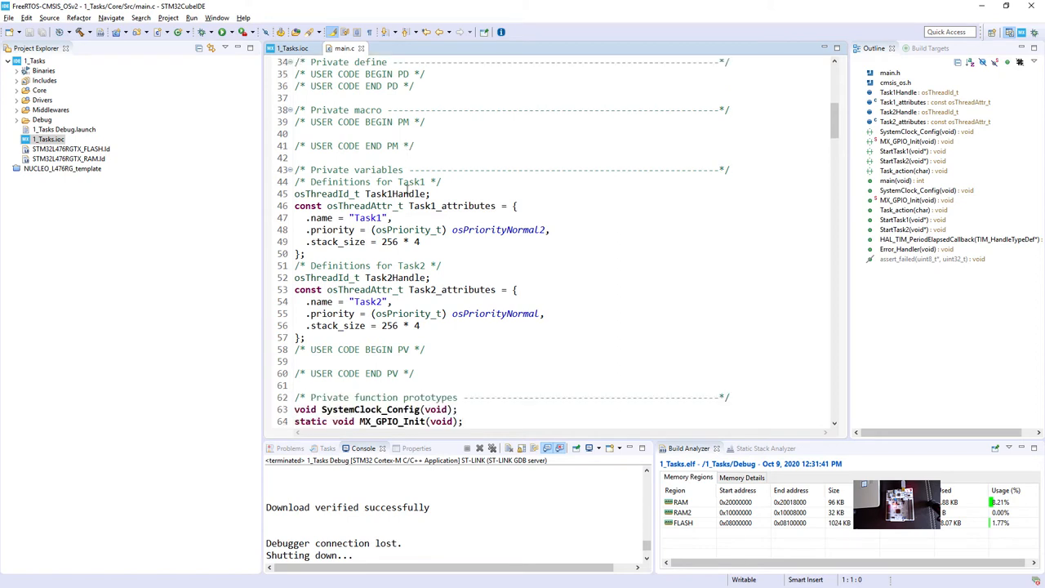
scroll(down, 3)
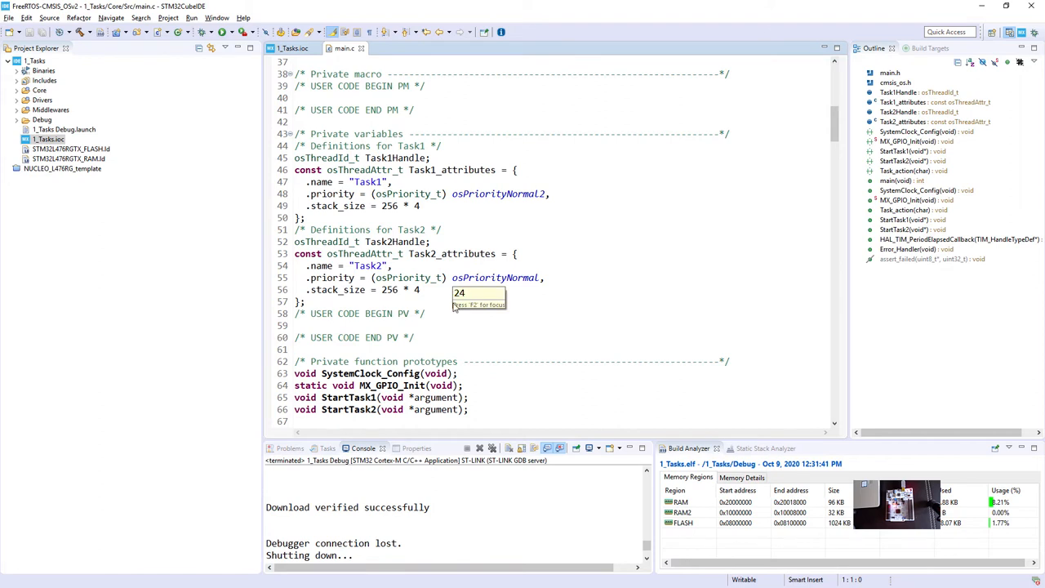
mouse_move(392, 206)
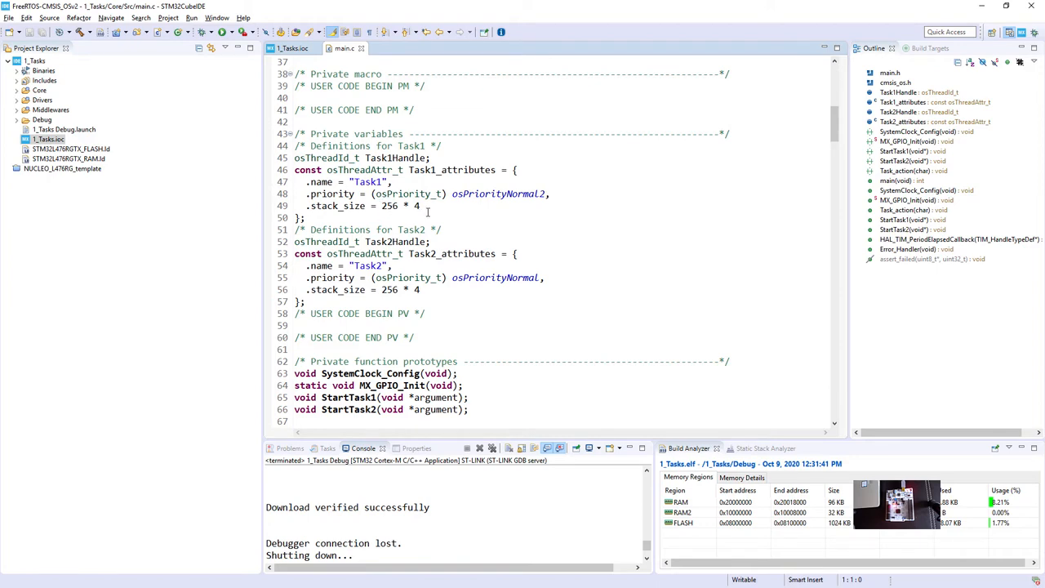
scroll(down, 3)
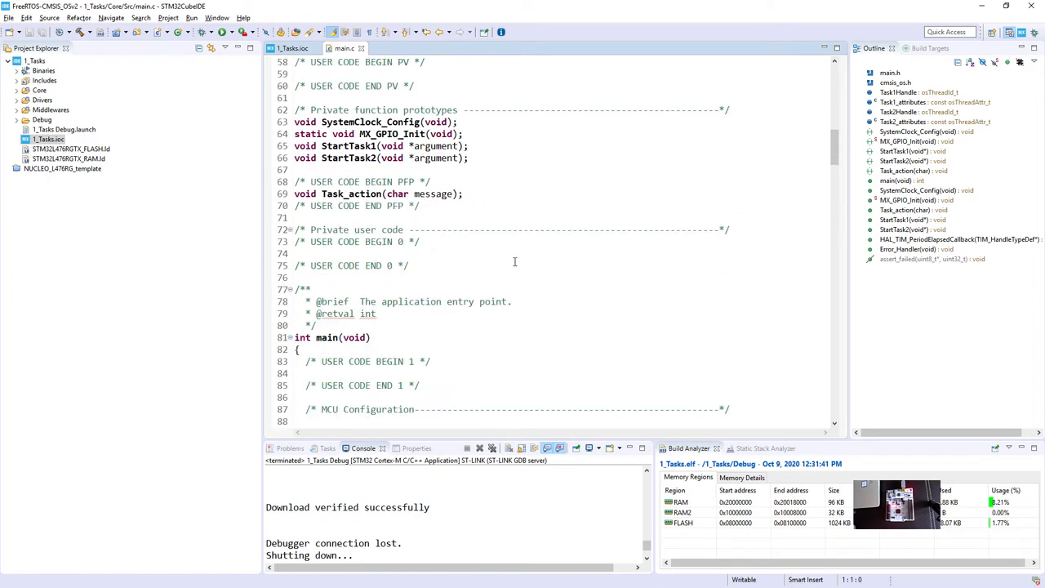
scroll(down, 3)
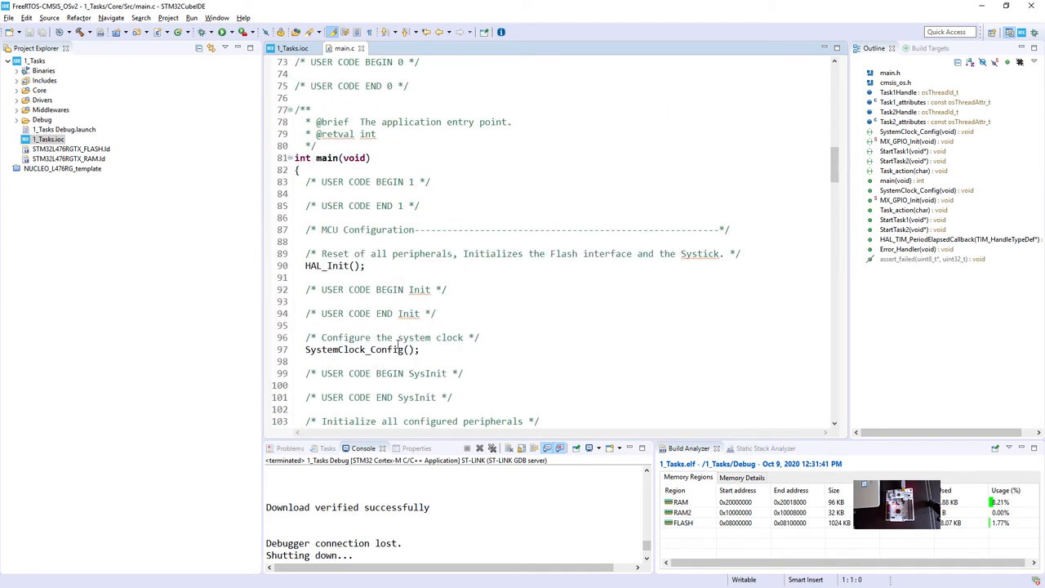
scroll(down, 3)
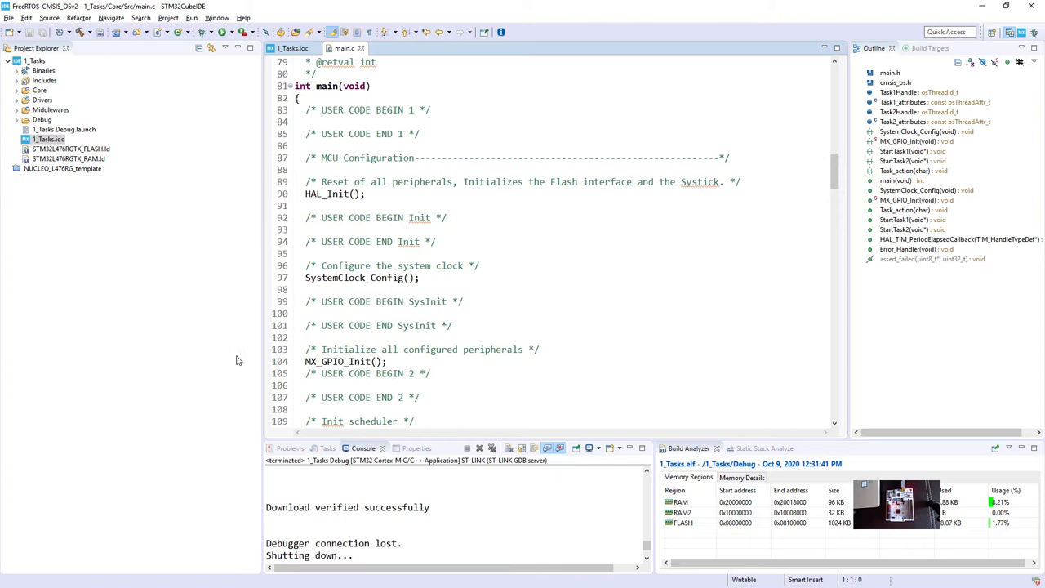
scroll(down, 3)
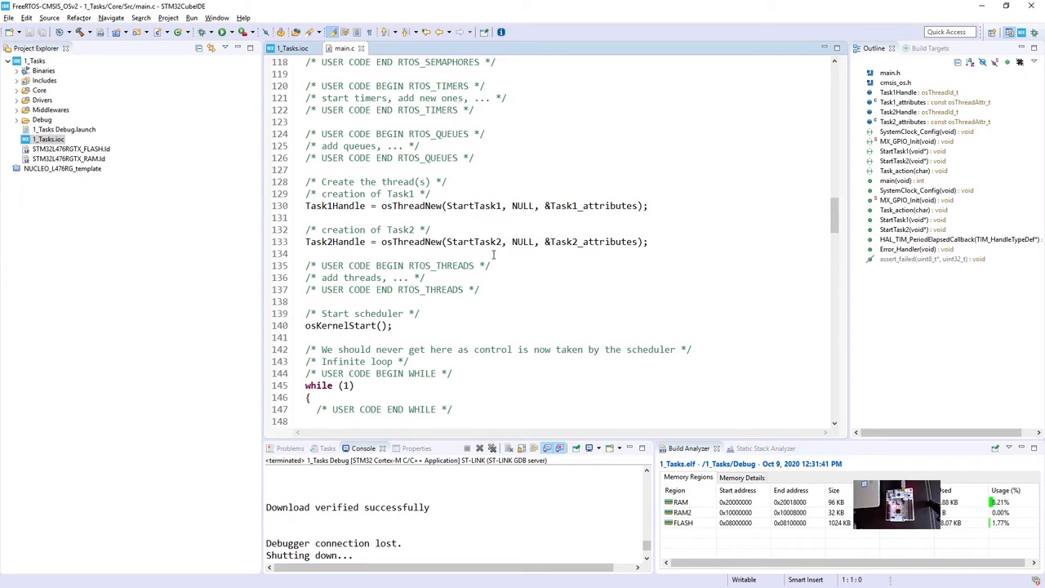
scroll(down, 3)
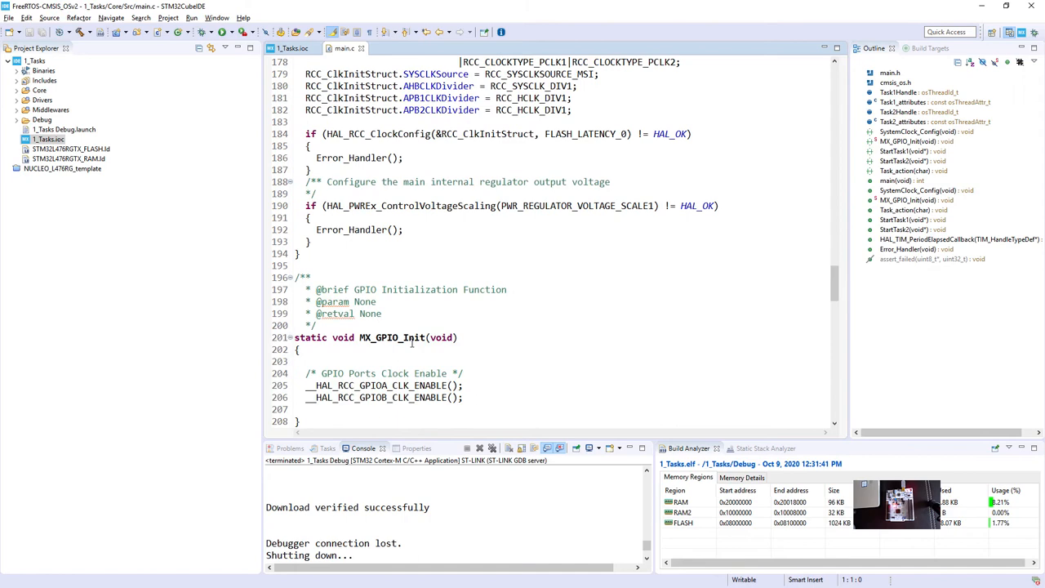
scroll(down, 3)
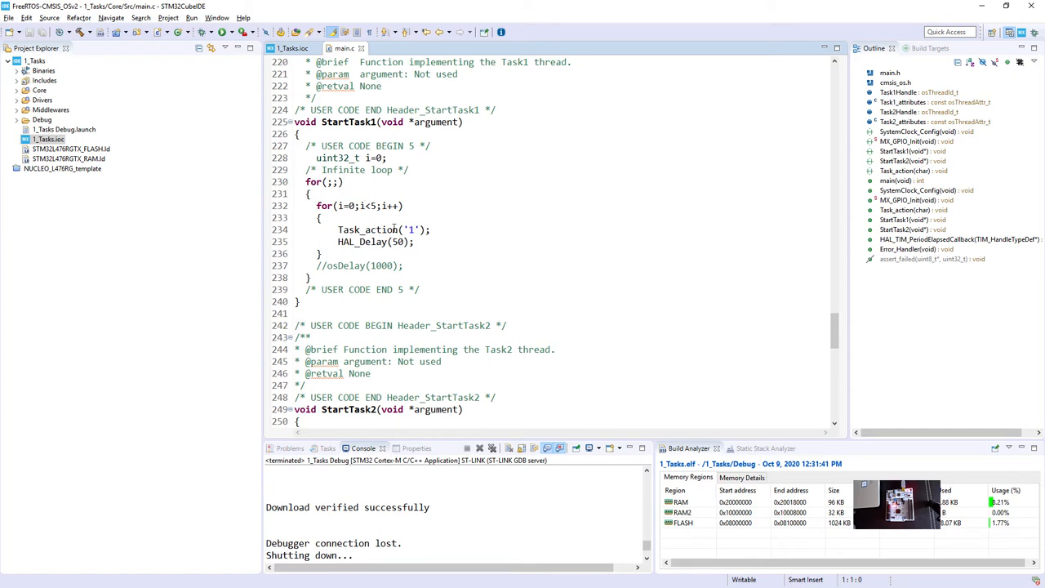
mouse_move(466, 251)
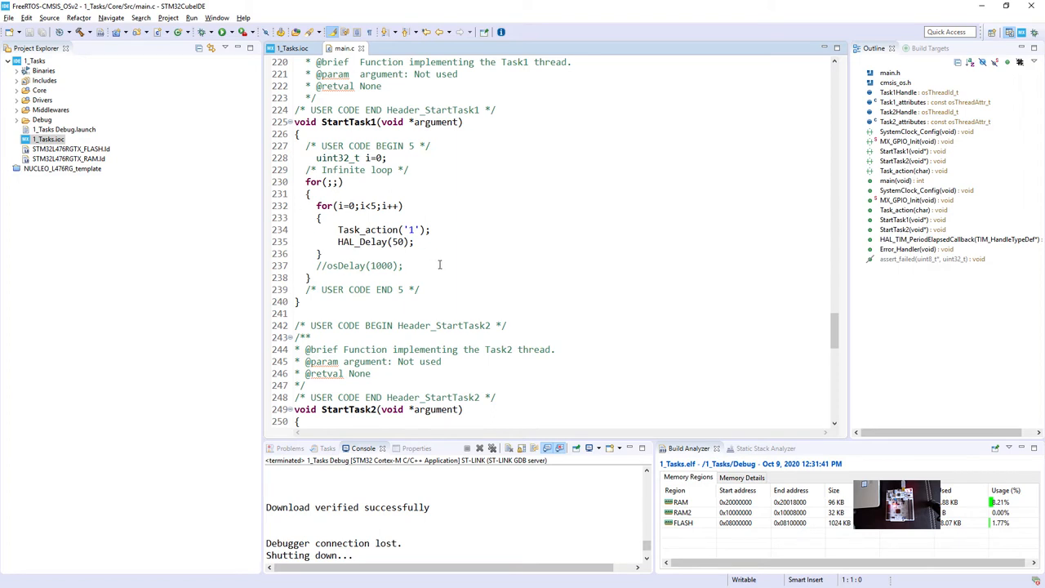
scroll(down, 3)
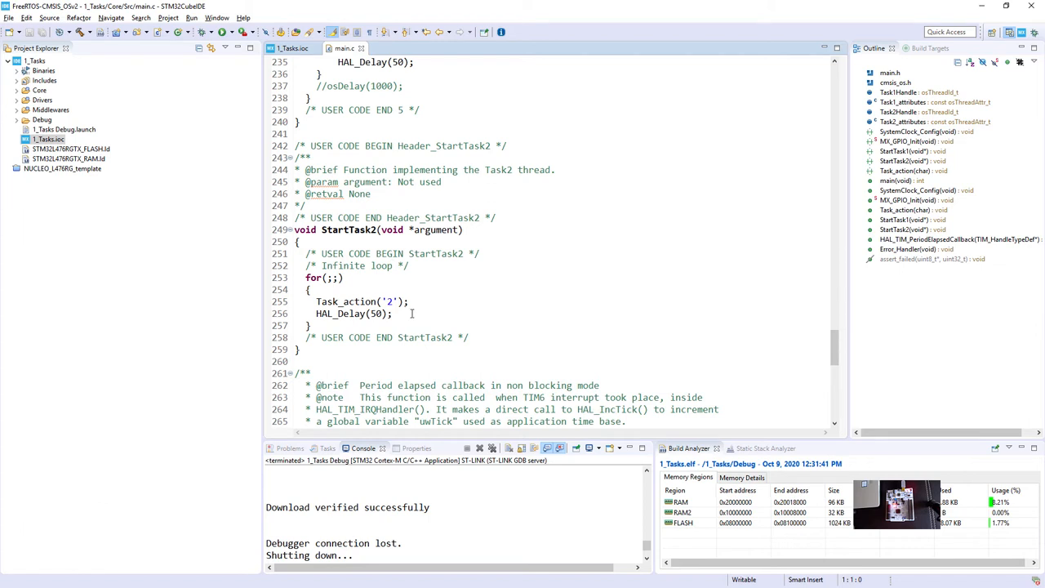
mouse_move(345, 269)
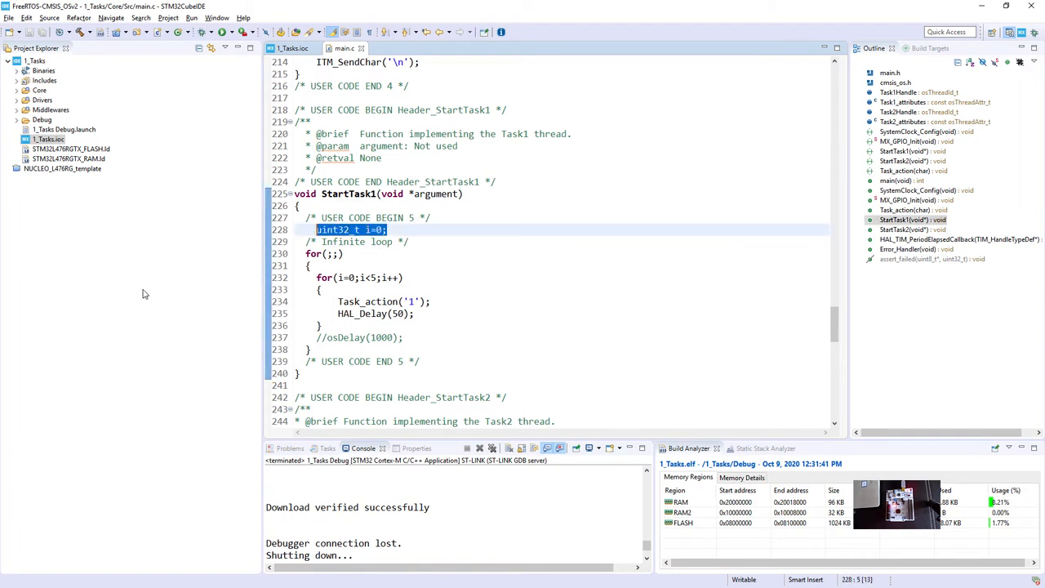
- Declare an osPriority_t priority variable in StartTask1
text(osPriority)
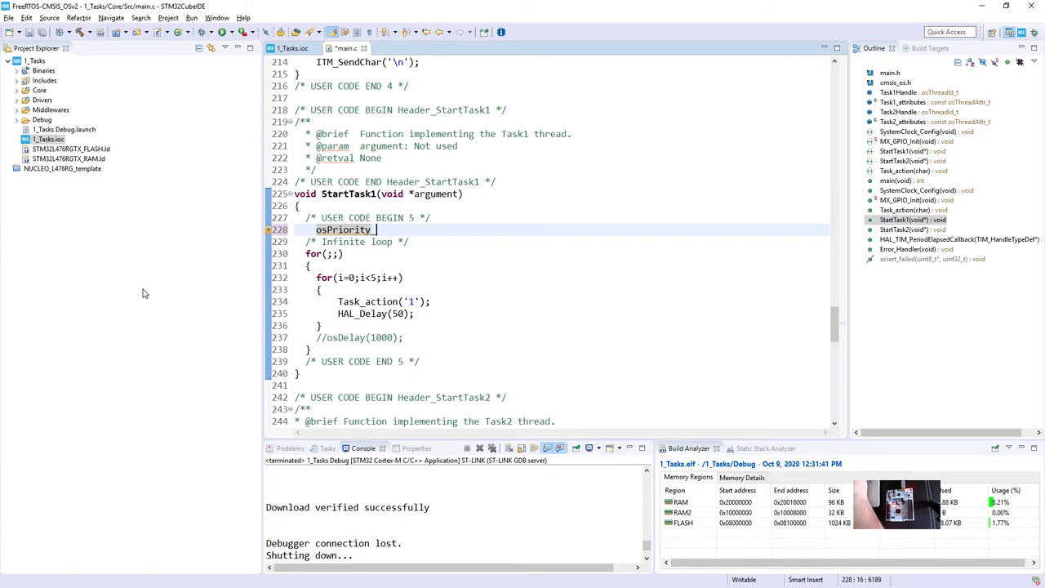
text(t p)
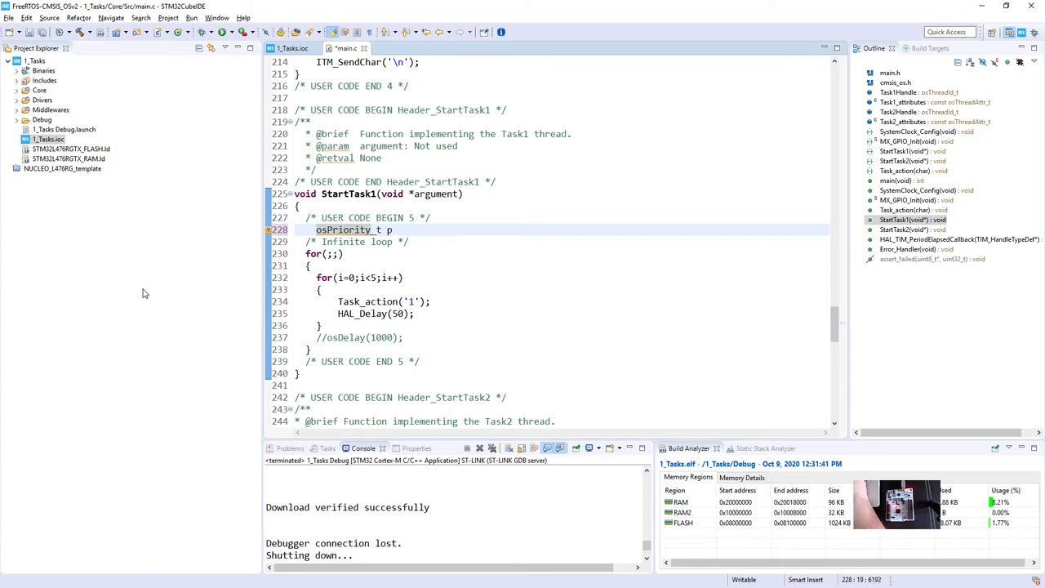
text(riority;)
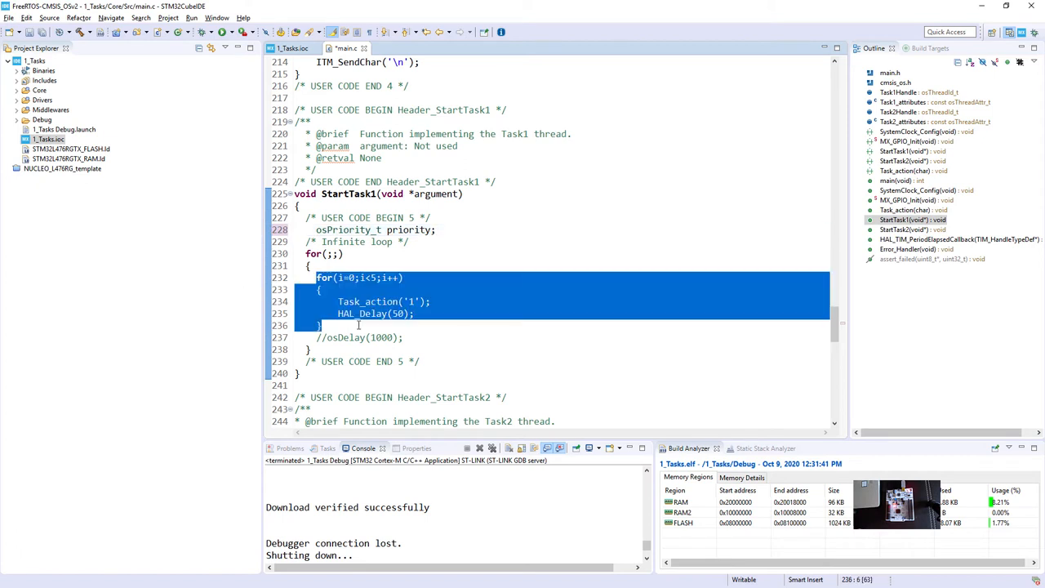
- In Task1's loop, assign priority = osThreadGetPriority(Task2Handle);
click(403, 338)
text(prio)
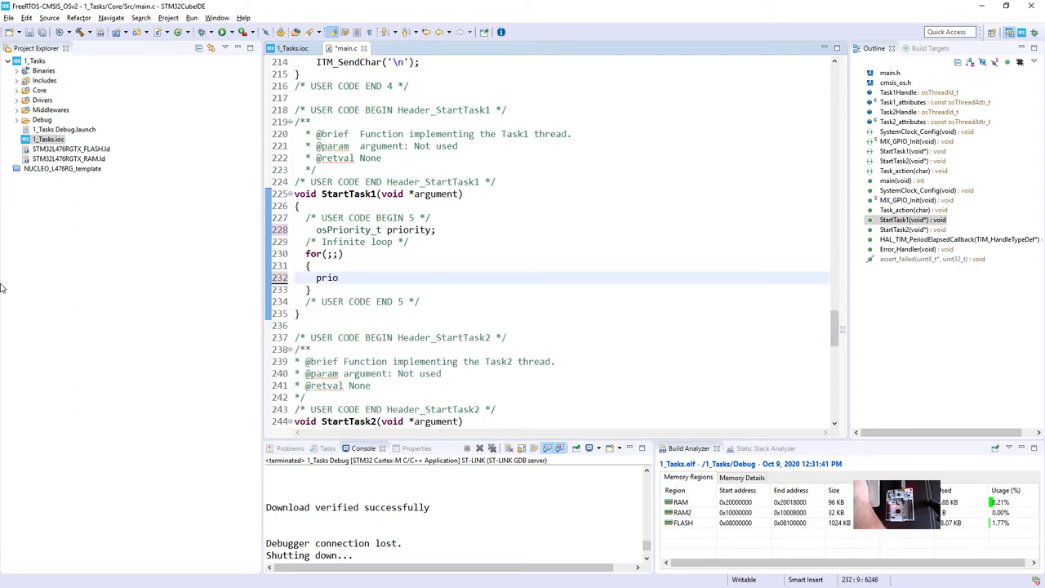
text(rity)
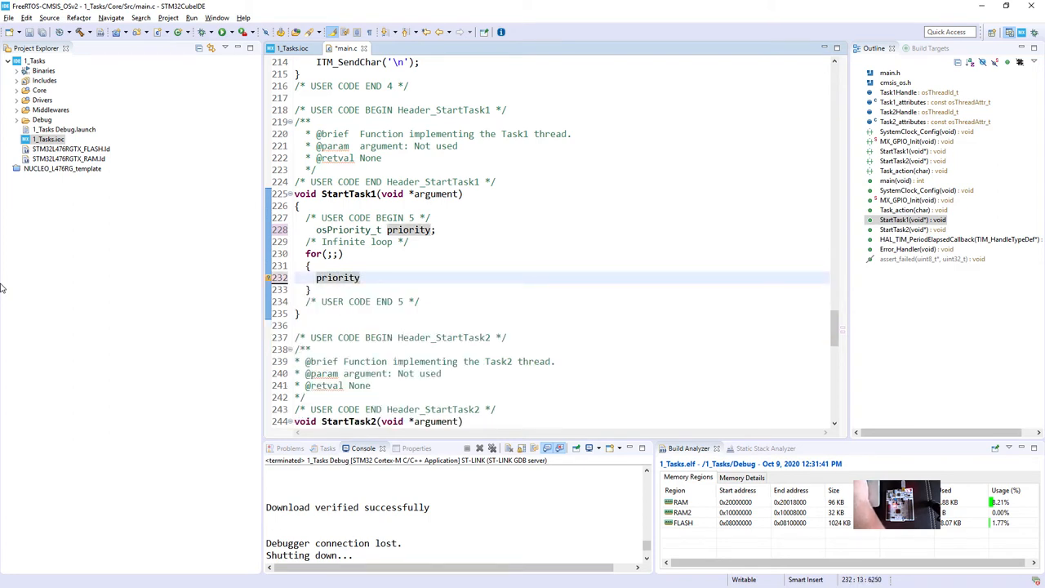
text(=osTh)
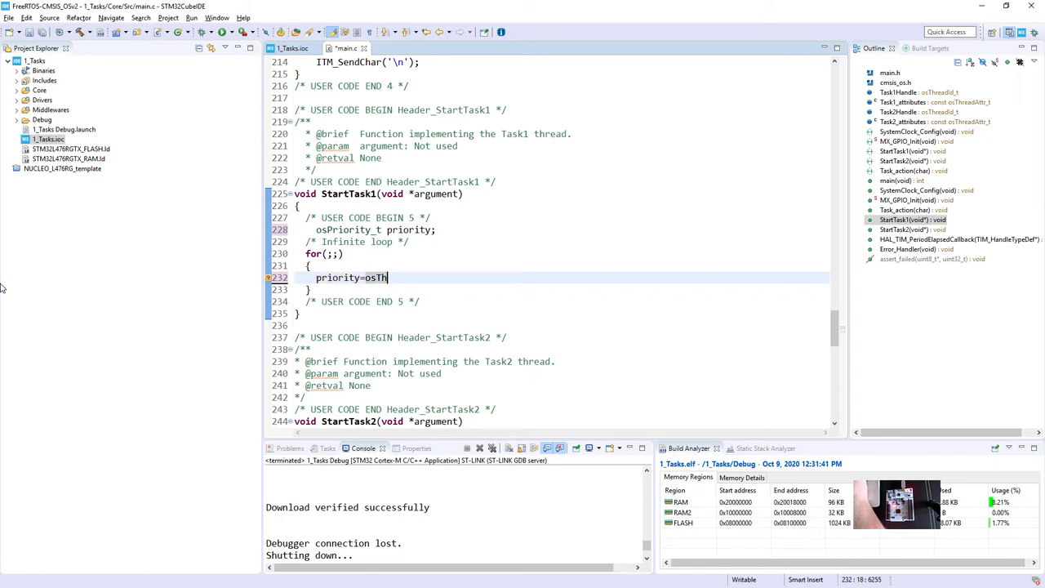
text(read)
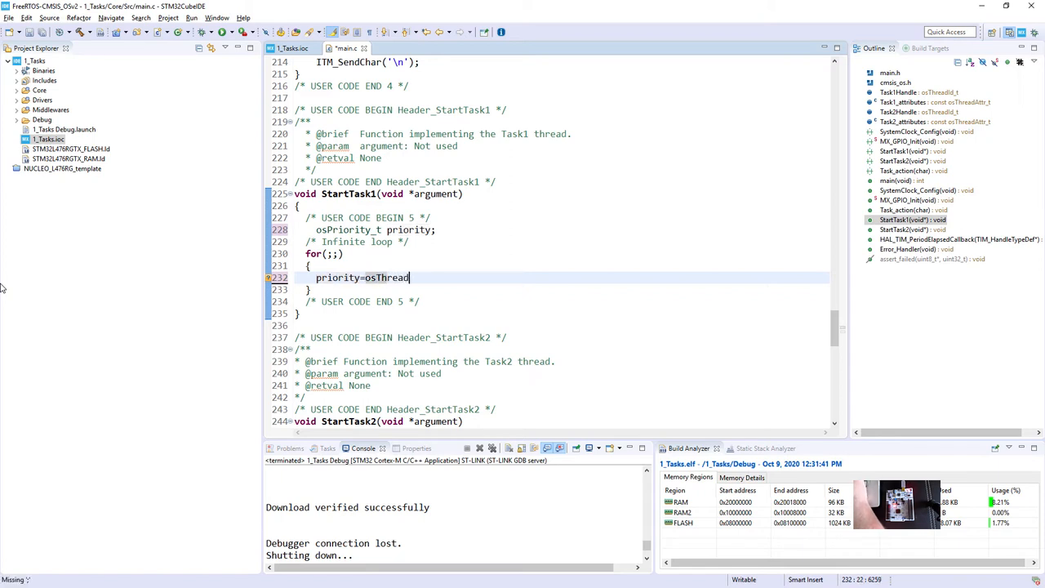
text(Get)
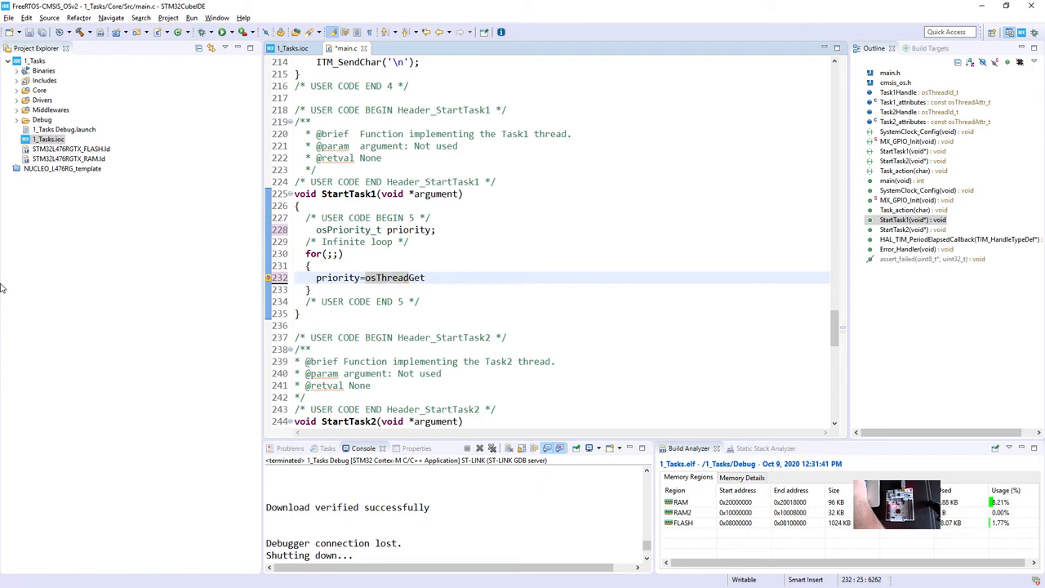
text(osThreadGet)
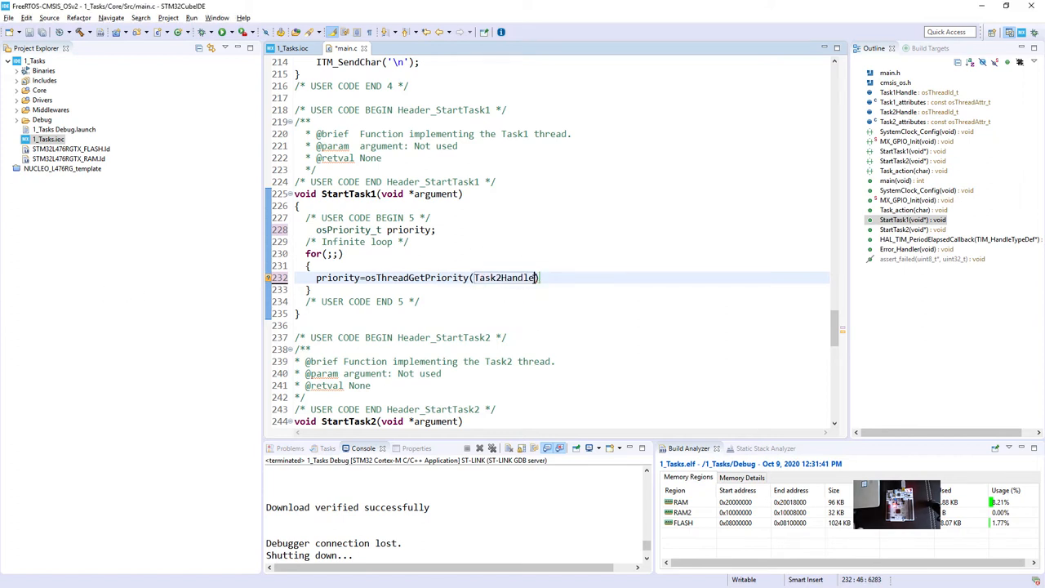
text(;)
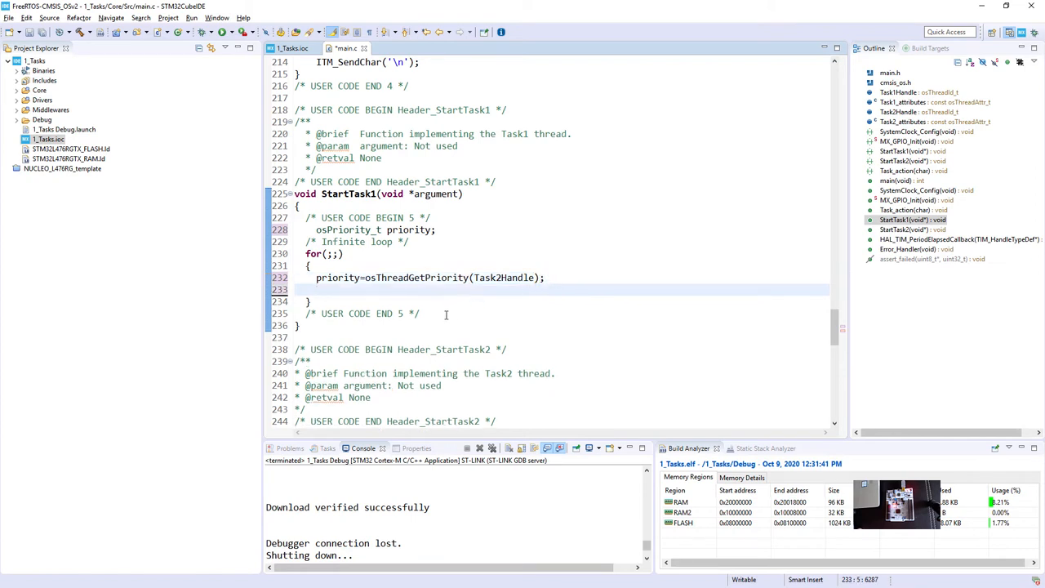
- Add Task_action('1'); after the priority read
text(Task_)
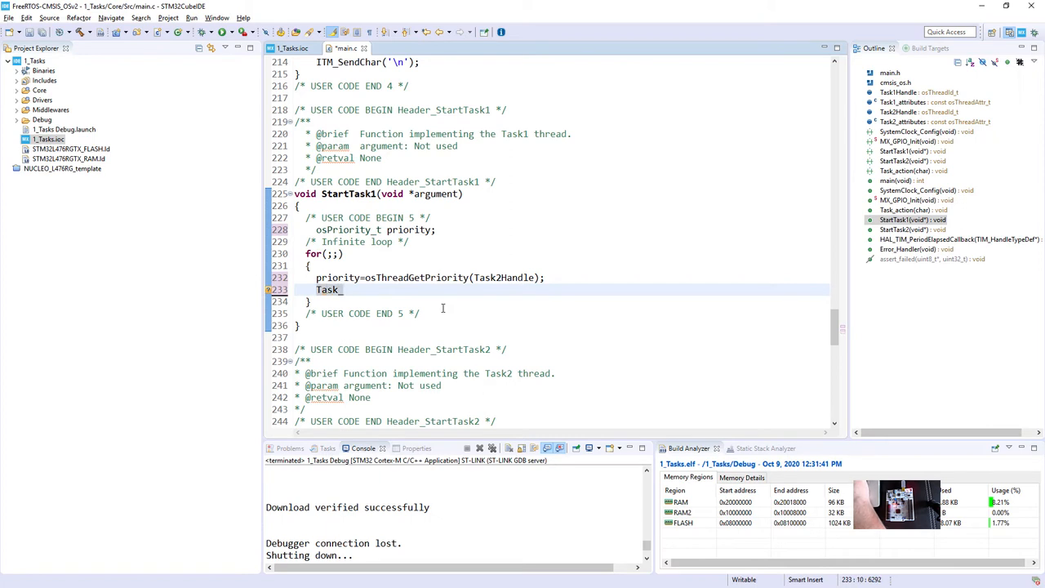
text(action(''))
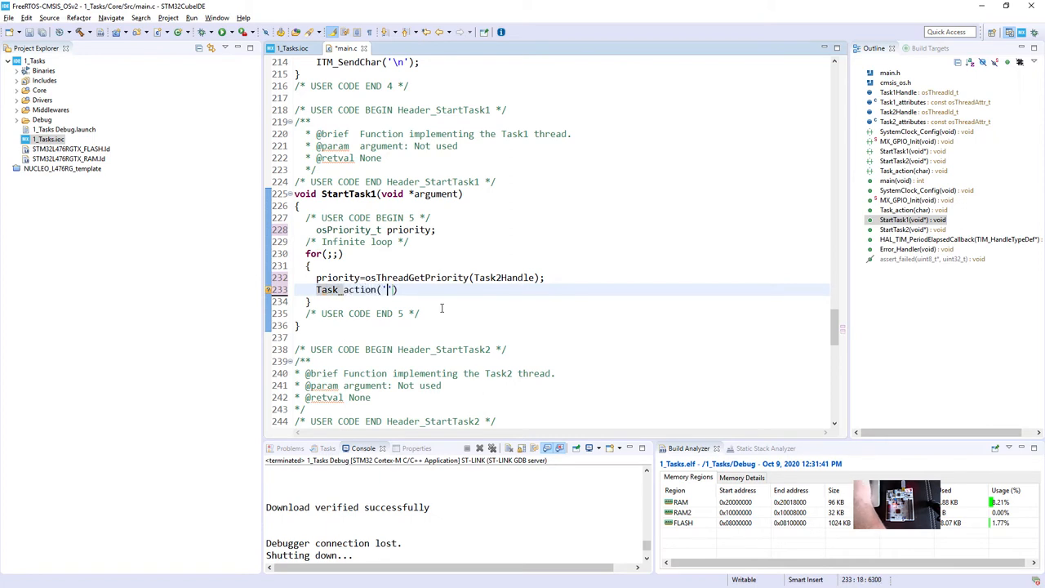
text(1)
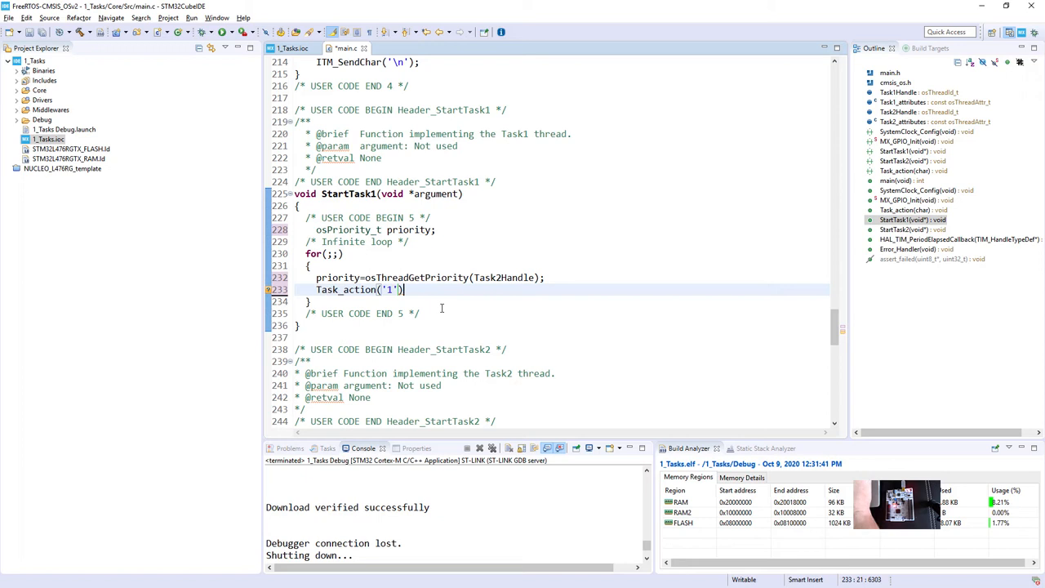
text(;)
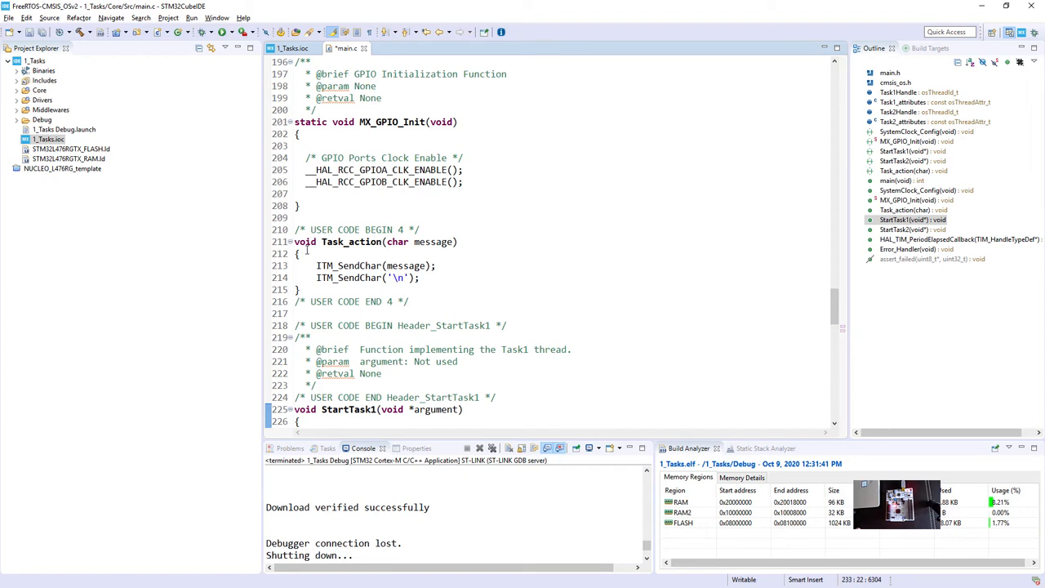
mouse_move(316, 265)
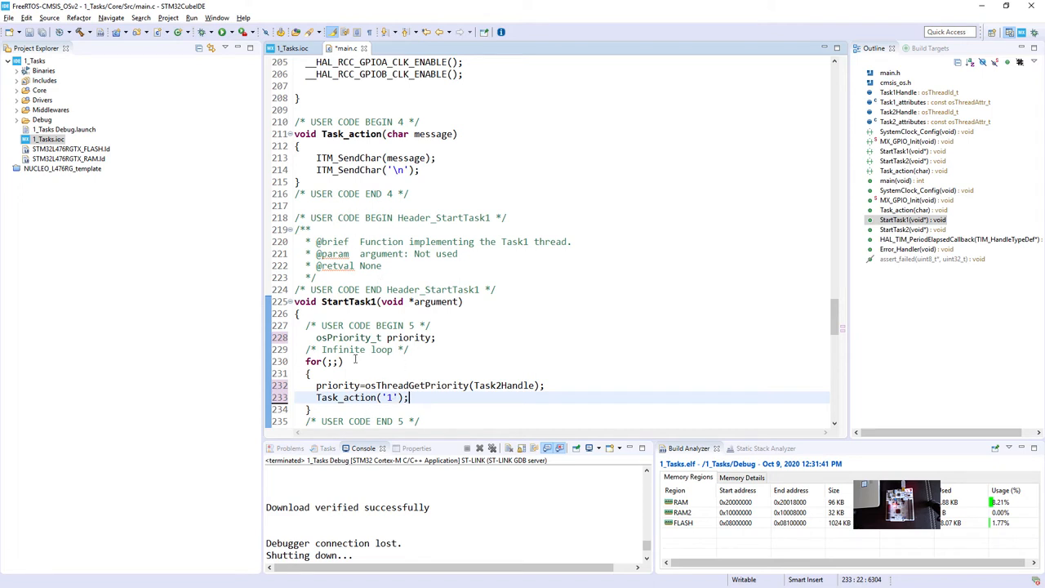
- Scroll through main.c and add a new line after Task_action('1');
scroll(down, 3)
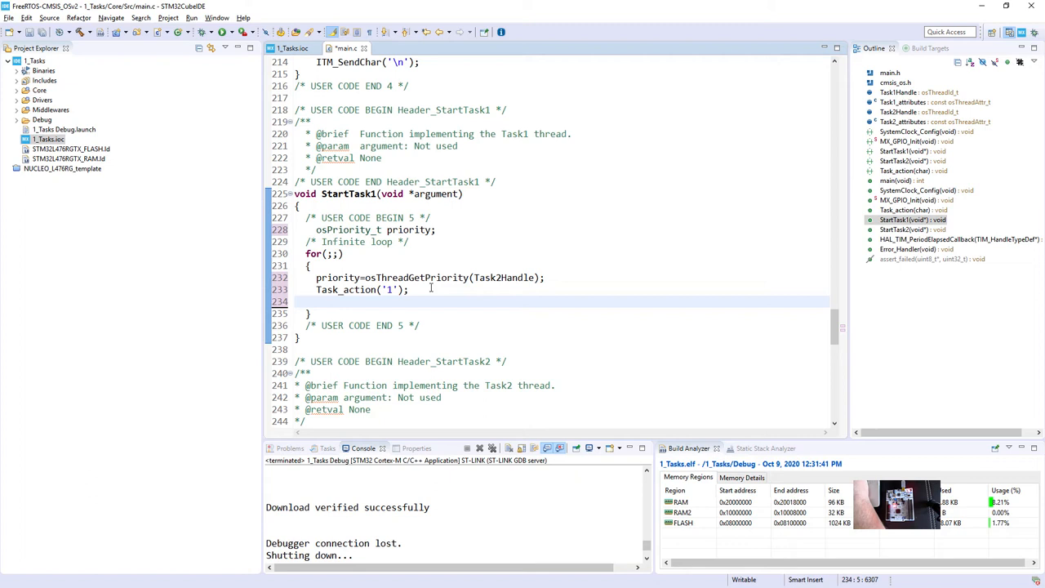
- Add osThreadSetPriority(Task2Handle, priority+1); via content assist
text(osThread)
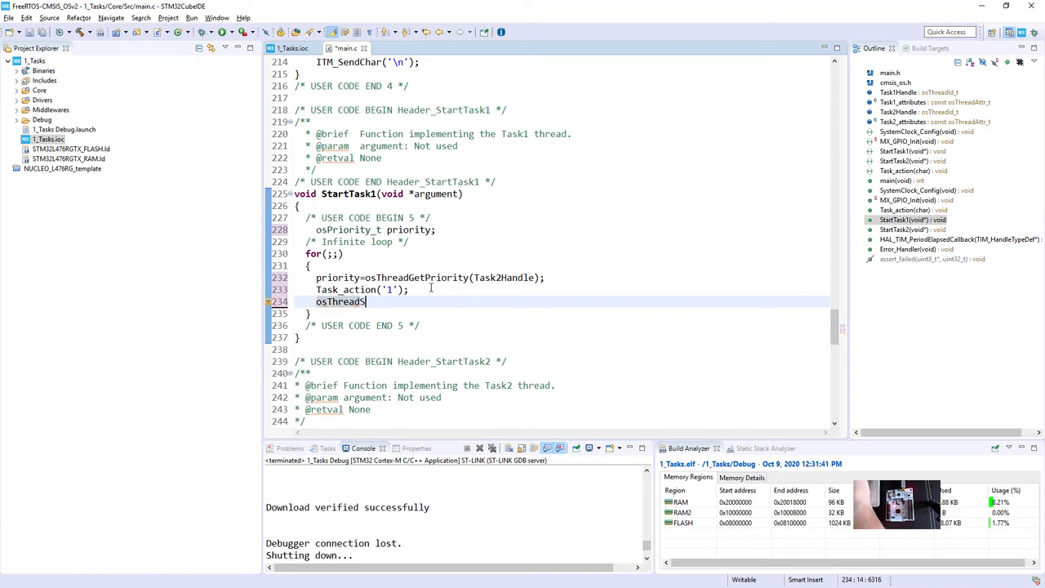
text(Set)
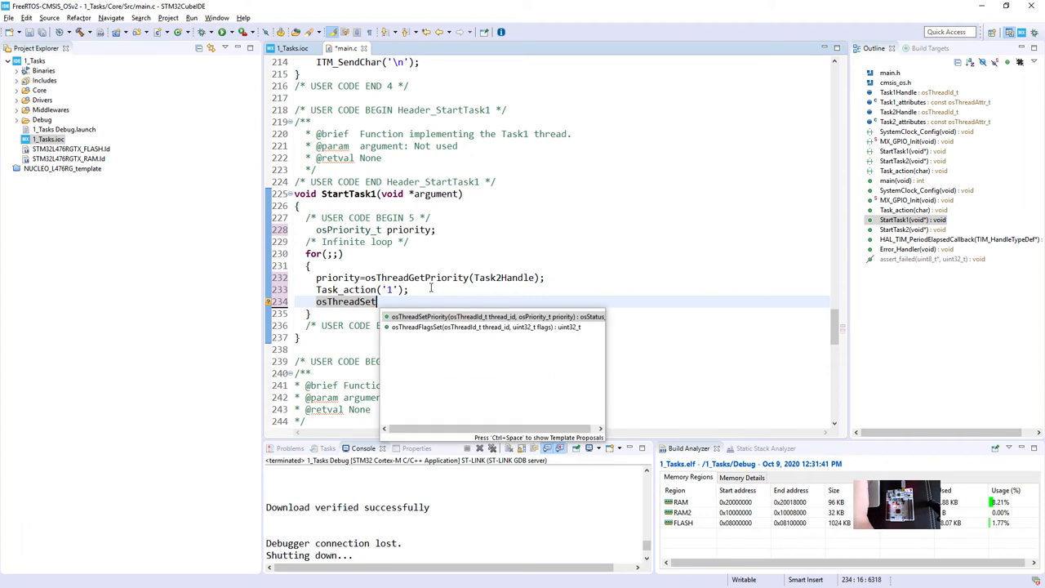
click(496, 316)
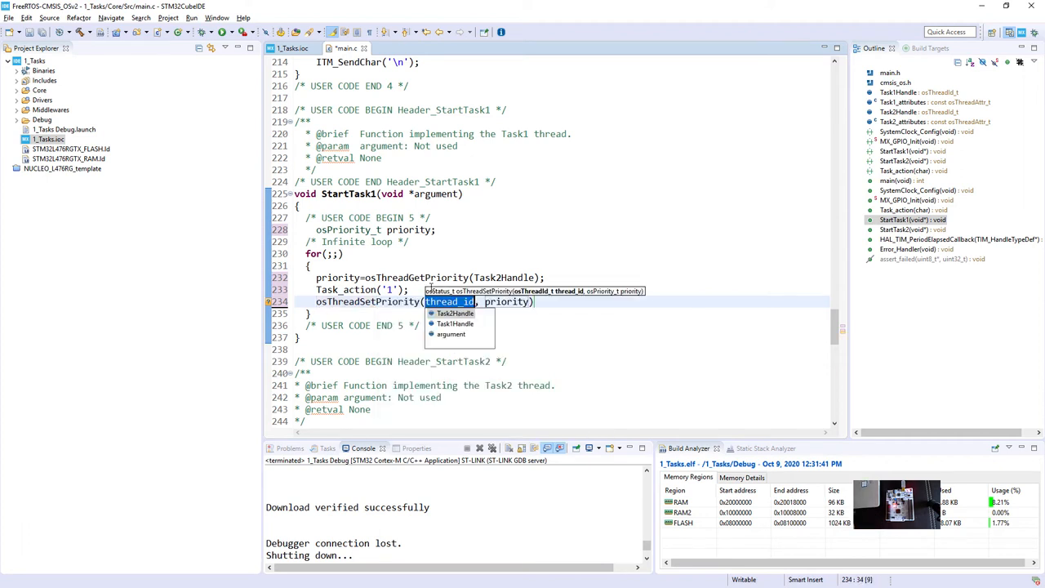
click(454, 313)
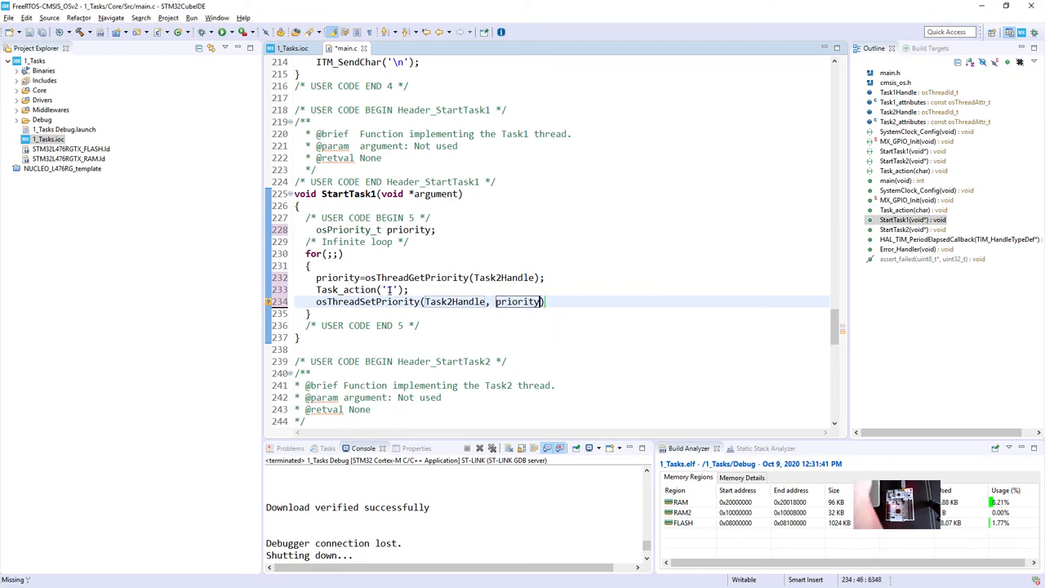
text(+1);)
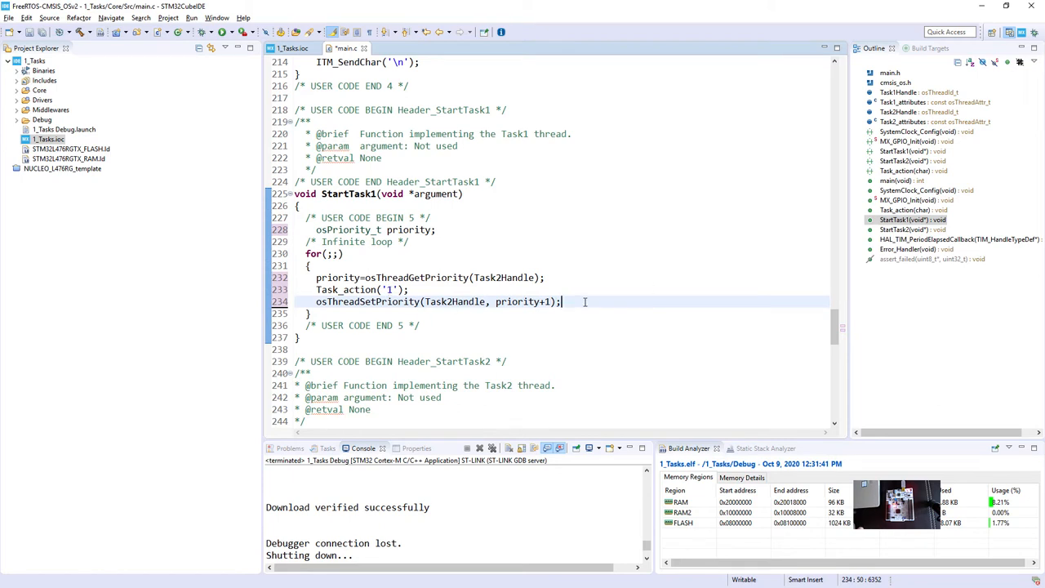
- Add HAL_Delay(1000); to Task1's loop
text(H)
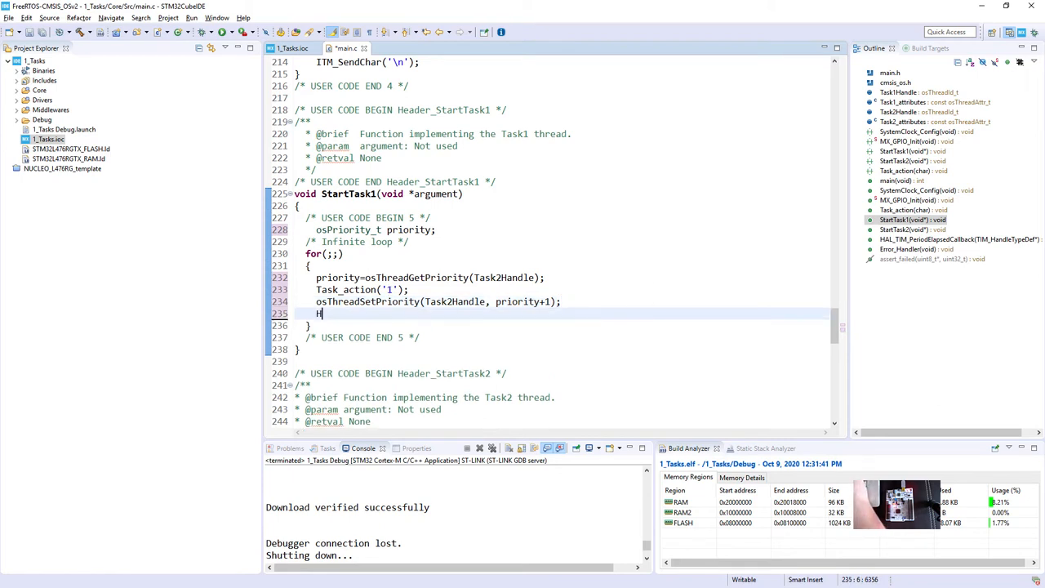
text(AL)
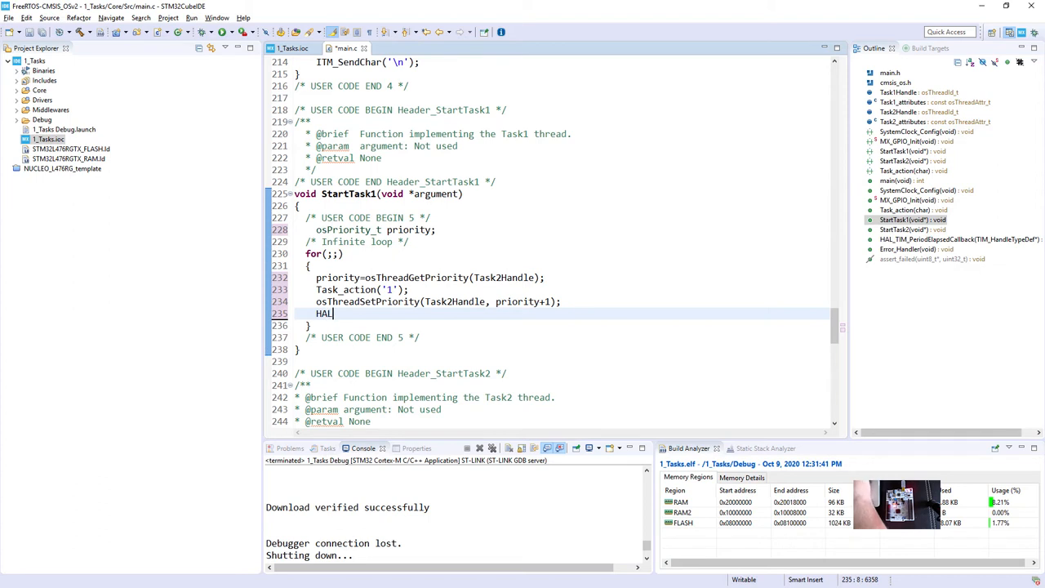
text(_Dela)
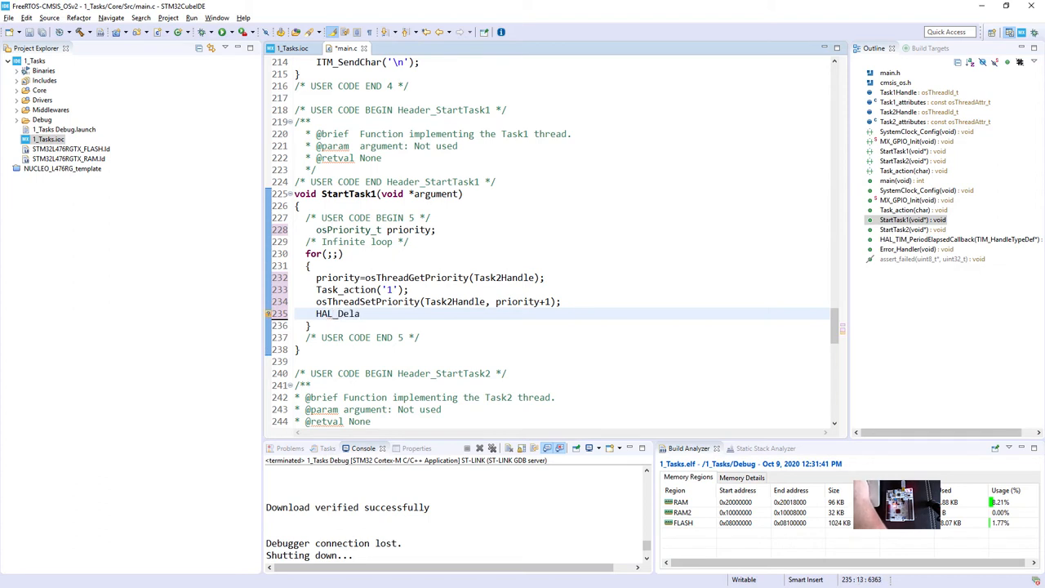
text(y())
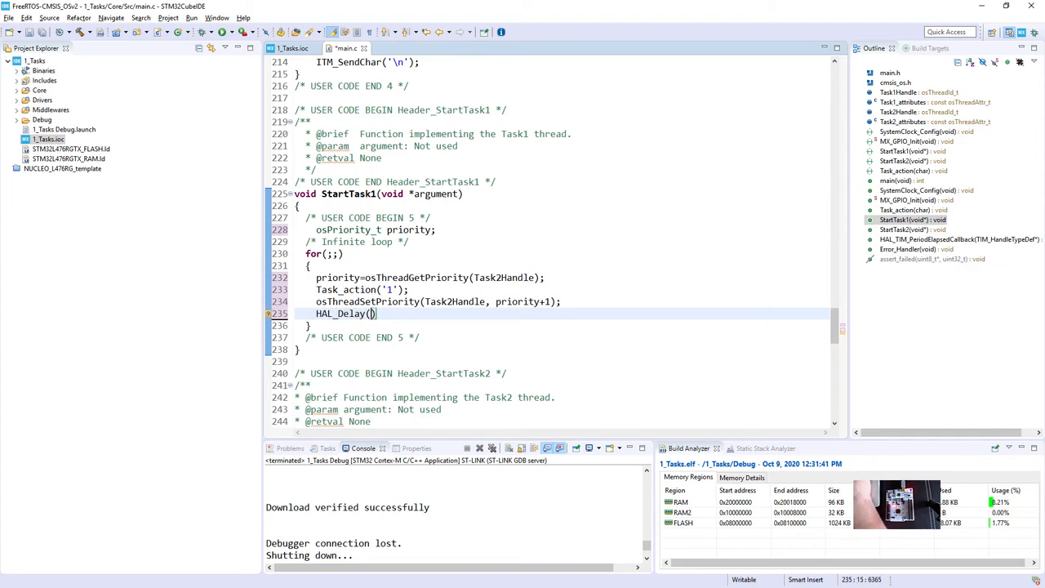
text(1000)
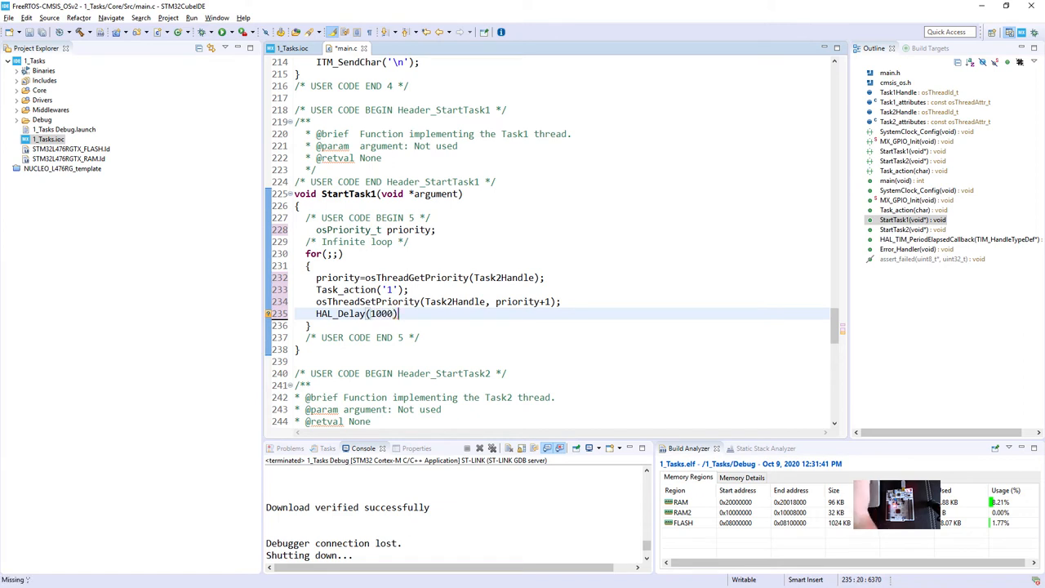
text(;)
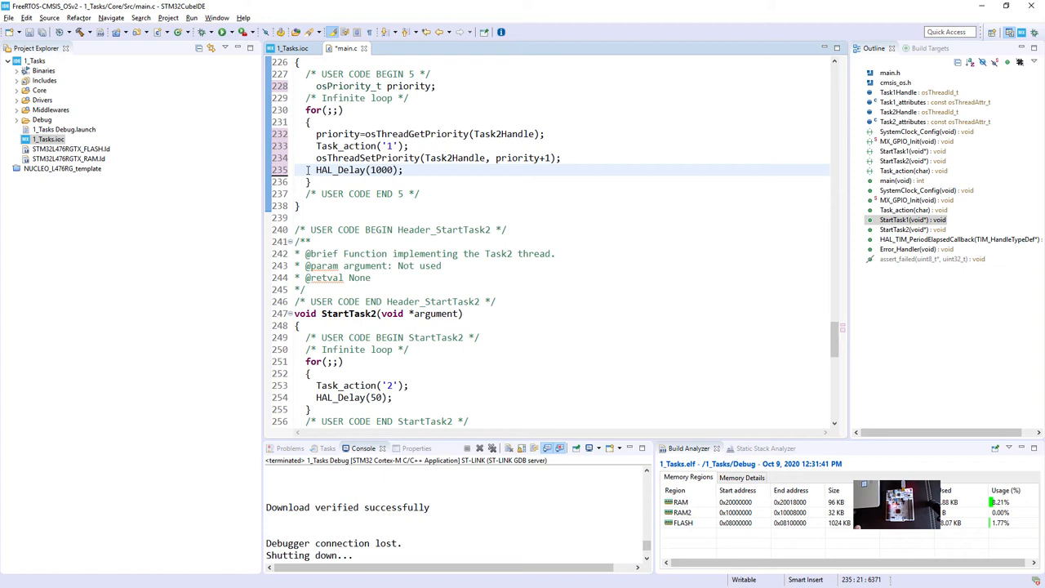
- Check where StartTask1's loop body ends before moving on to StartTask2
click(403, 170)
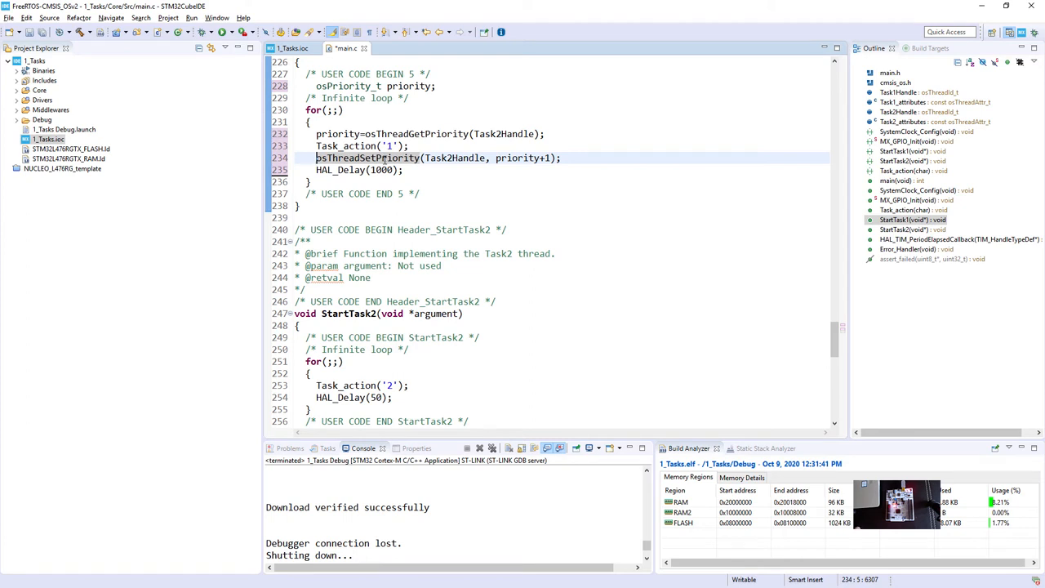
mouse_move(368, 158)
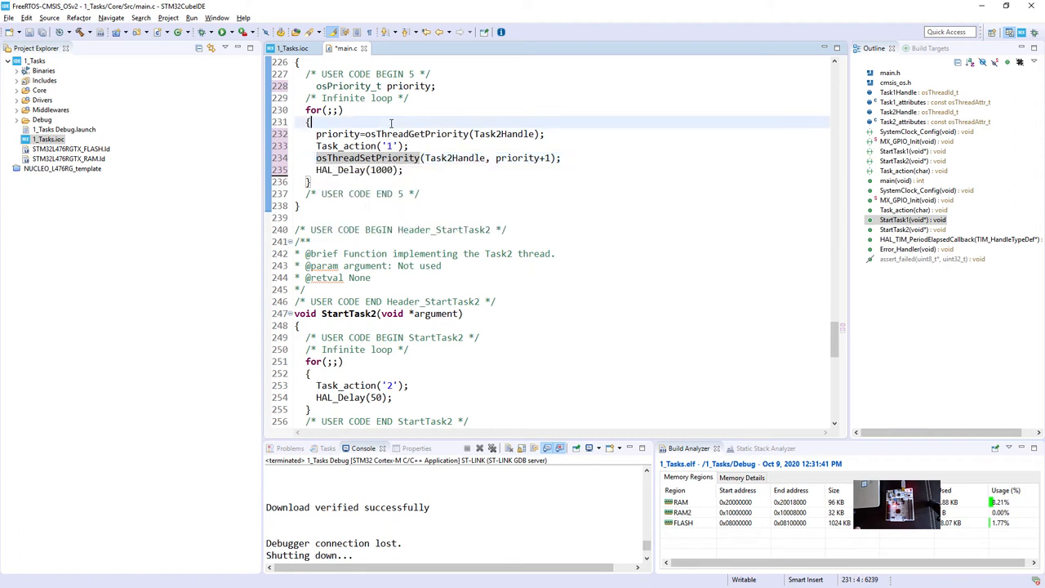
click(385, 170)
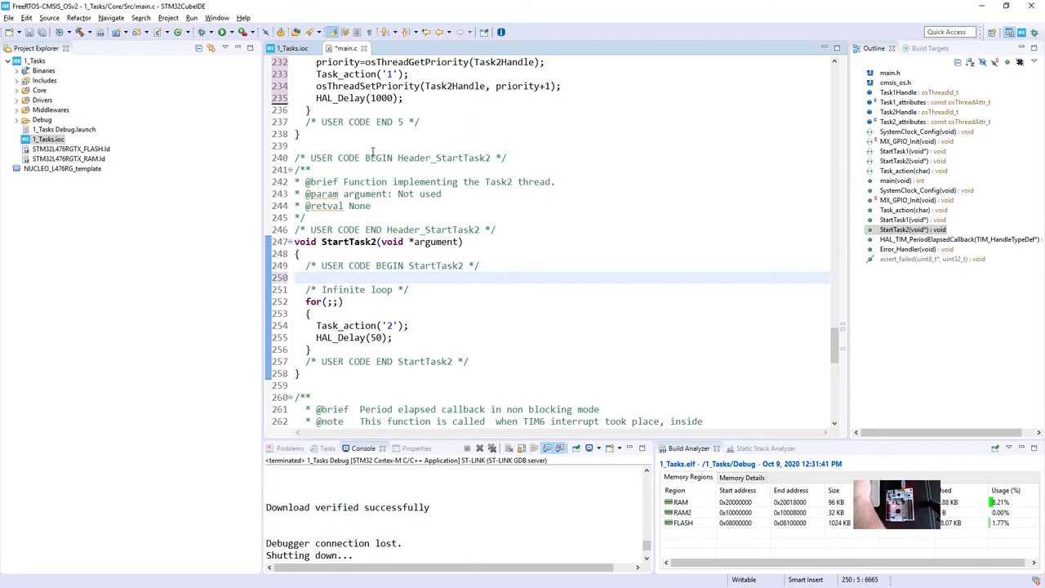
- Declare an osPriority_t priority variable at the top of StartTask2
click(317, 276)
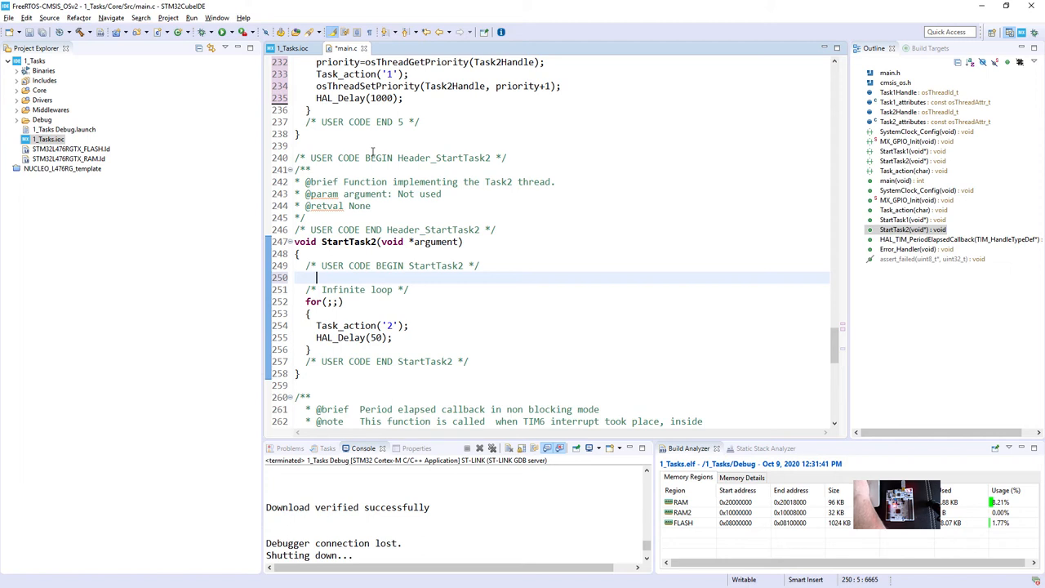
text(osPriorit)
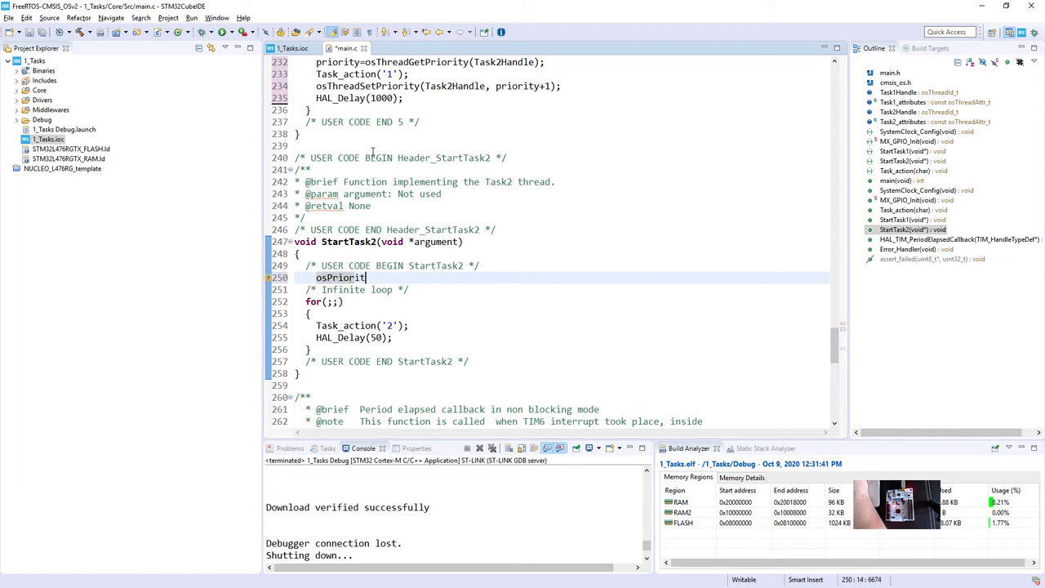
text(_t priority;)
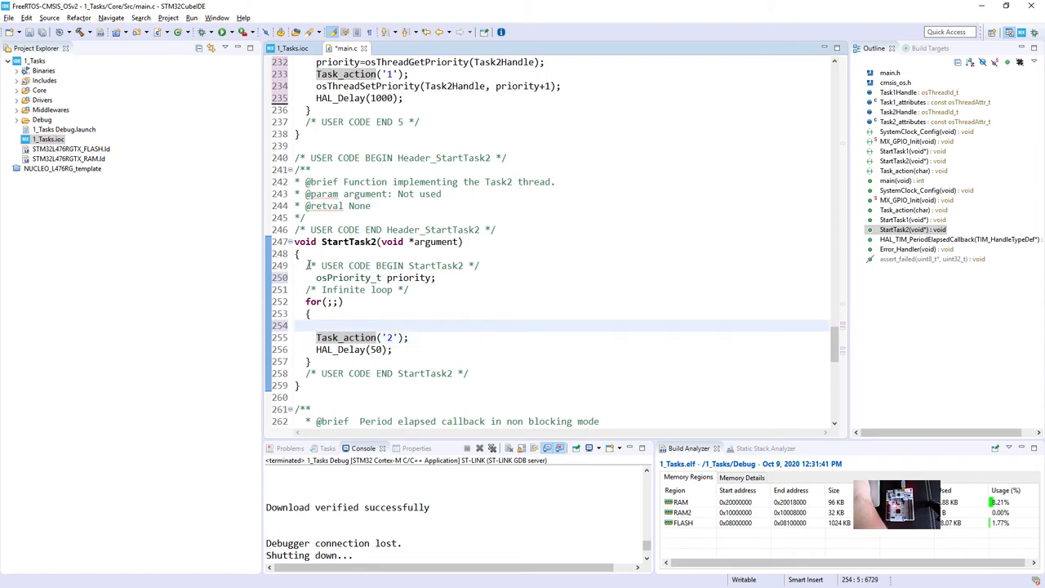
- Start the loop's priority read by typing priority=osThreadGet
text(p)
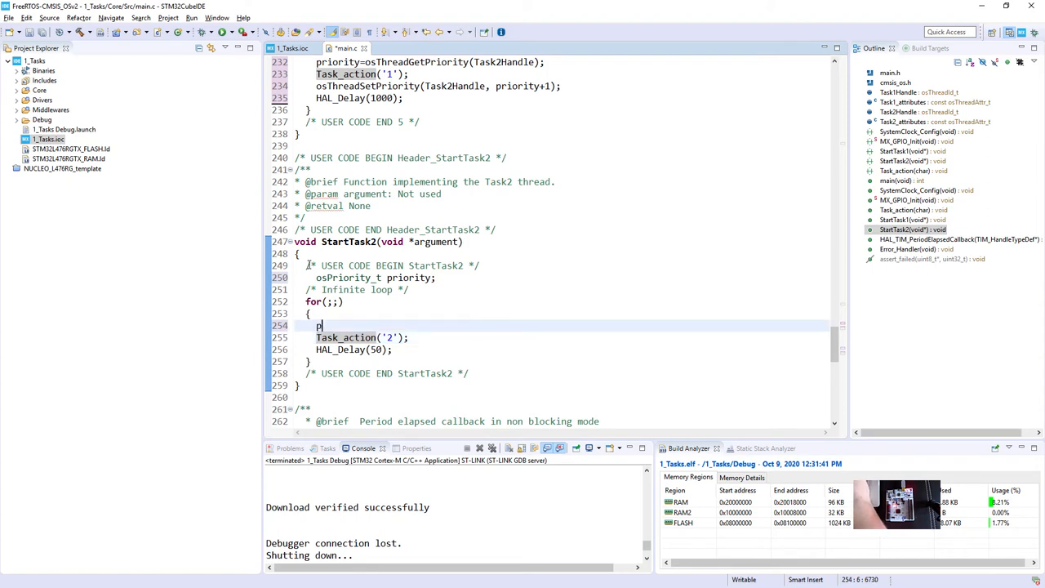
text(riority)
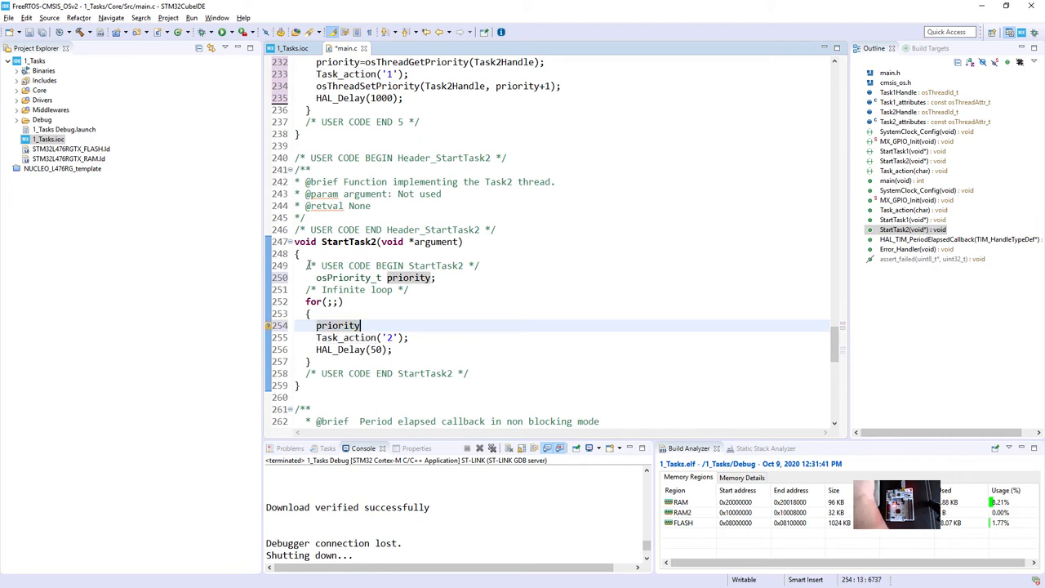
text(=os)
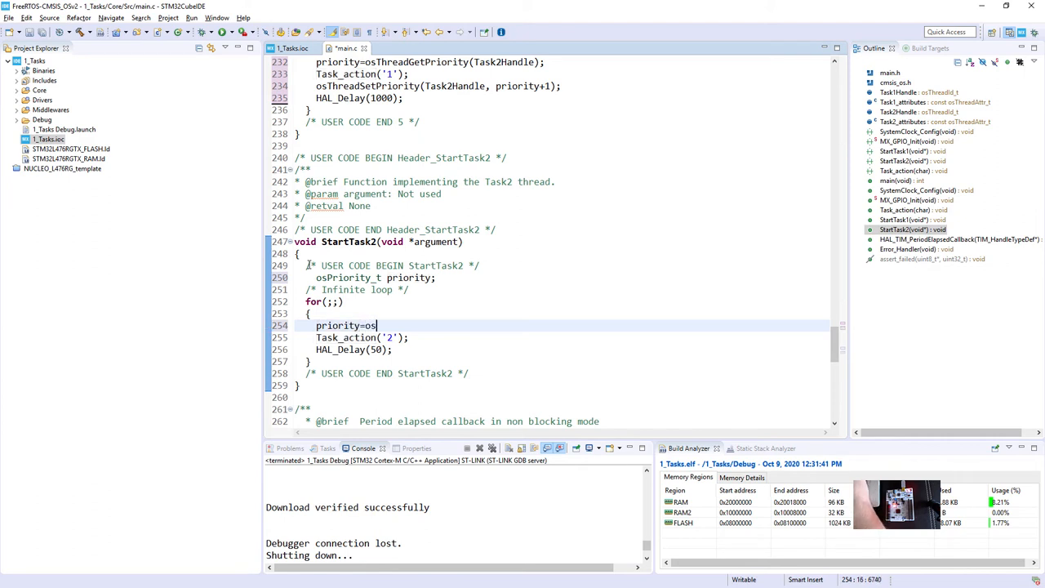
text(Thre)
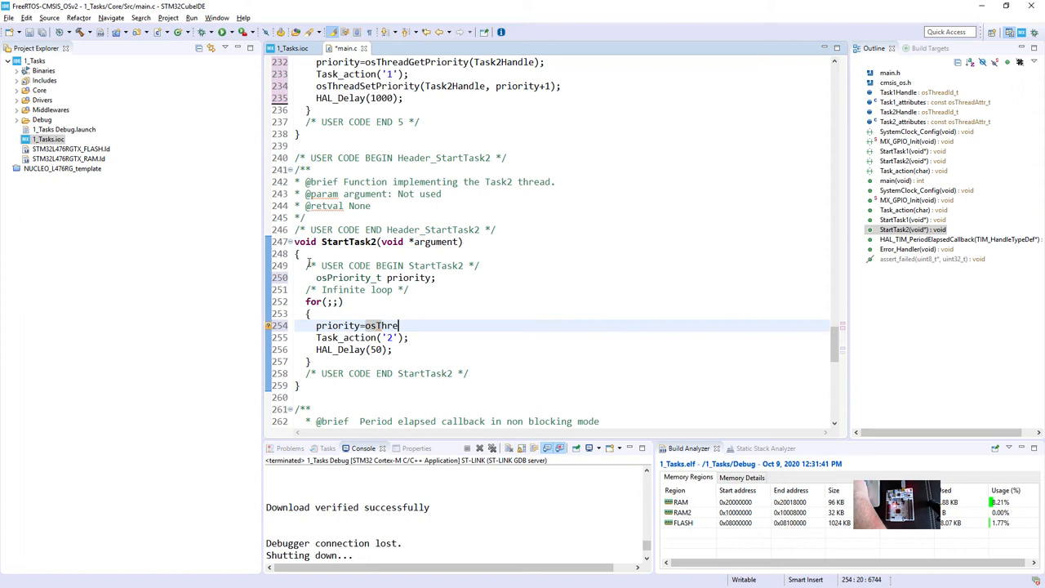
text(ad)
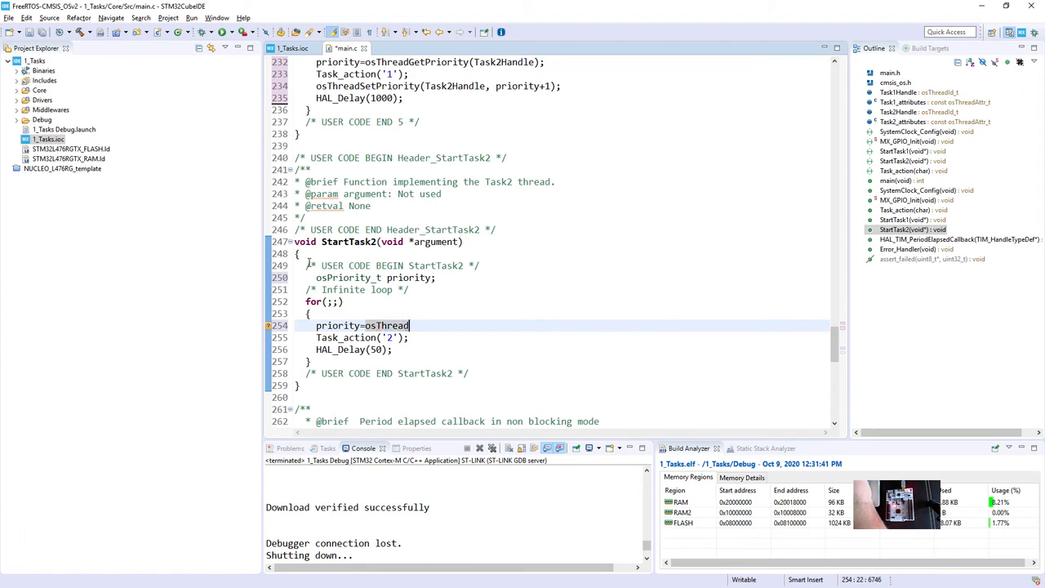
text(GetPriority(thread_id)
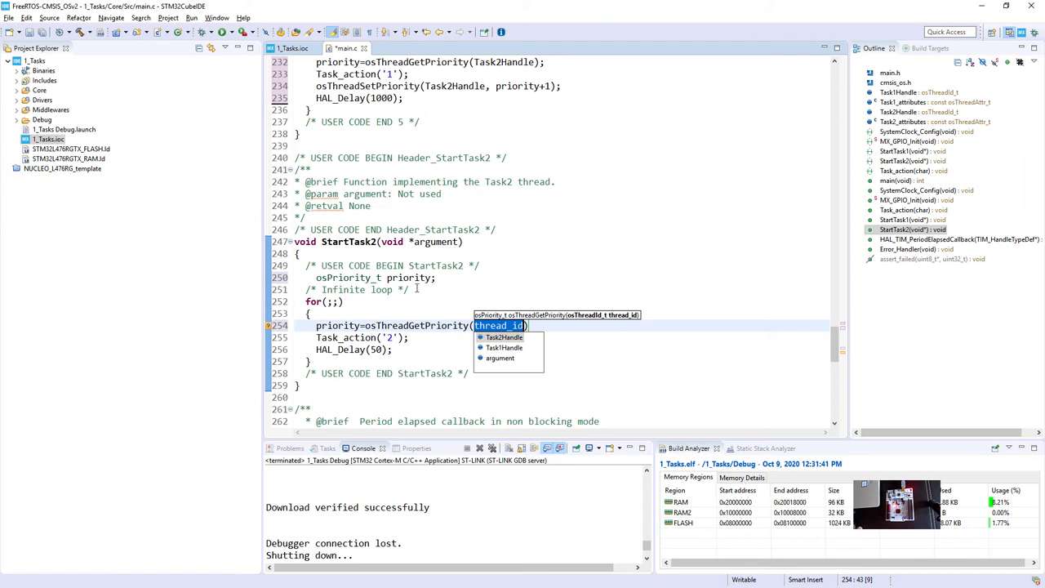
mouse_move(416, 286)
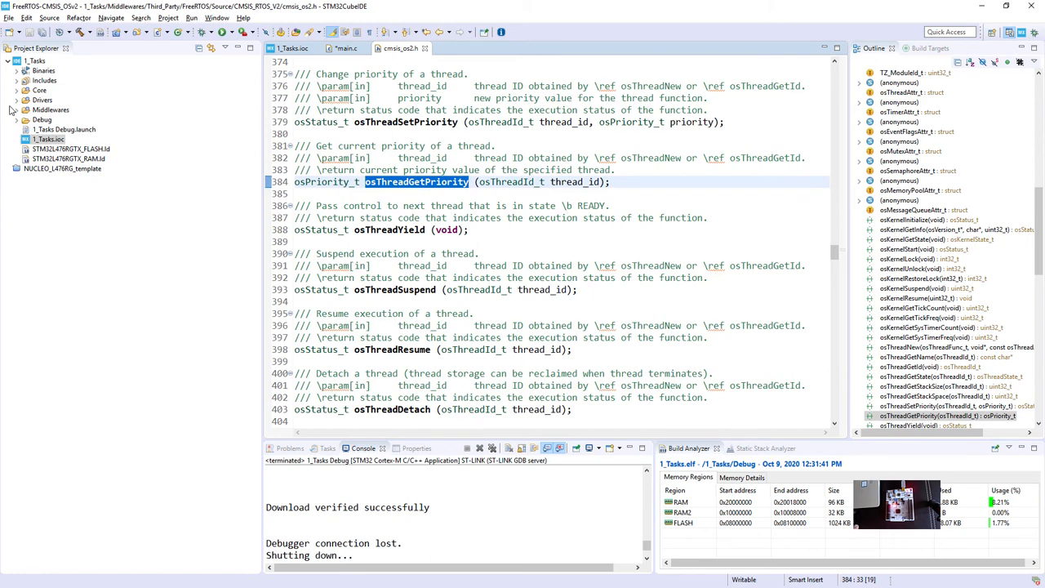
- Browse the CMSIS_RTOS_V2 wrapper source cmsis_os2.c, then return to main.c
click(18, 109)
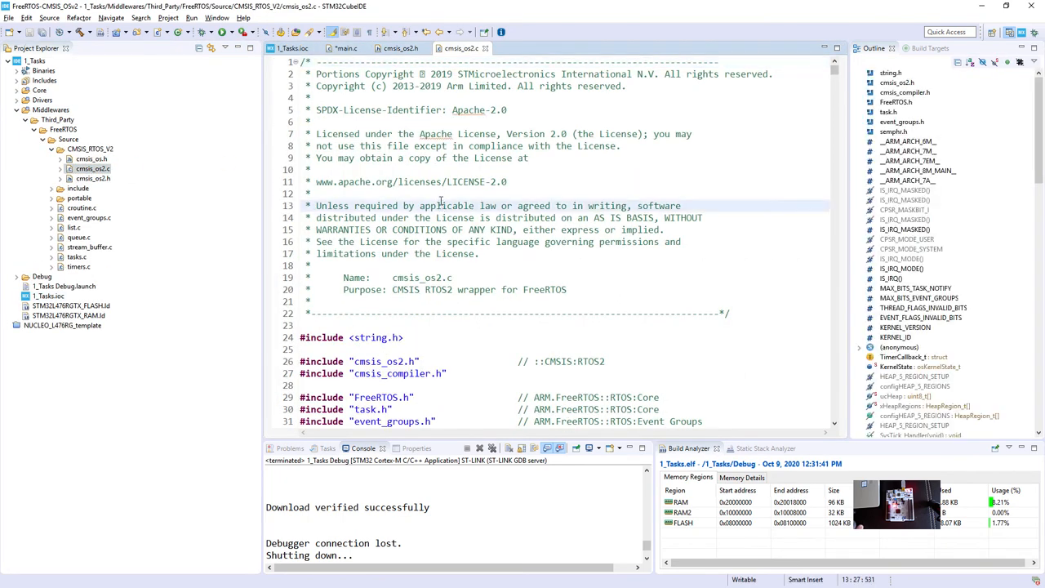
click(792, 376)
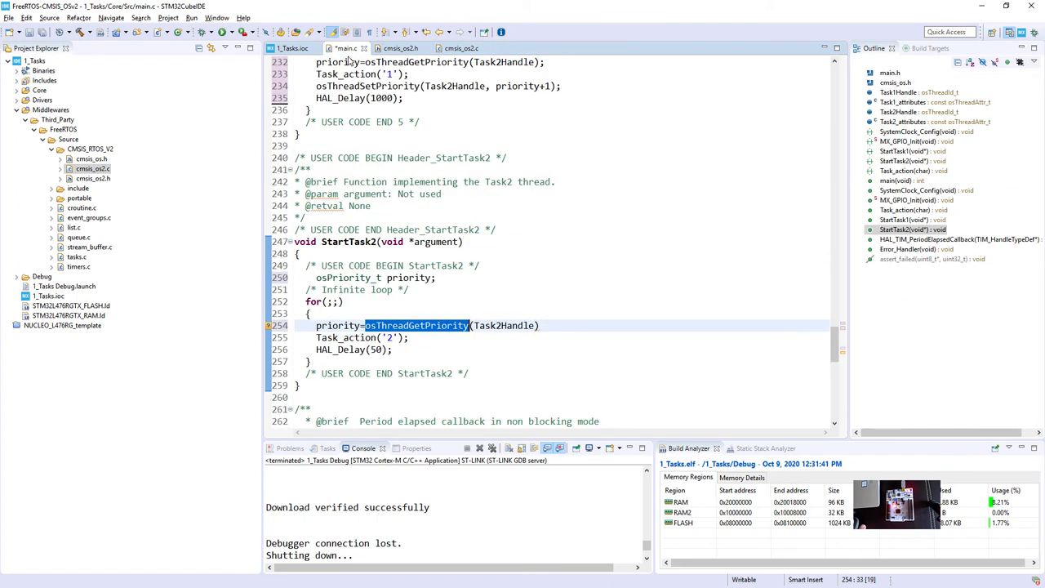
mouse_move(509, 325)
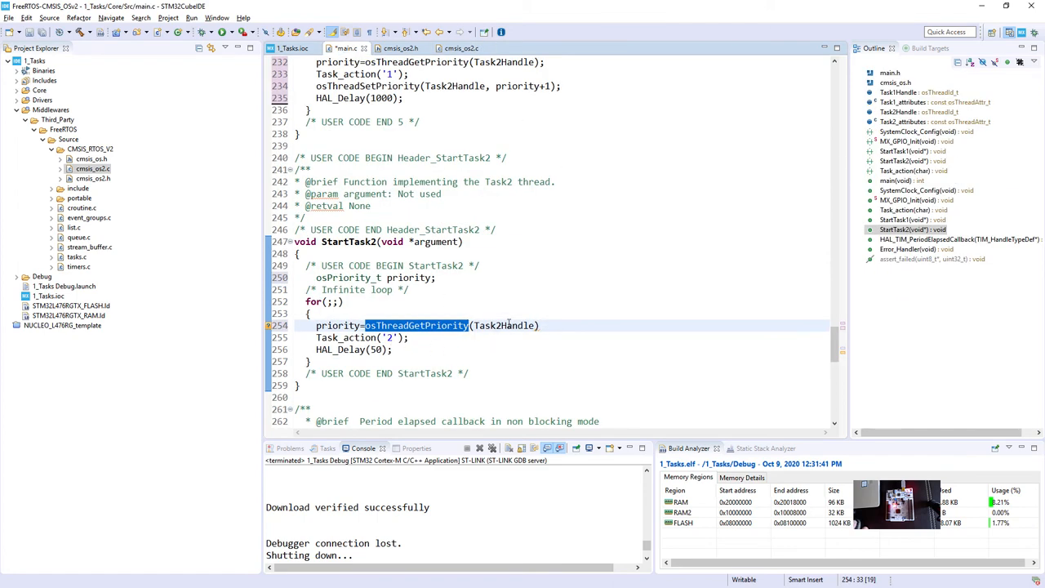
- End the priority read with a semicolon; add osThreadSetPriority(Task2Handle, priority-2) after Task_action('2')
click(540, 325)
text(;)
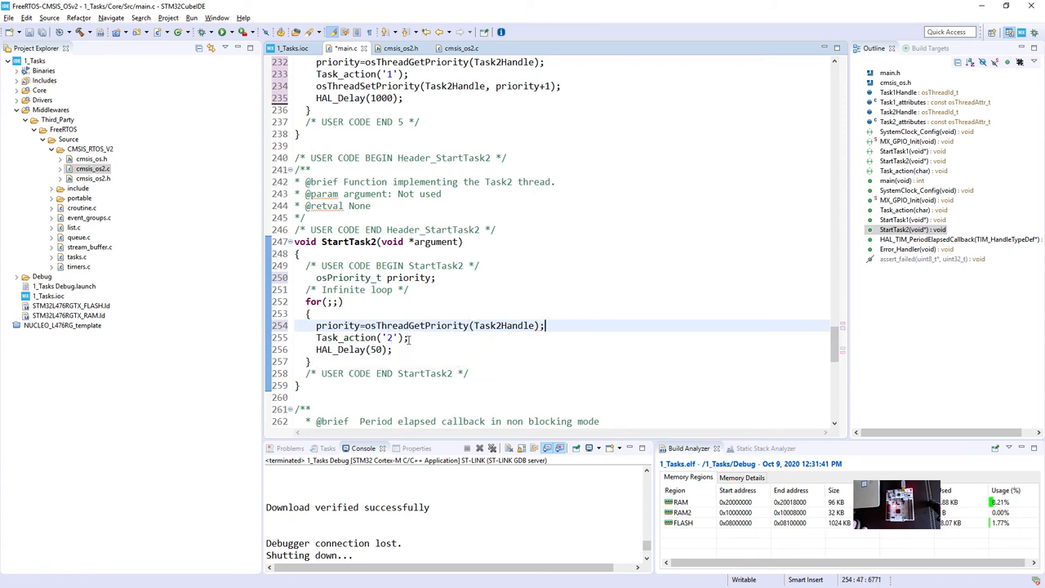
click(412, 337)
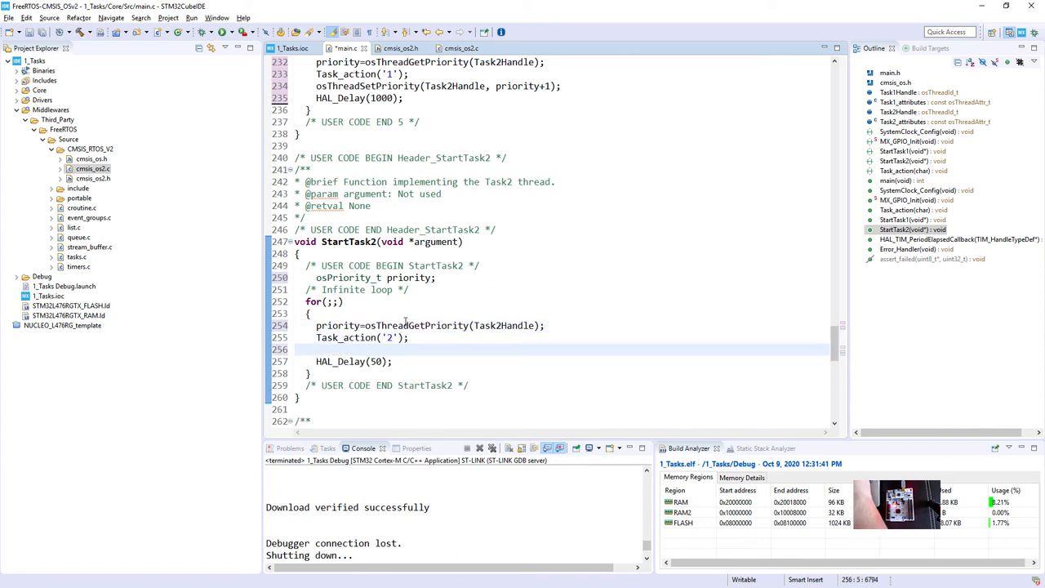
text(osTh)
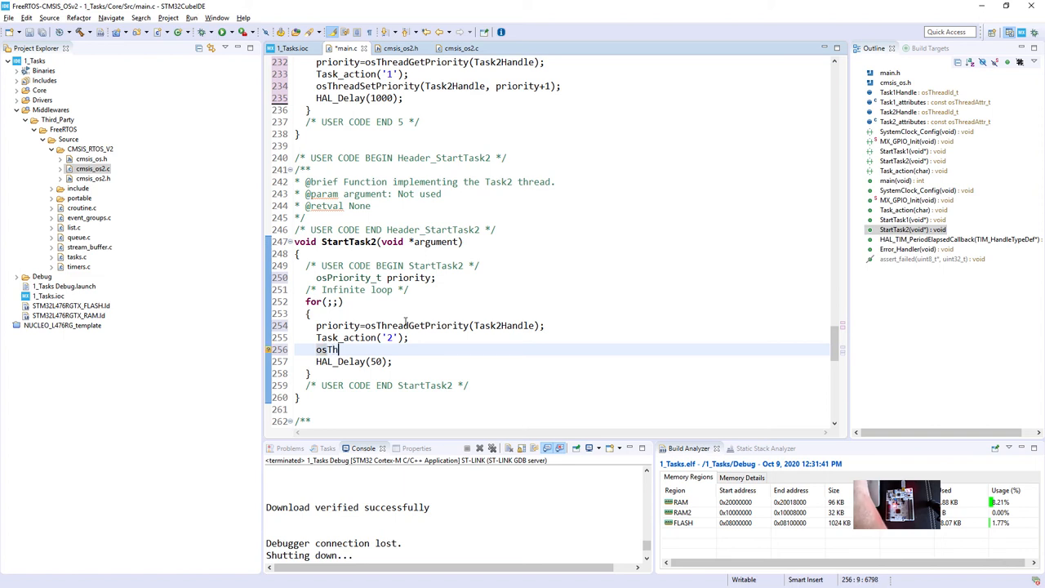
text(readSe)
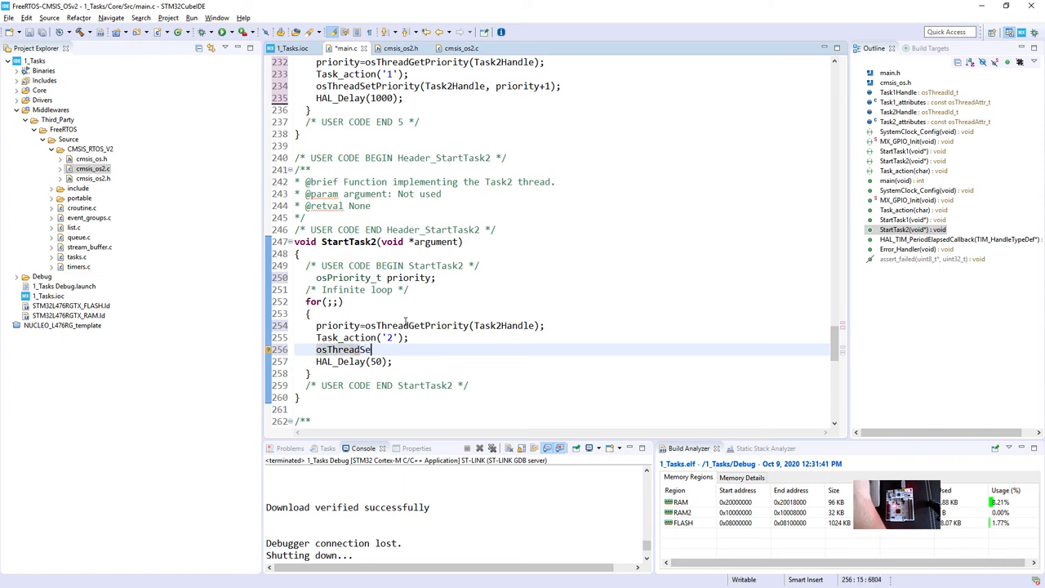
text(tPriority(Task2Handle, priority)
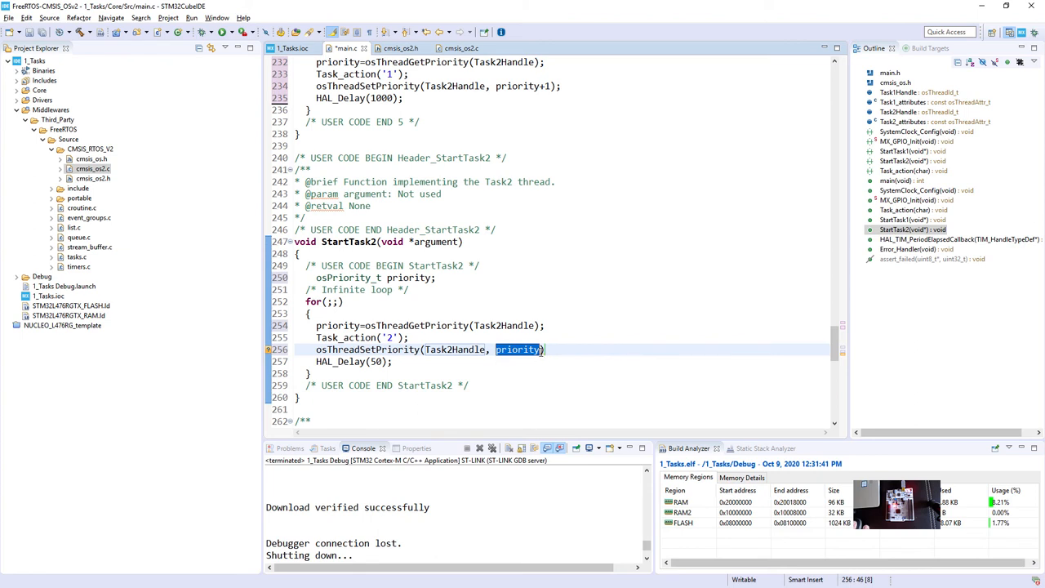
text(-2)
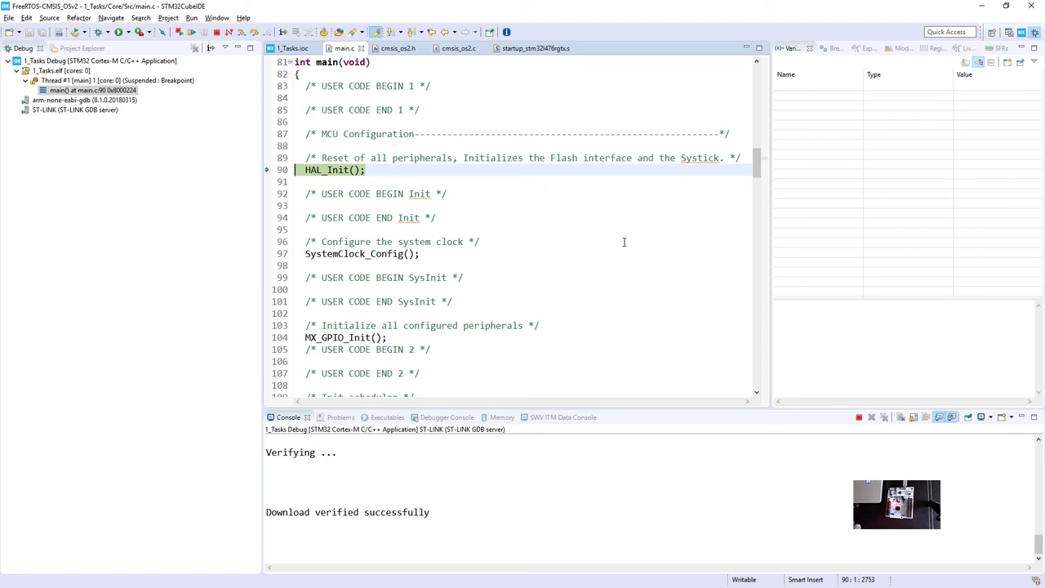
mouse_move(677, 322)
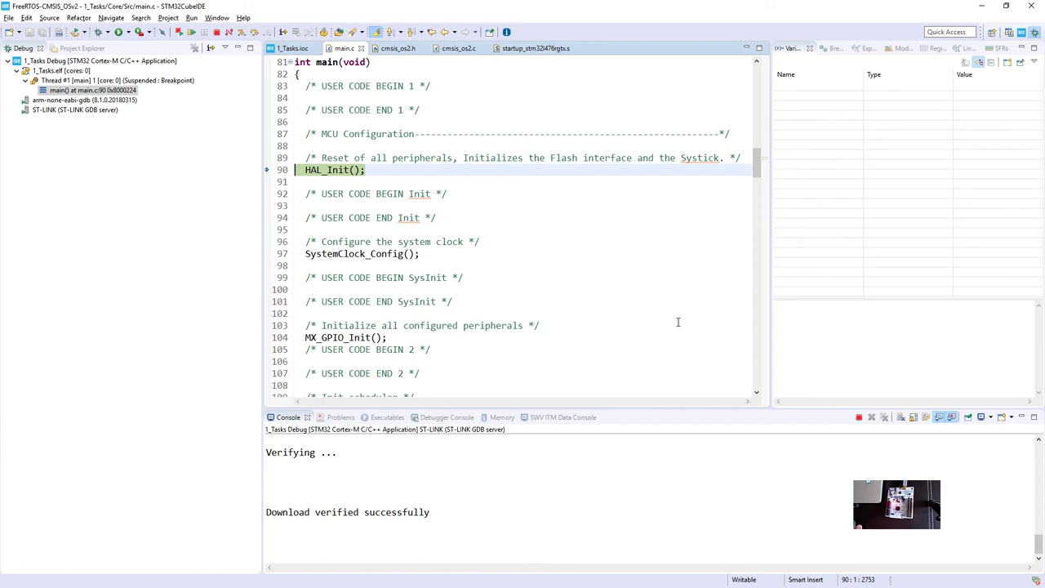
- Search Quick Access for 'swv' to bring up the SWV ITM Data Console
click(552, 417)
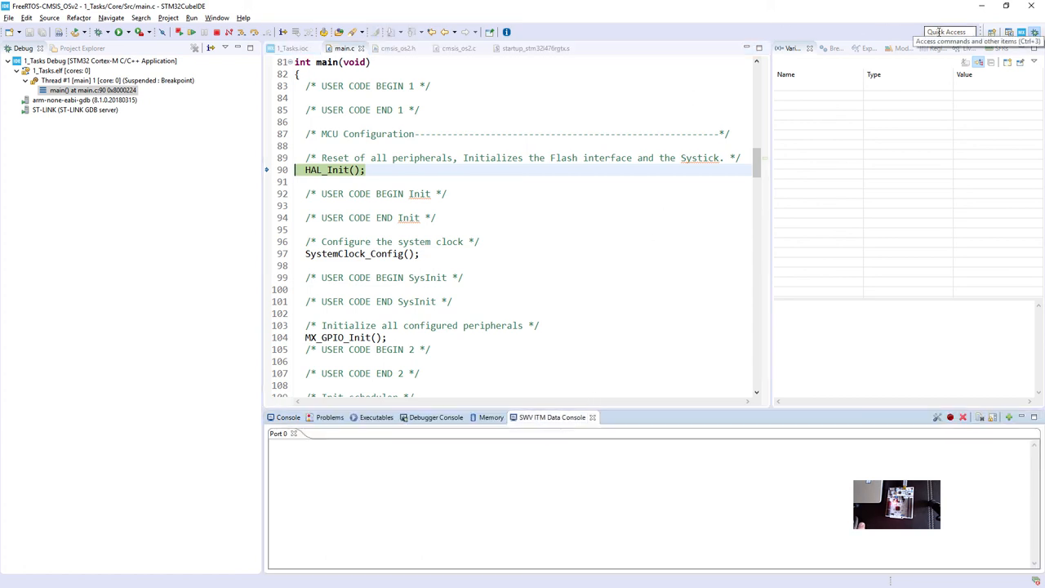
click(947, 32)
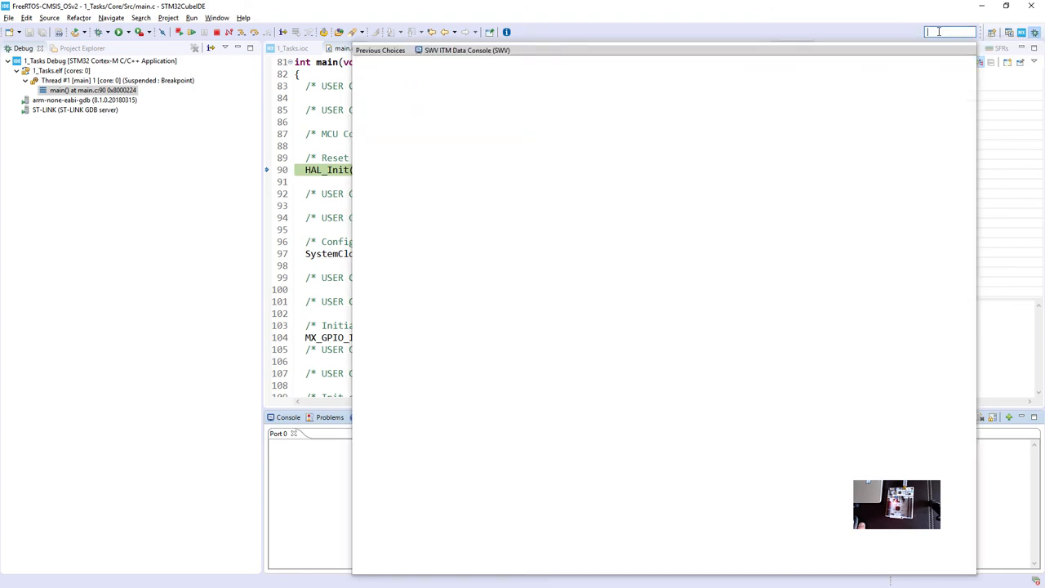
click(947, 31)
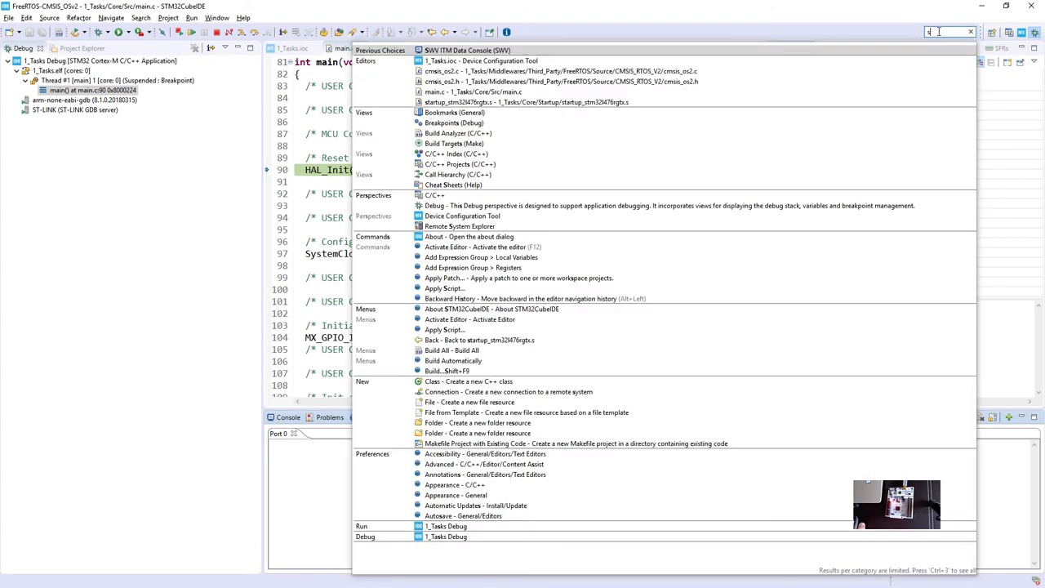
text(swv)
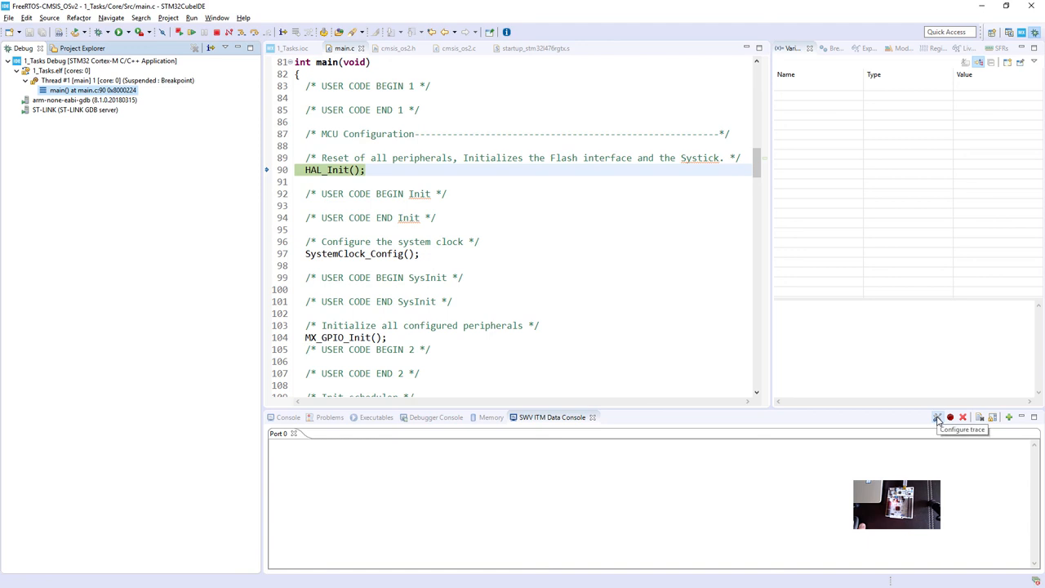
- Enable ITM port 0 in the trace settings and resume the program
click(937, 417)
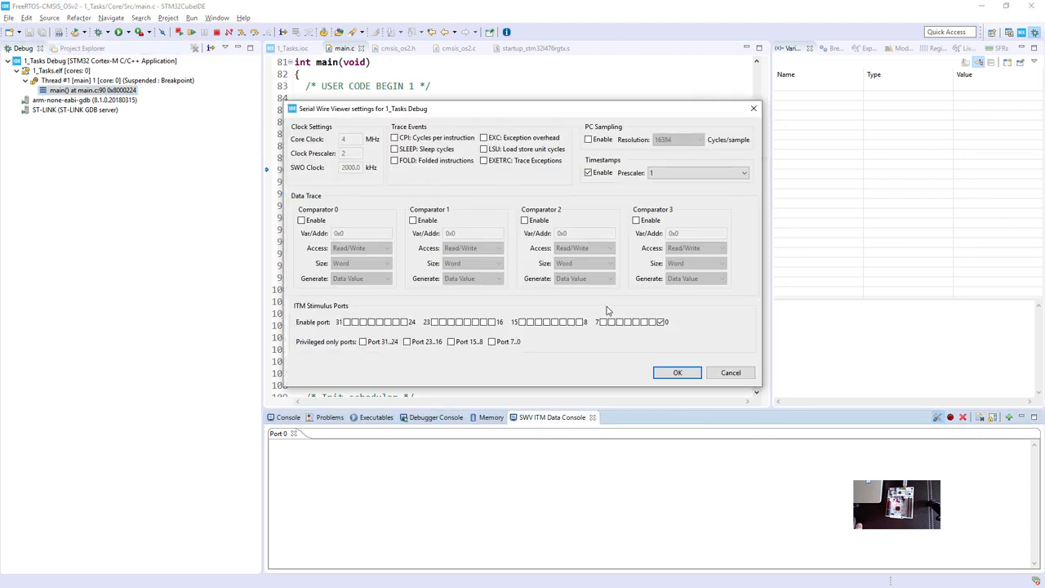
click(660, 322)
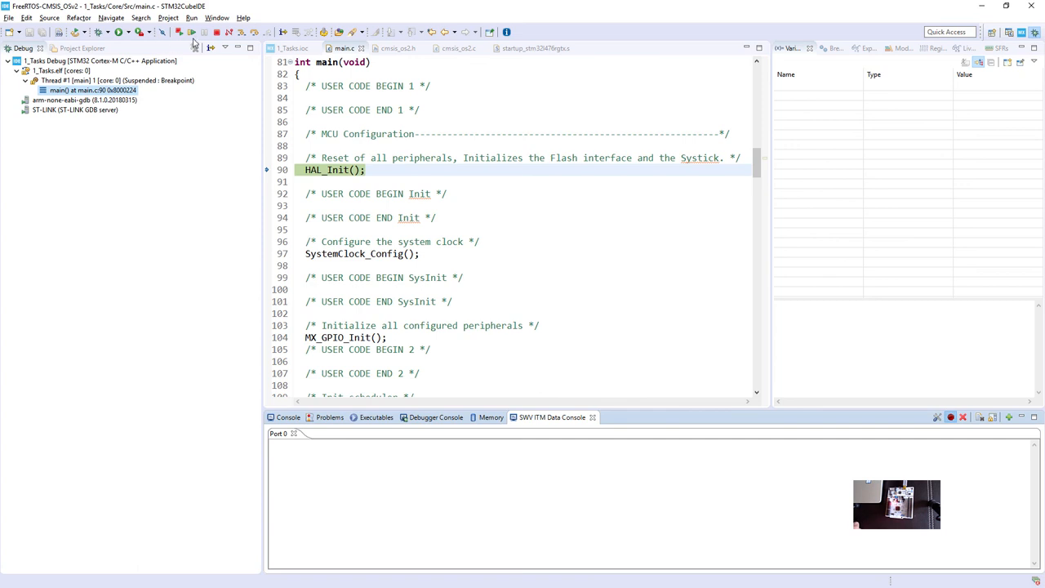
click(191, 32)
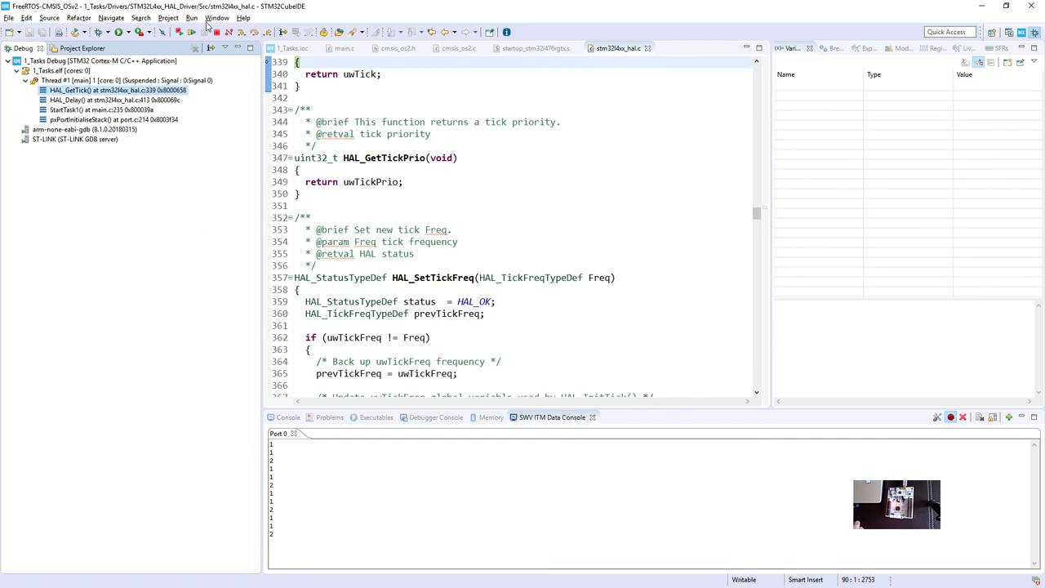
mouse_move(229, 32)
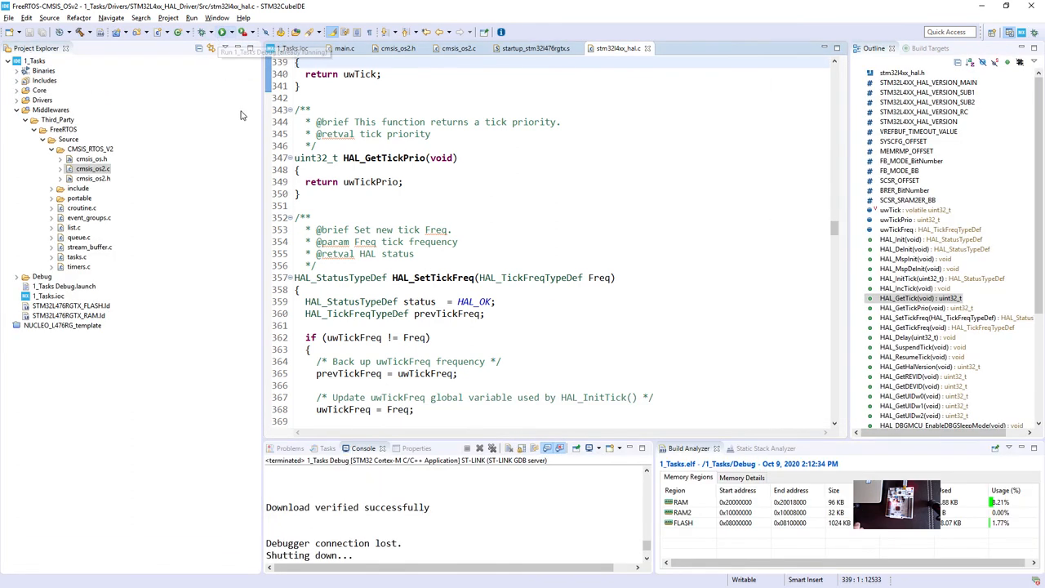
mouse_move(253, 135)
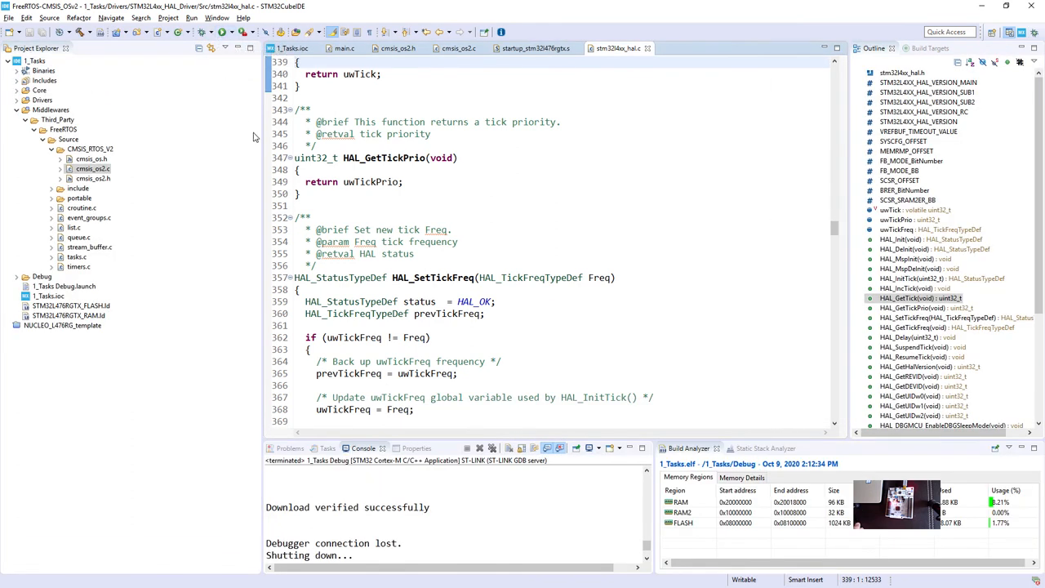